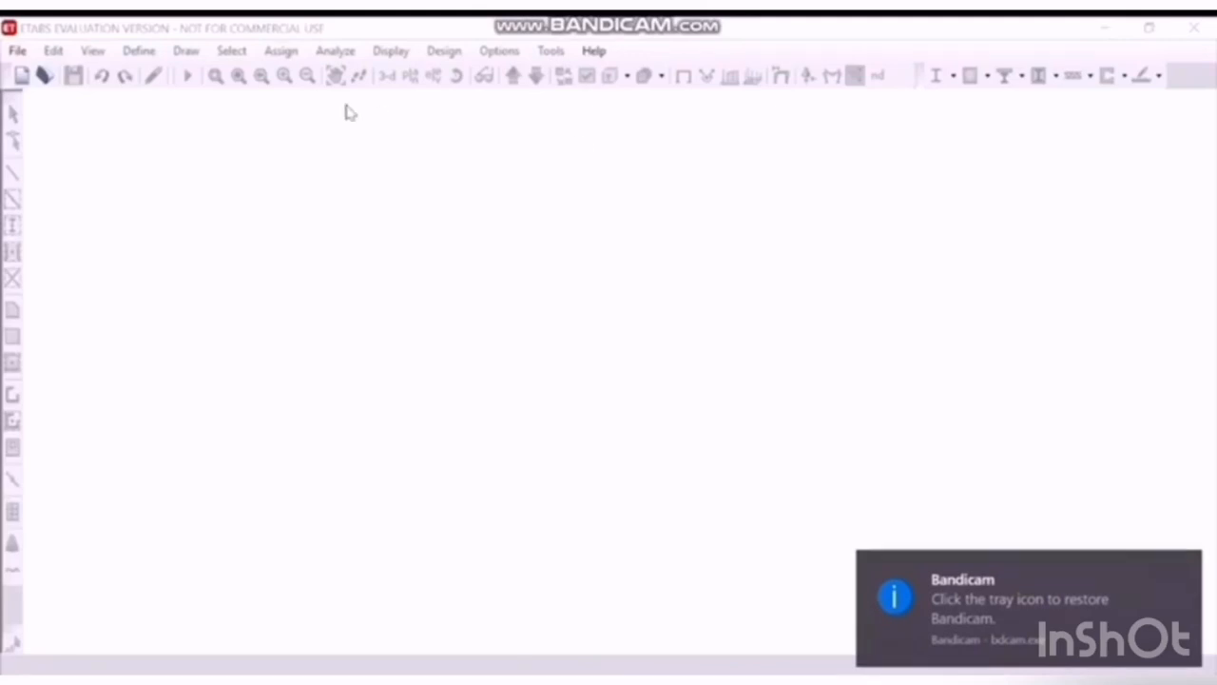
pyautogui.moveTo(296, 135)
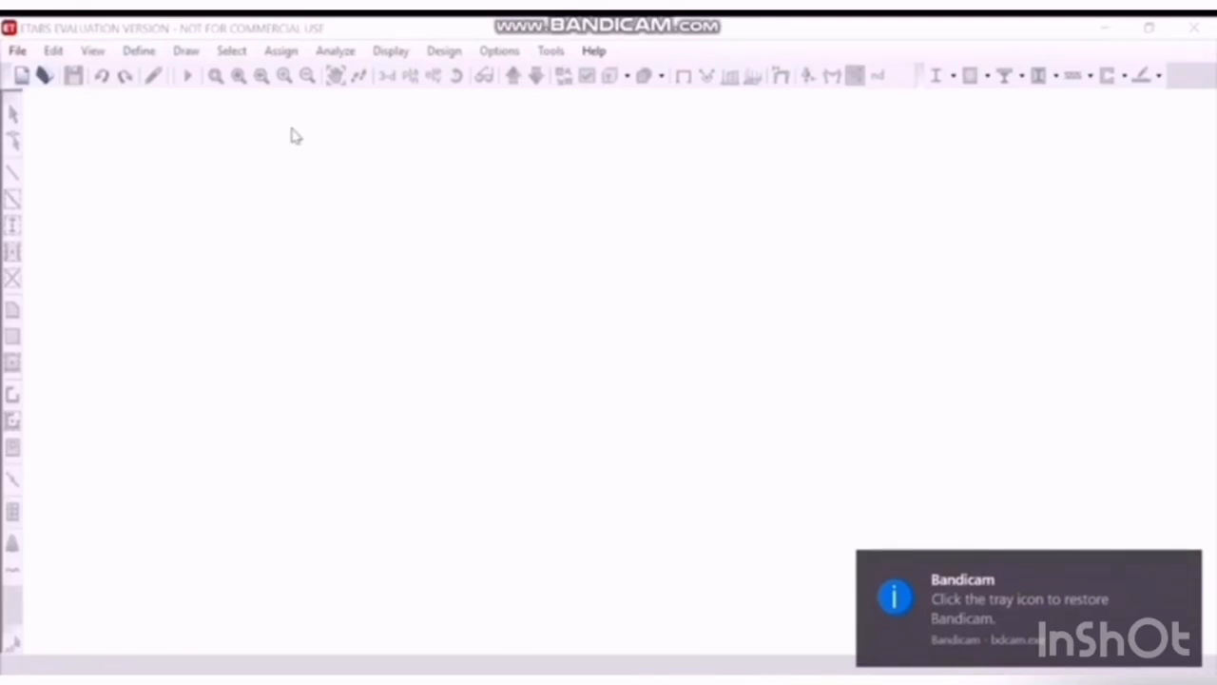
pyautogui.moveTo(143, 122)
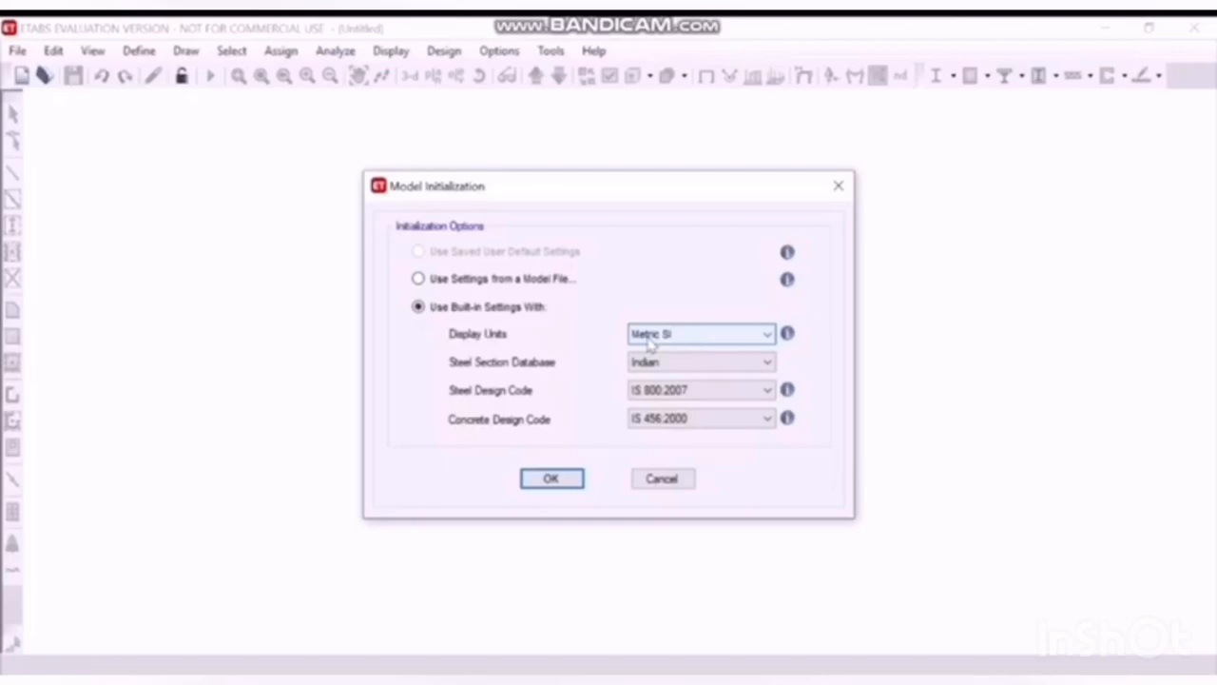
pyautogui.moveTo(494, 373)
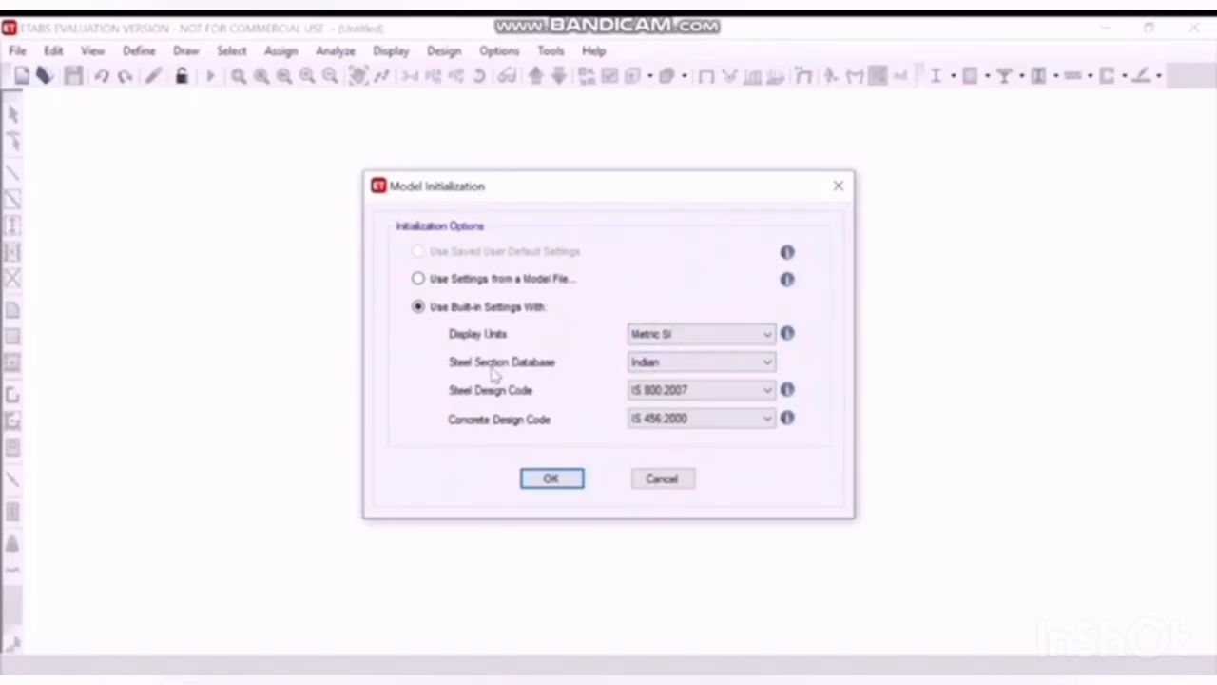
pyautogui.moveTo(559, 411)
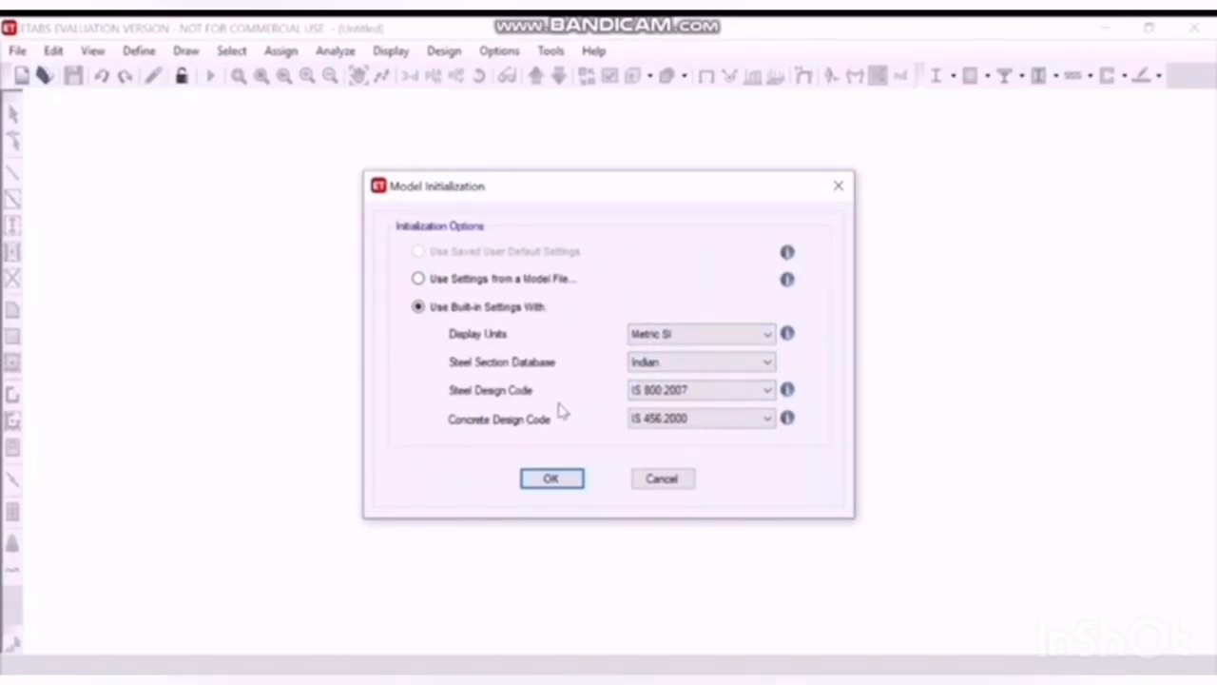
# Step: Accept Metric SI units, the Indian database and IS 800:2007 / IS 456:2000 codes
pyautogui.click(550, 478)
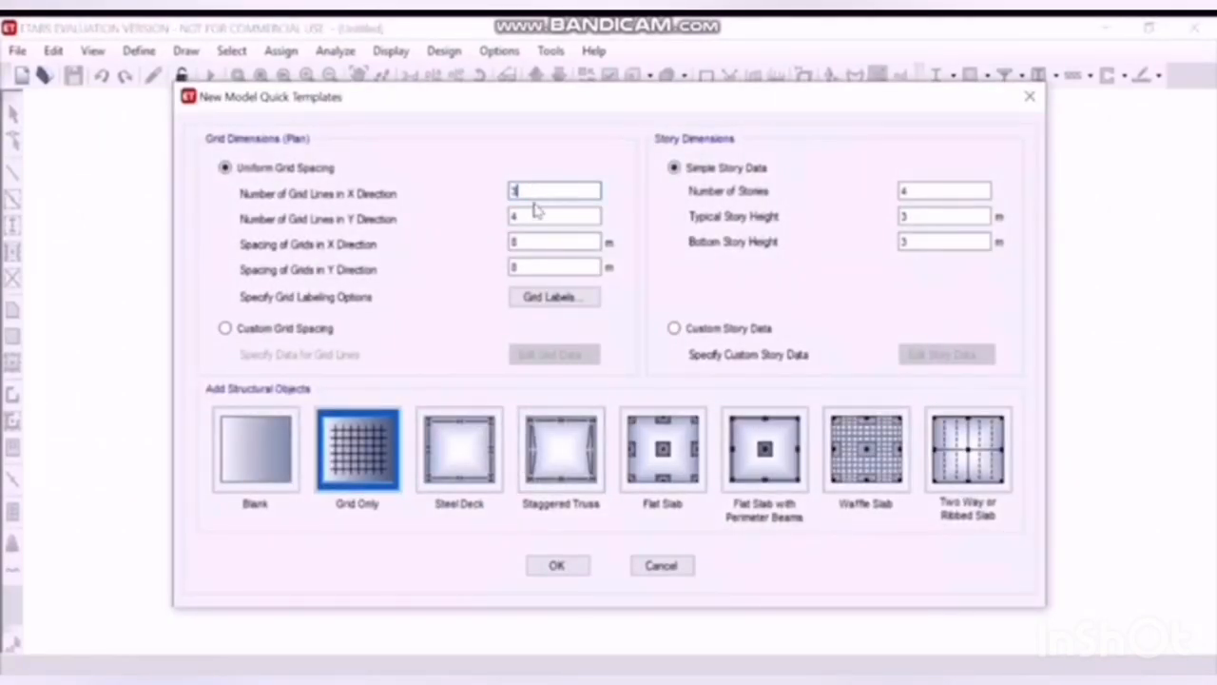
# Step: Create a grid-only model with 3×6 grid lines at 5 m and 4 m spacing, two stories
pyautogui.click(555, 217)
pyautogui.write('6')
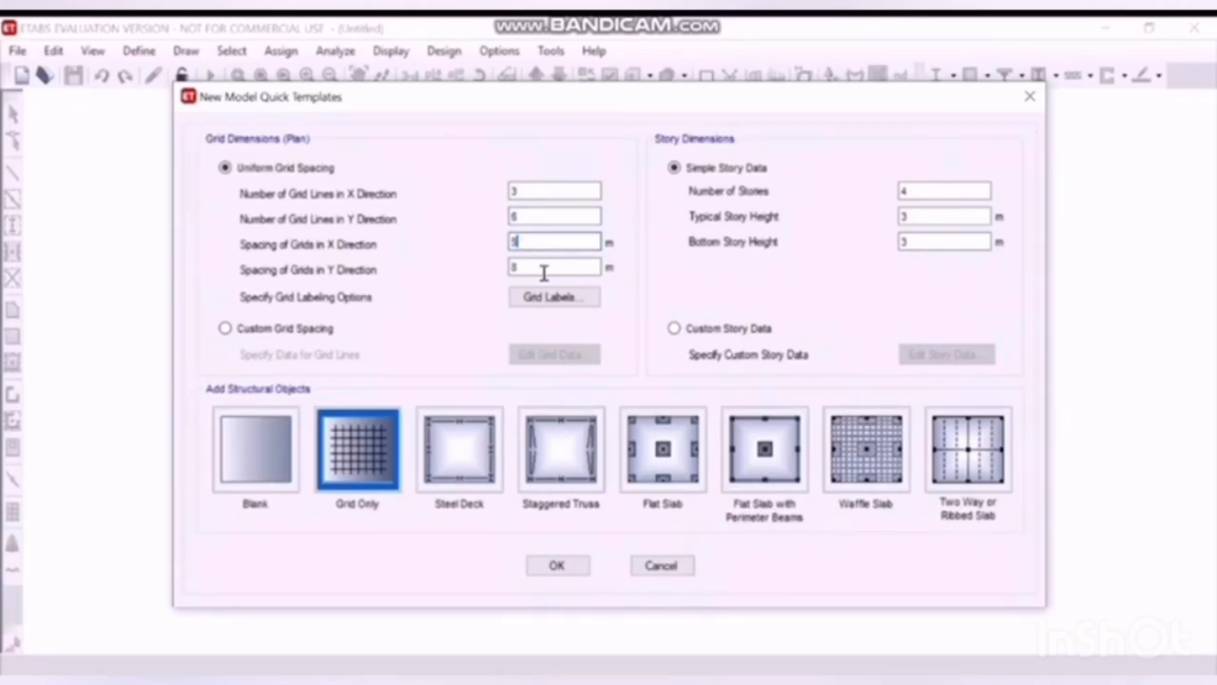
pyautogui.write('4')
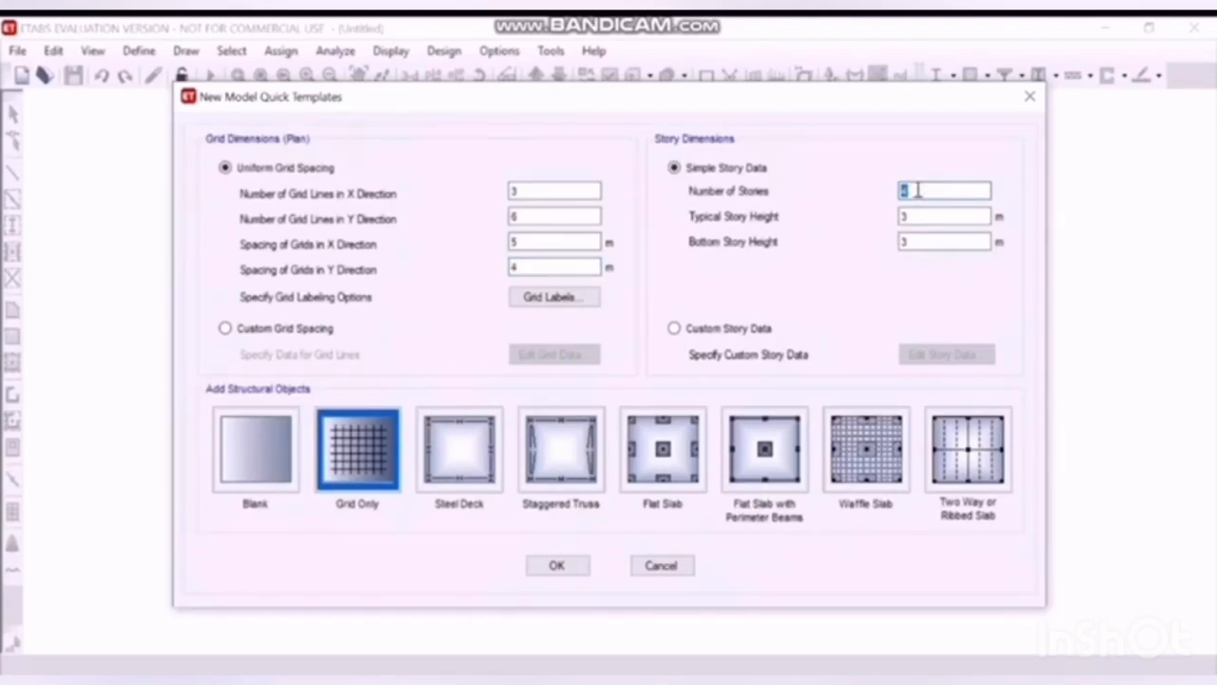
pyautogui.write('2')
pyautogui.click(944, 242)
pyautogui.write('6')
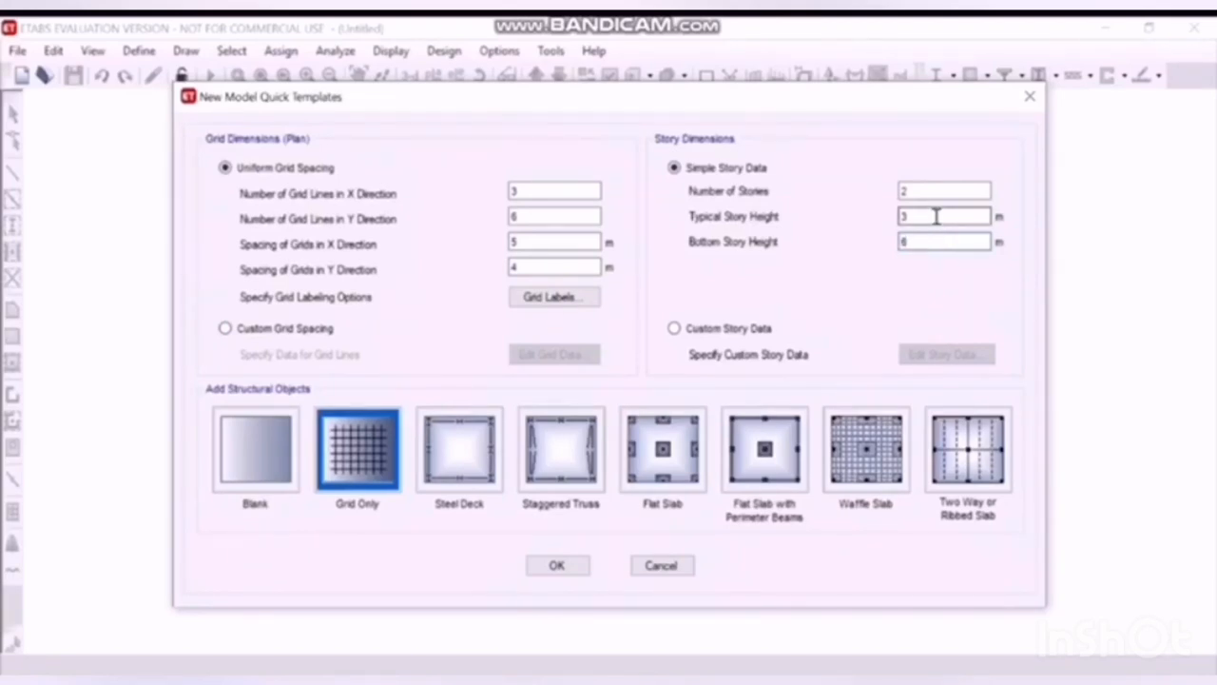
pyautogui.tripleClick(943, 216)
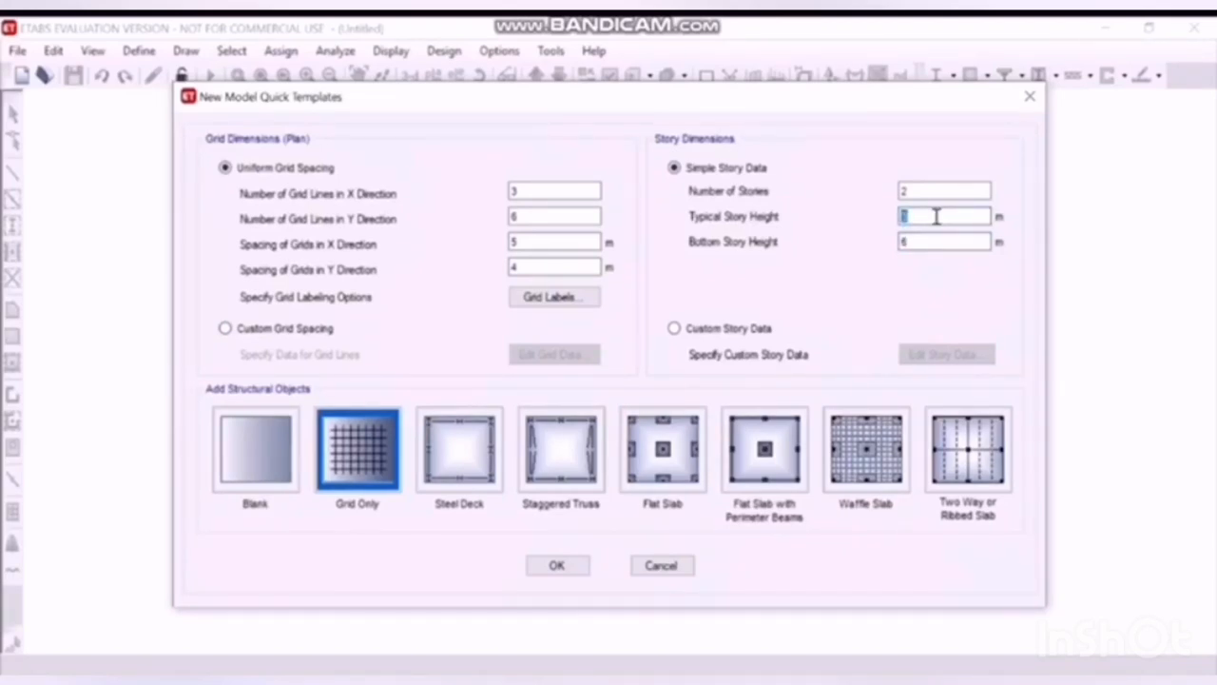
pyautogui.write('1')
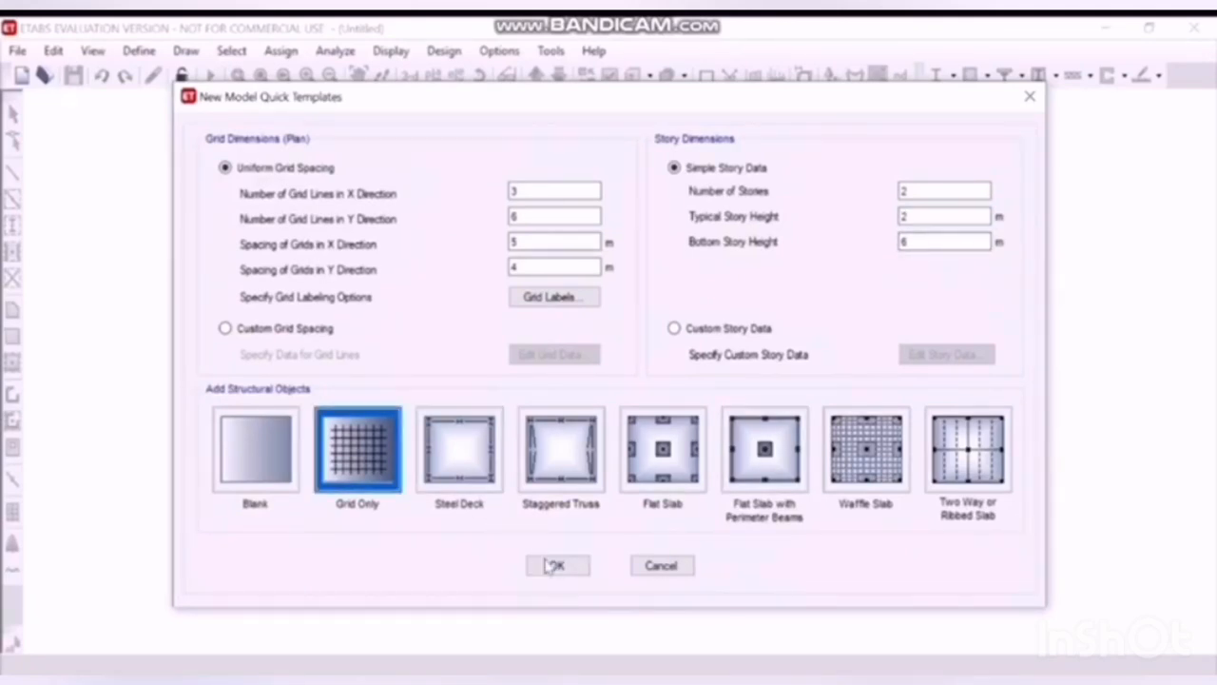
pyautogui.click(557, 564)
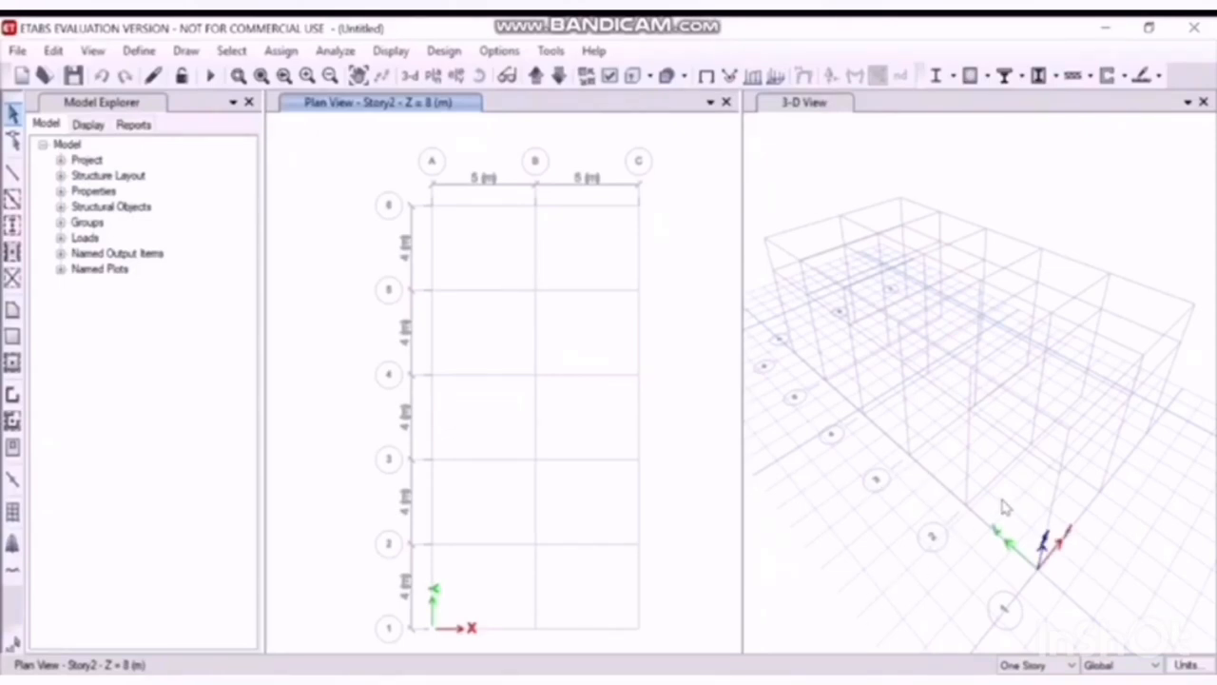
# Step: Add Indian Fe345 steel (E = 210000 MPa) as a new material
pyautogui.click(1006, 507)
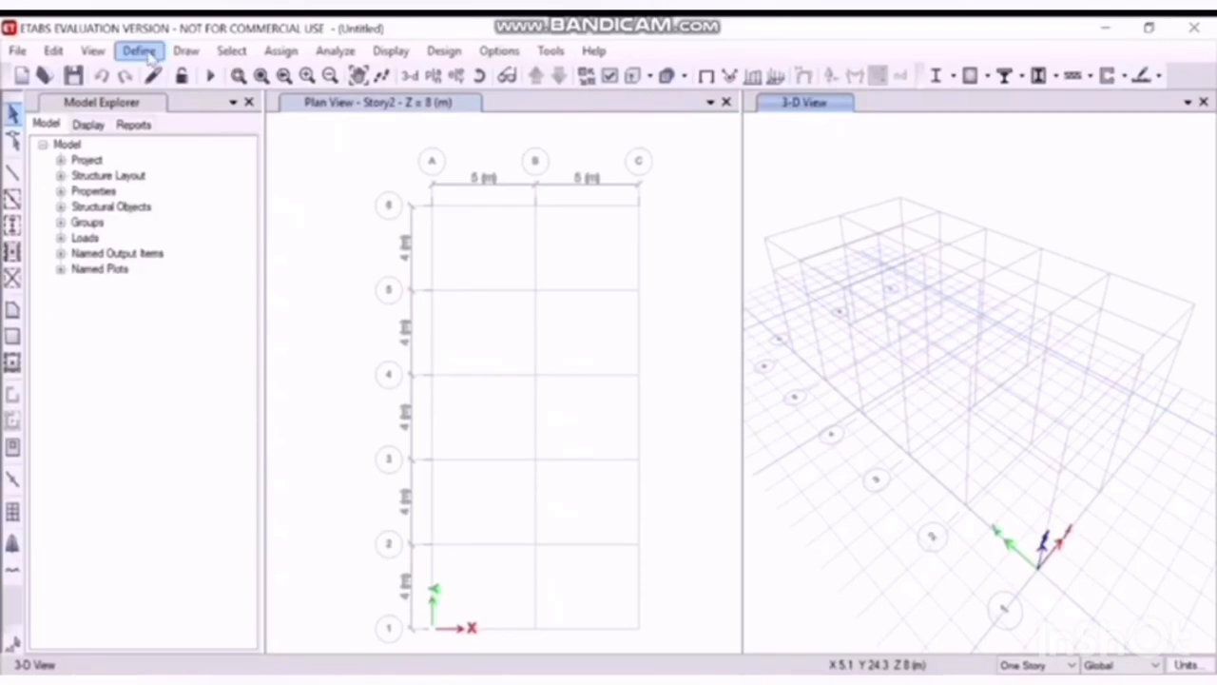
pyautogui.click(139, 50)
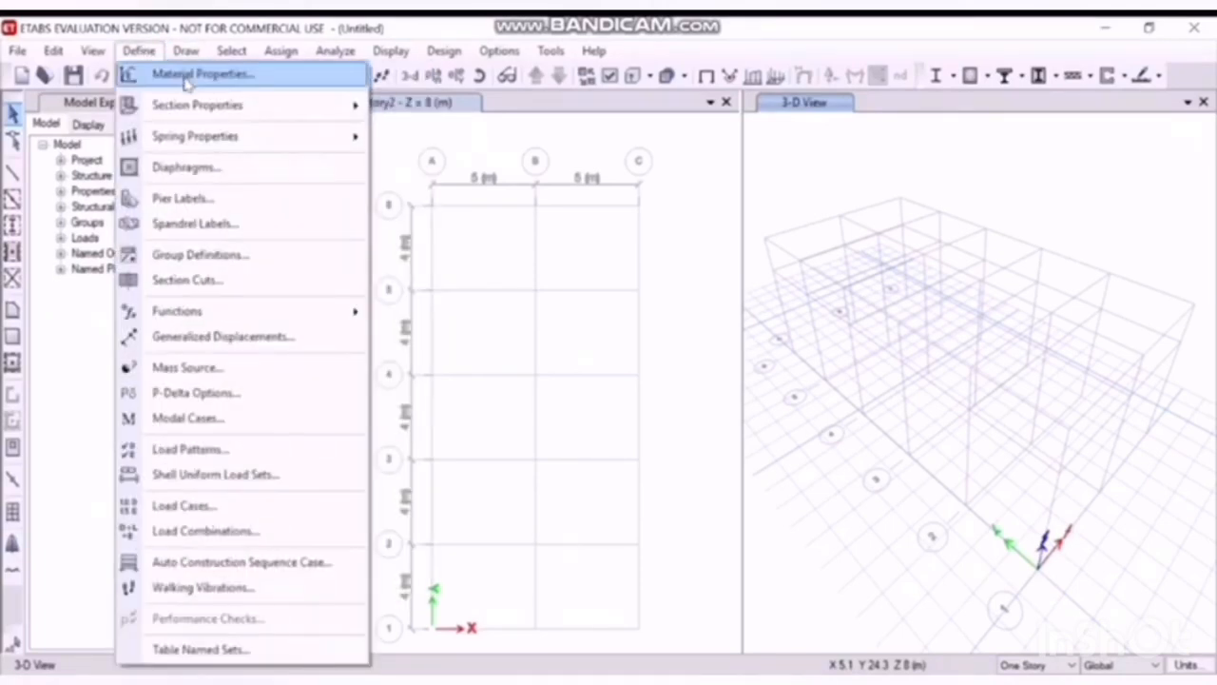
pyautogui.click(201, 73)
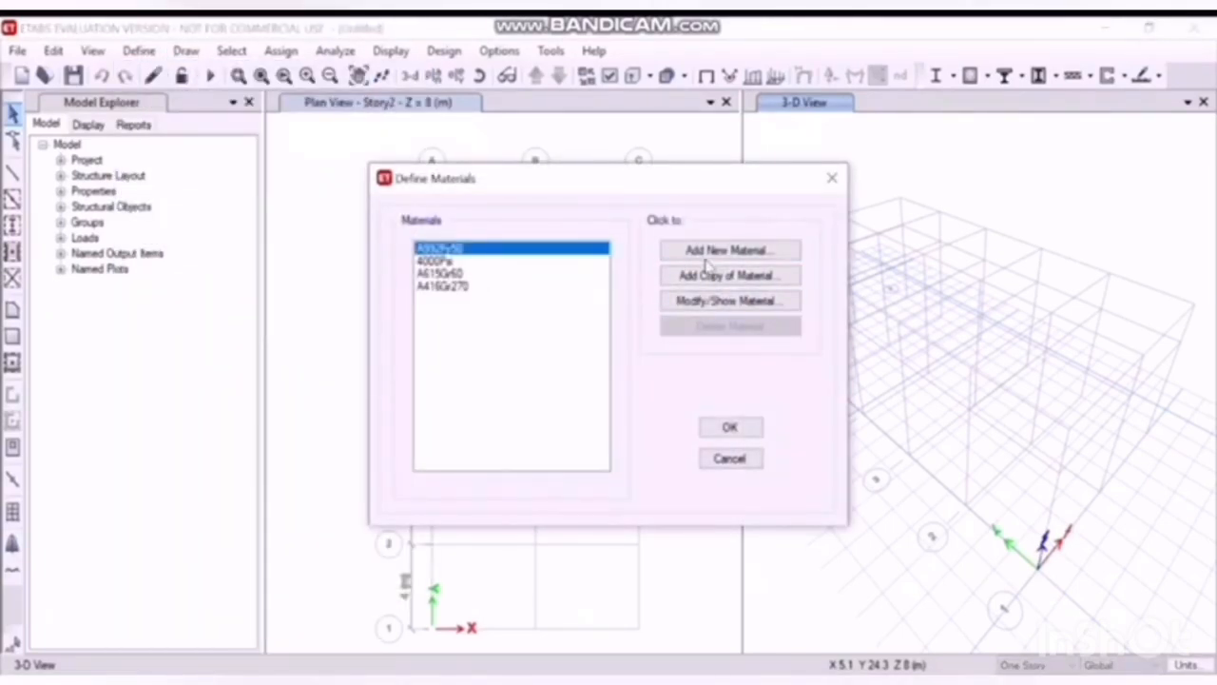
pyautogui.click(729, 249)
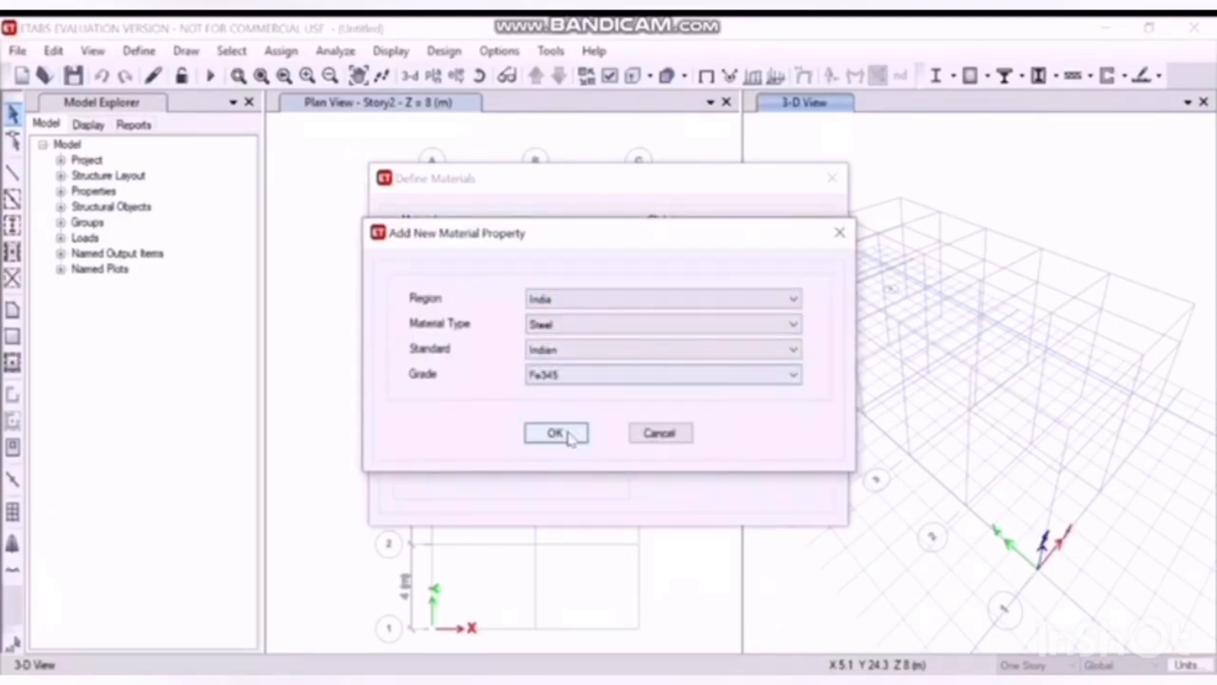
pyautogui.click(555, 433)
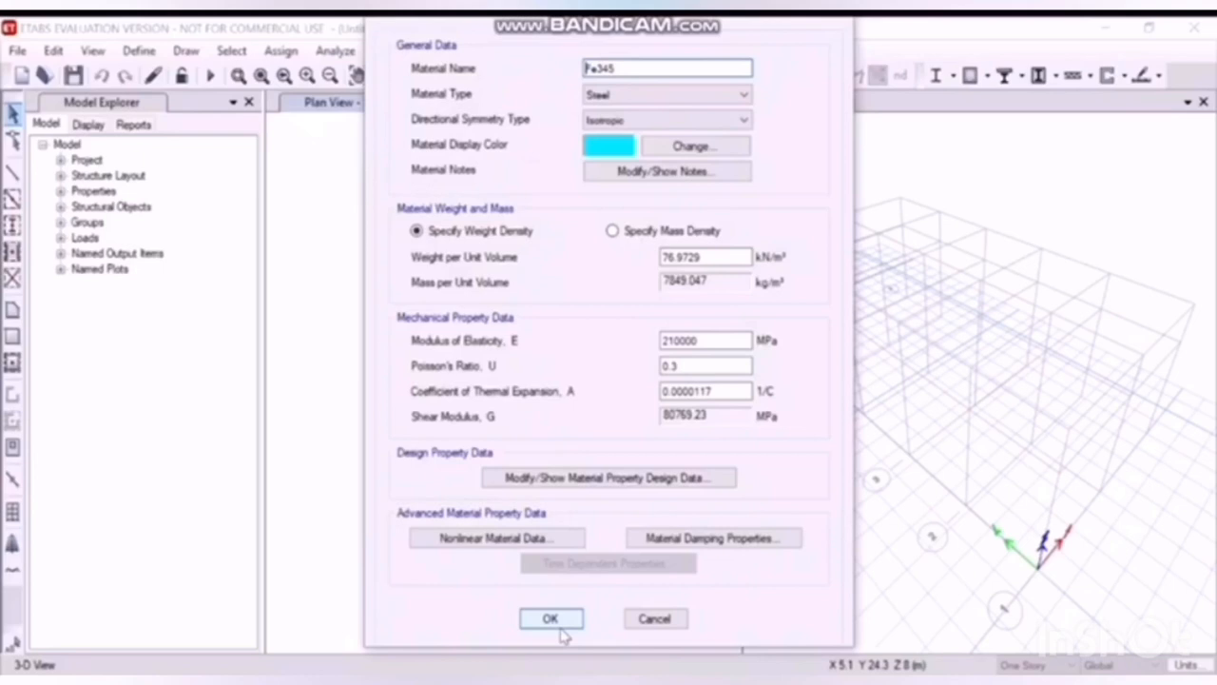
pyautogui.click(550, 618)
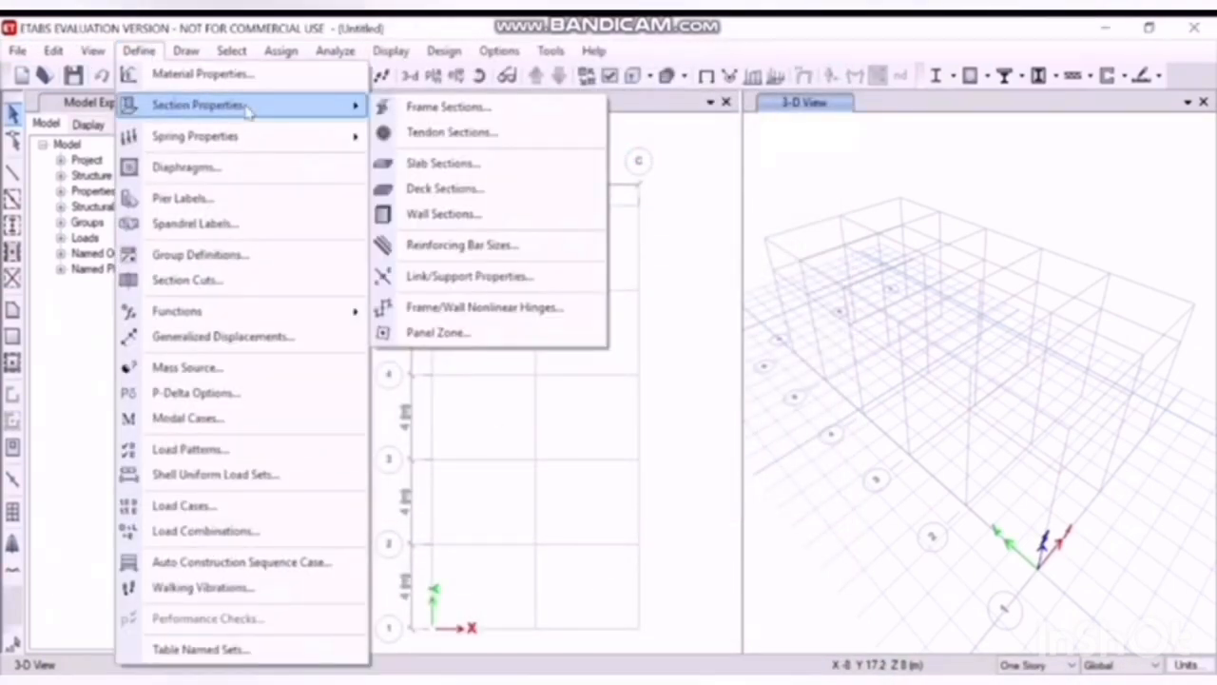
# Step: Create auto-select section 'columnss' with imported Indian Fe345 wide-flange sections
pyautogui.click(447, 106)
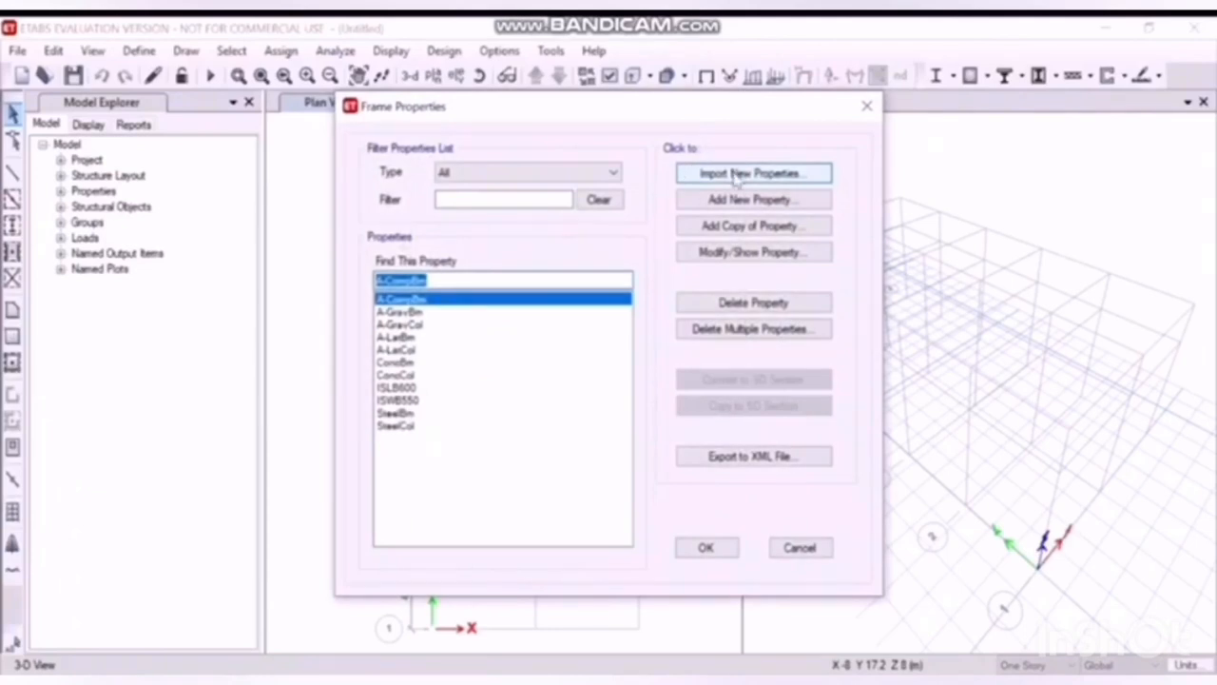
pyautogui.click(751, 200)
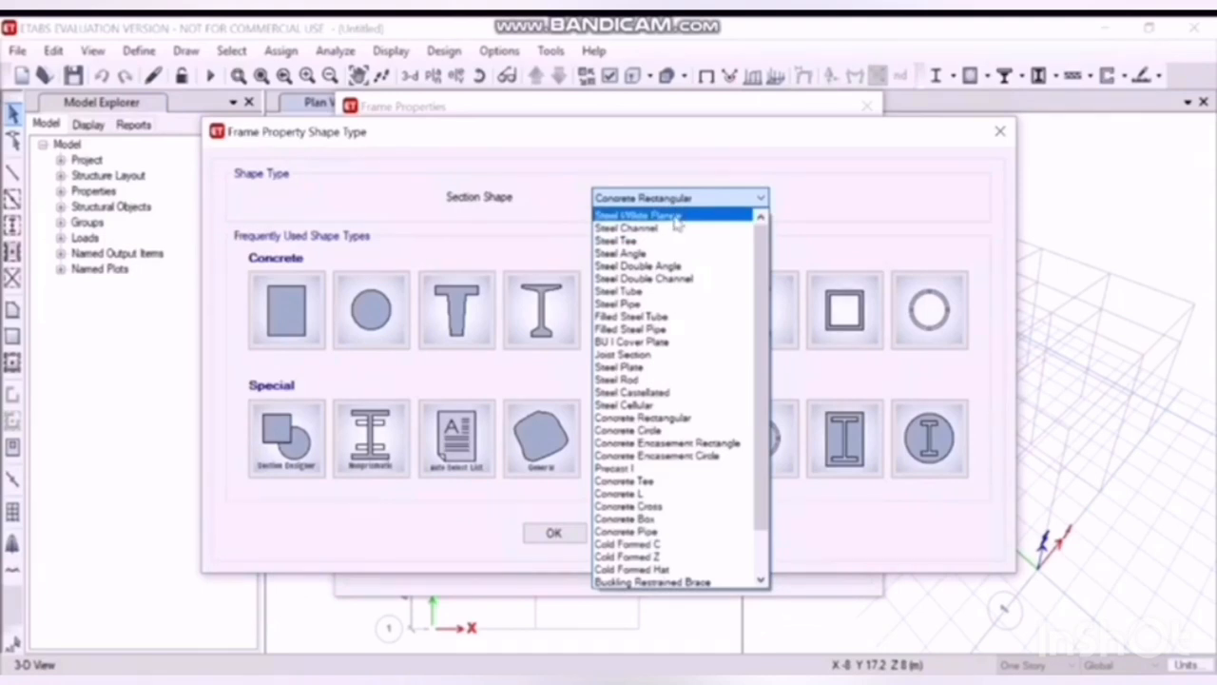
pyautogui.click(636, 214)
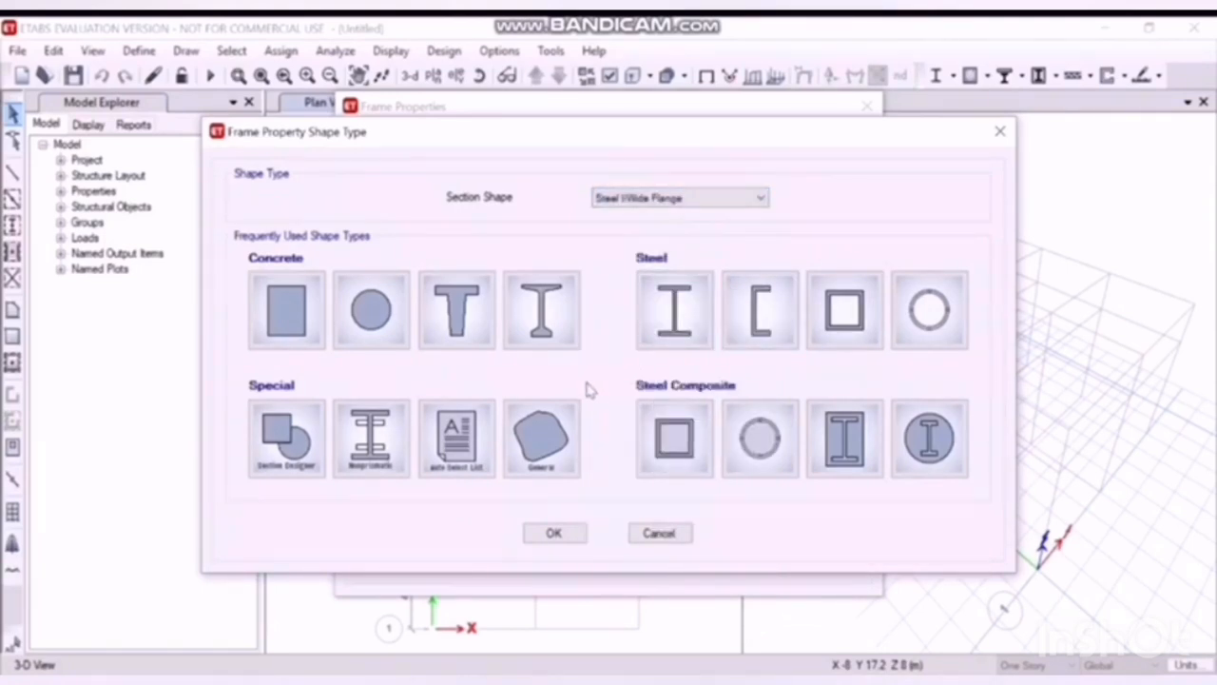
pyautogui.moveTo(456, 438)
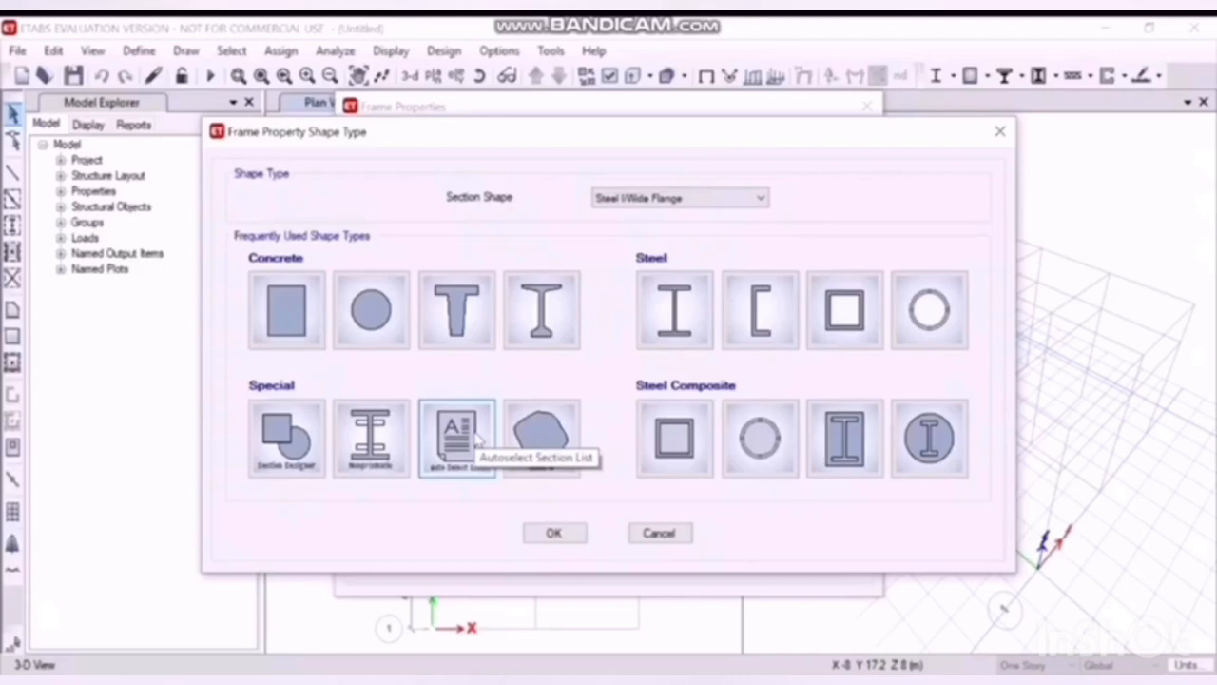
pyautogui.click(456, 437)
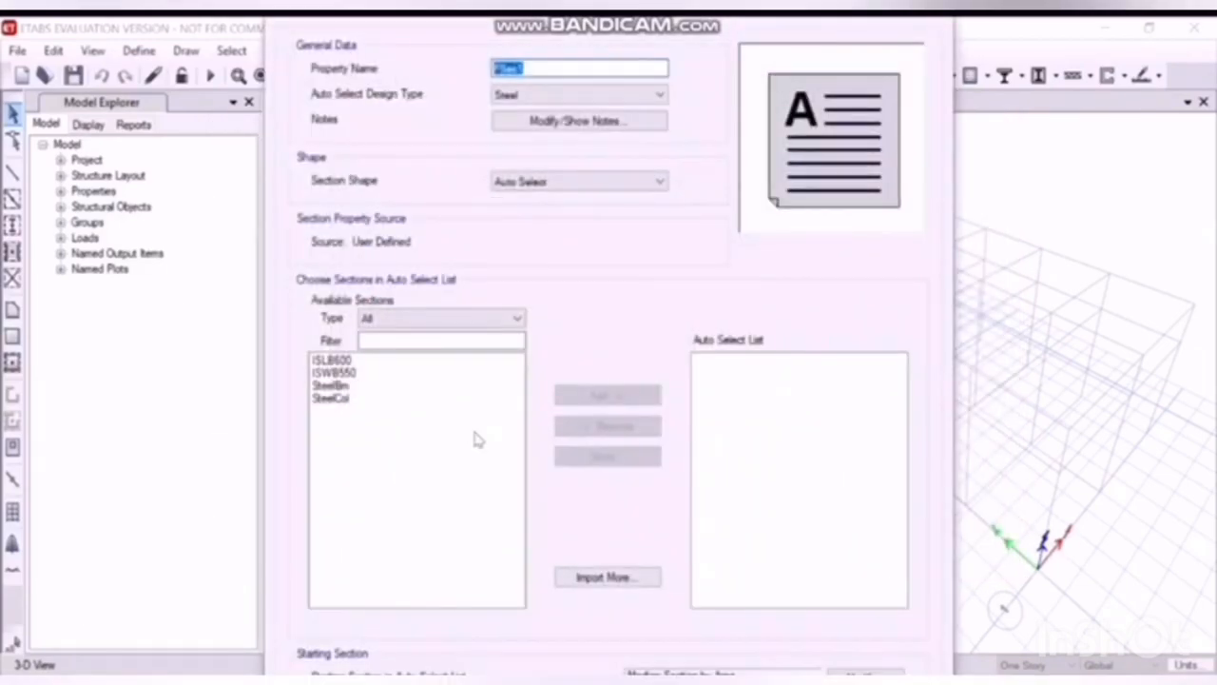
pyautogui.moveTo(618, 69)
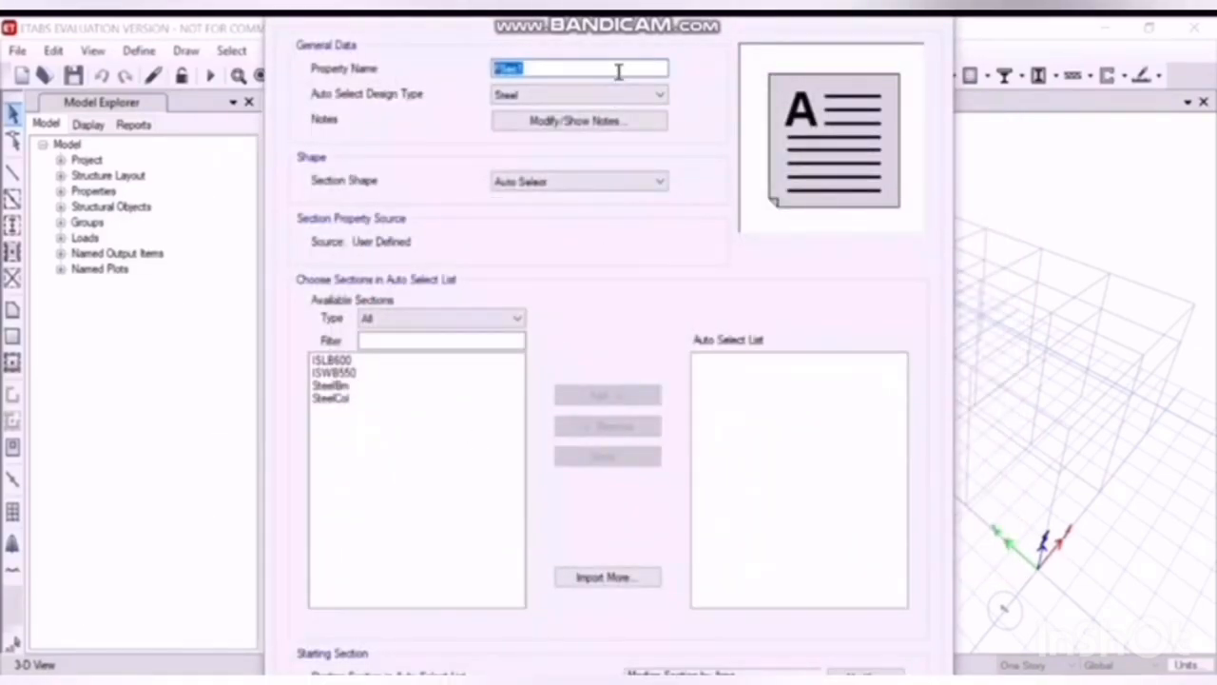
pyautogui.write('columnss')
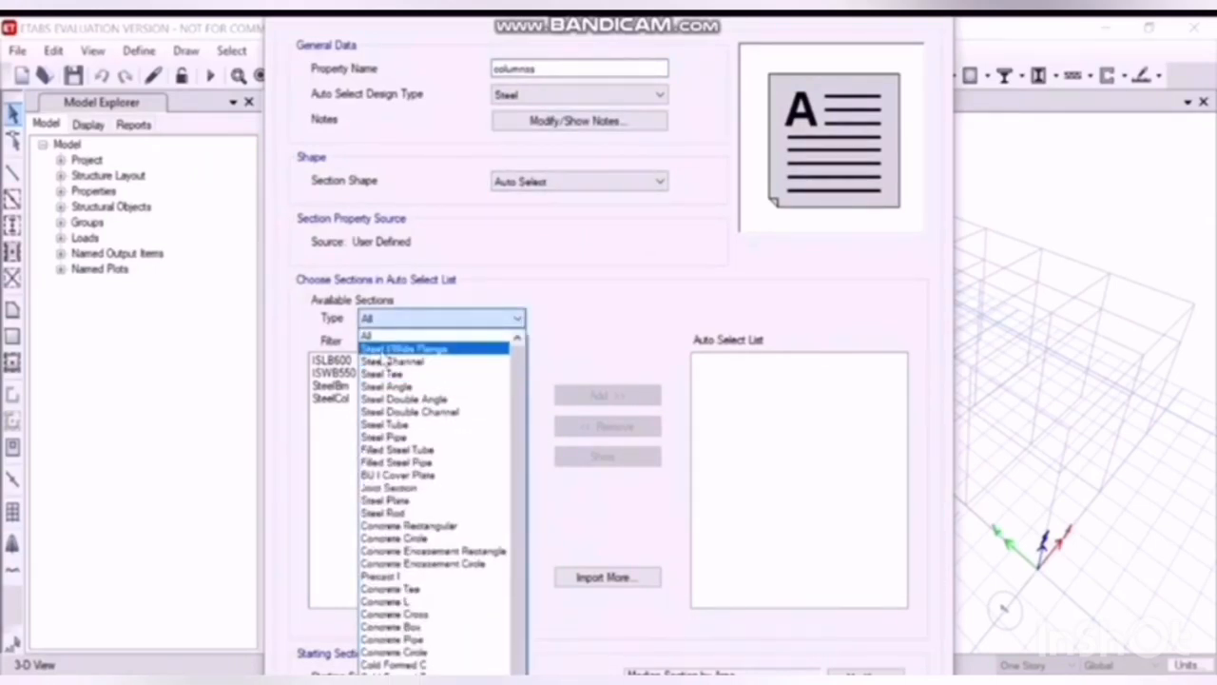
pyautogui.click(404, 348)
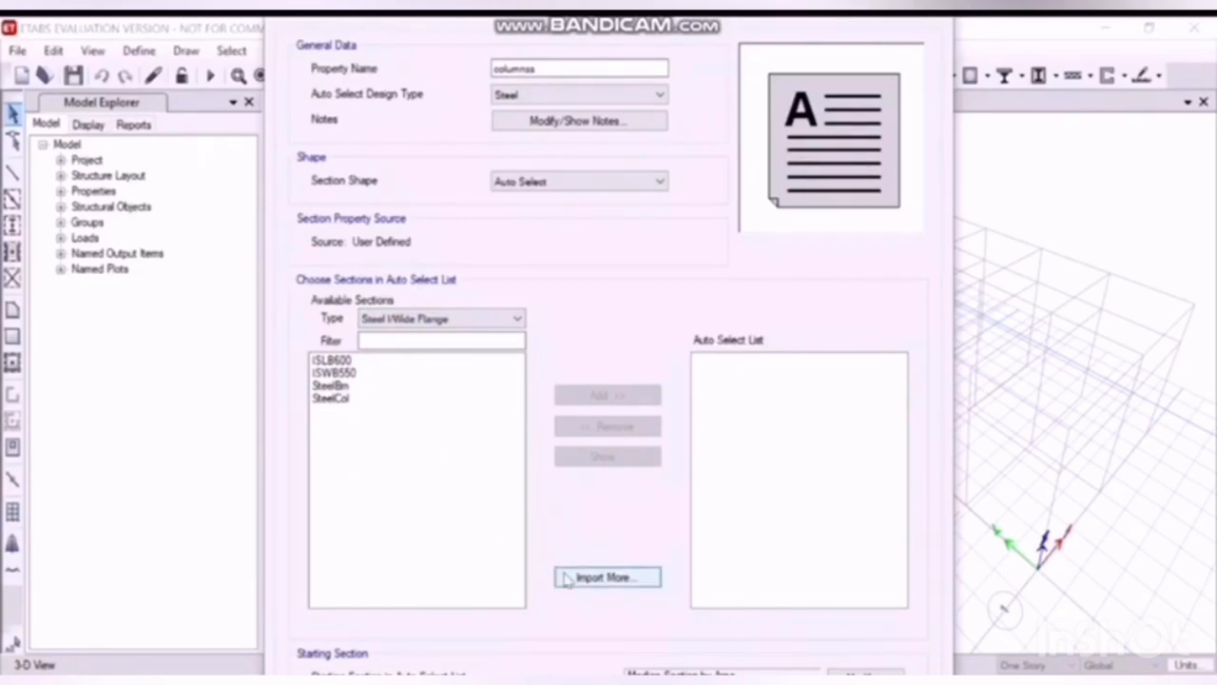
pyautogui.click(607, 577)
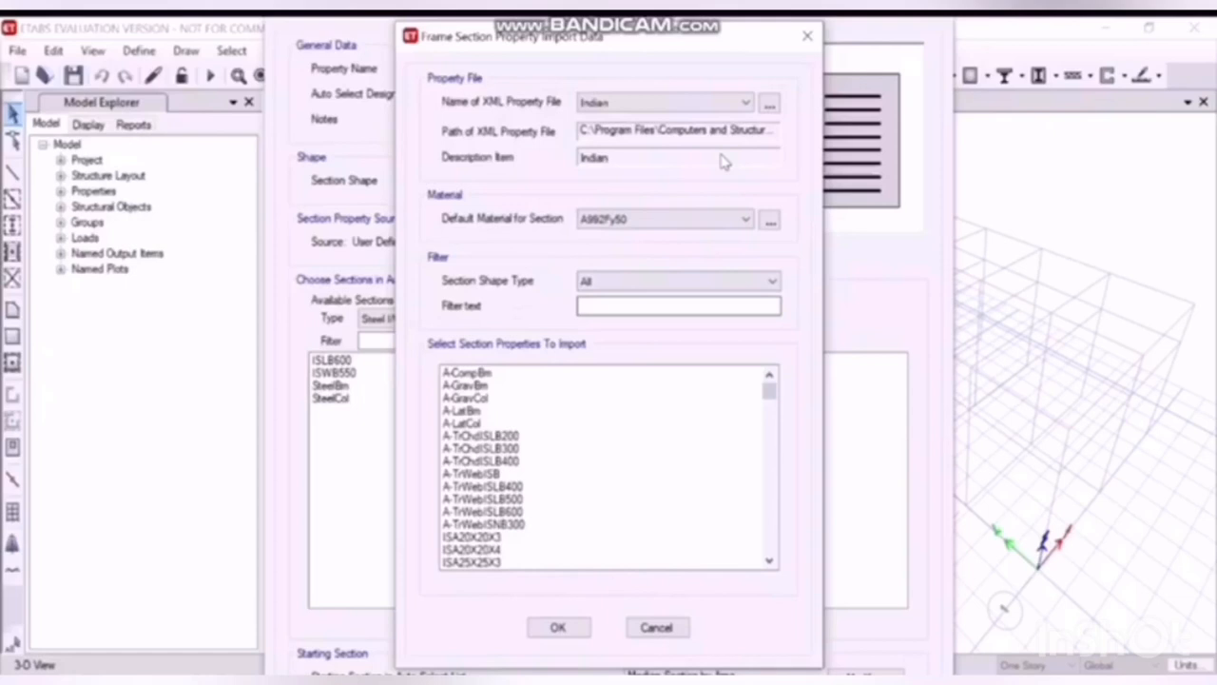
pyautogui.click(747, 218)
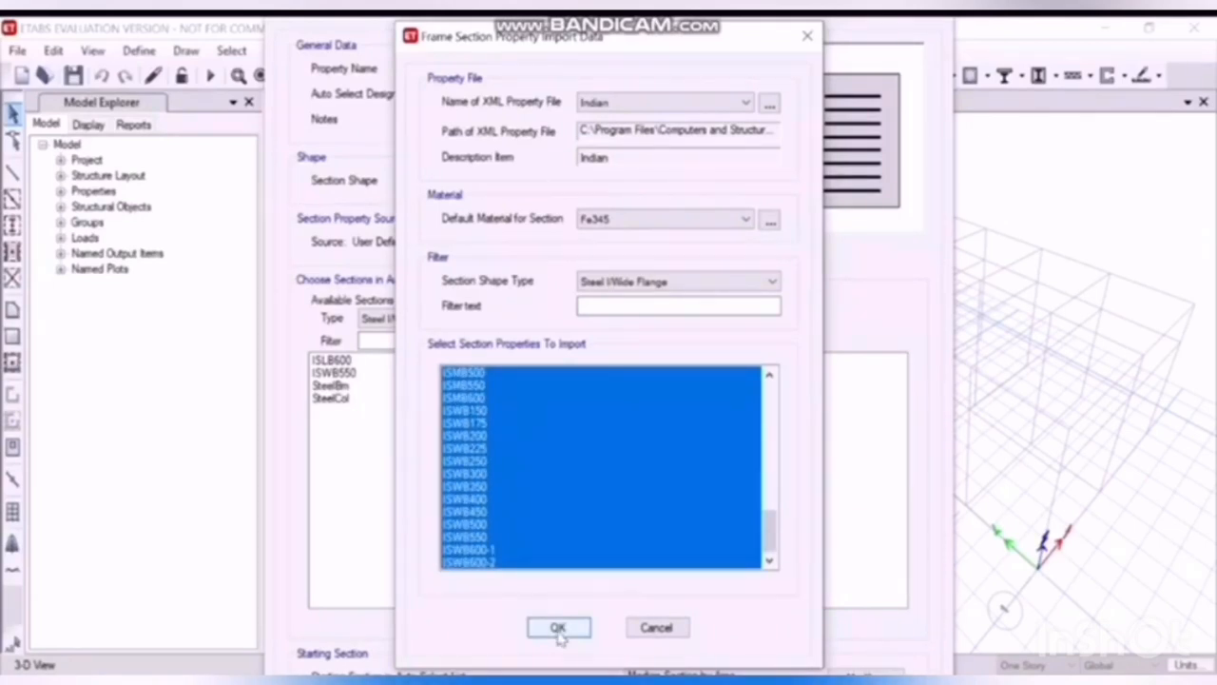
pyautogui.click(558, 626)
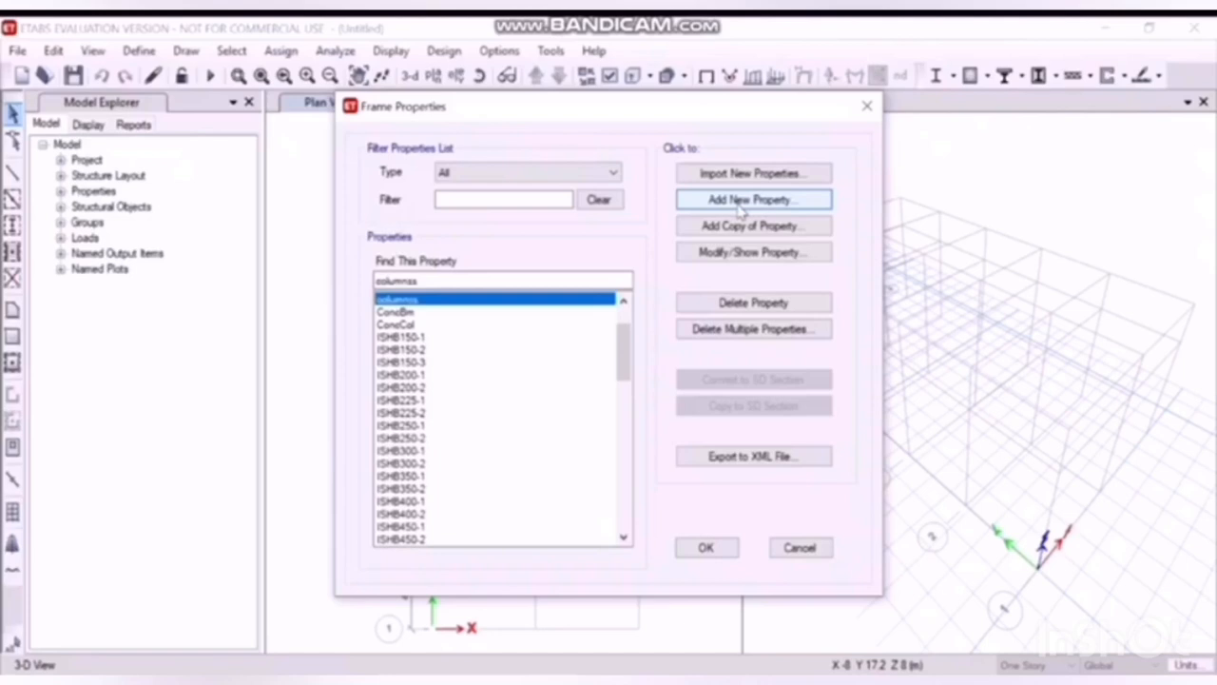
# Step: Create auto-select section 'single angless' with imported Indian Fe345 steel angle sections
pyautogui.click(752, 198)
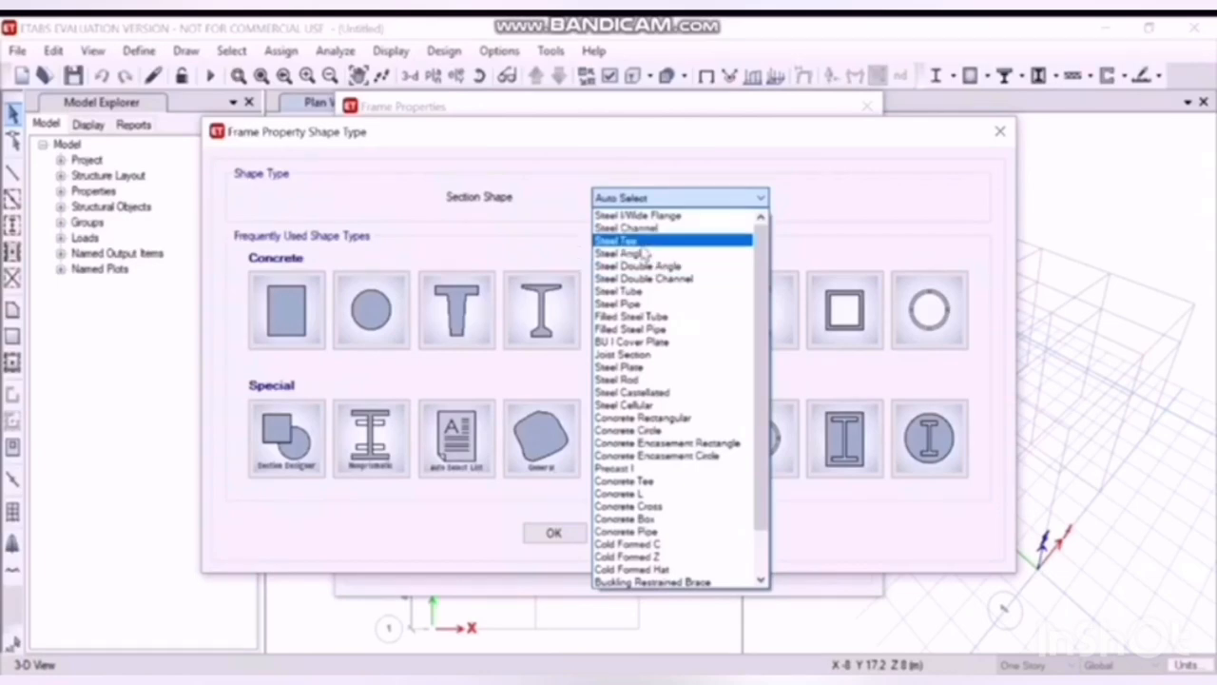
pyautogui.click(623, 253)
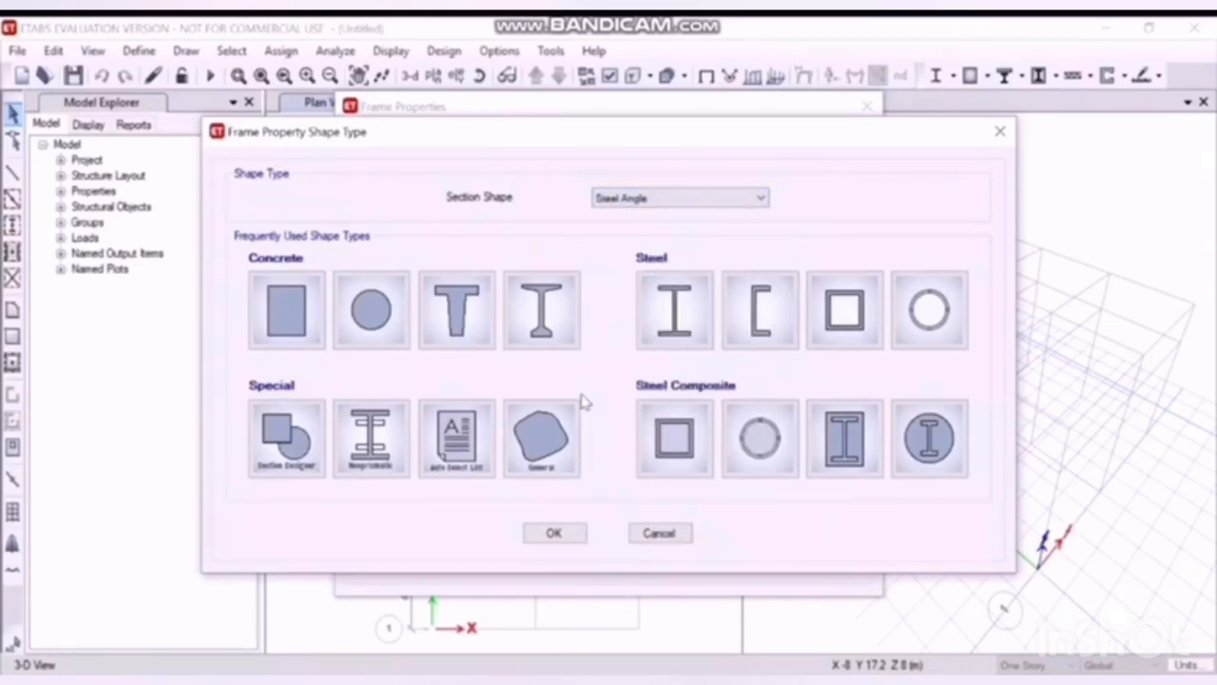
pyautogui.click(455, 437)
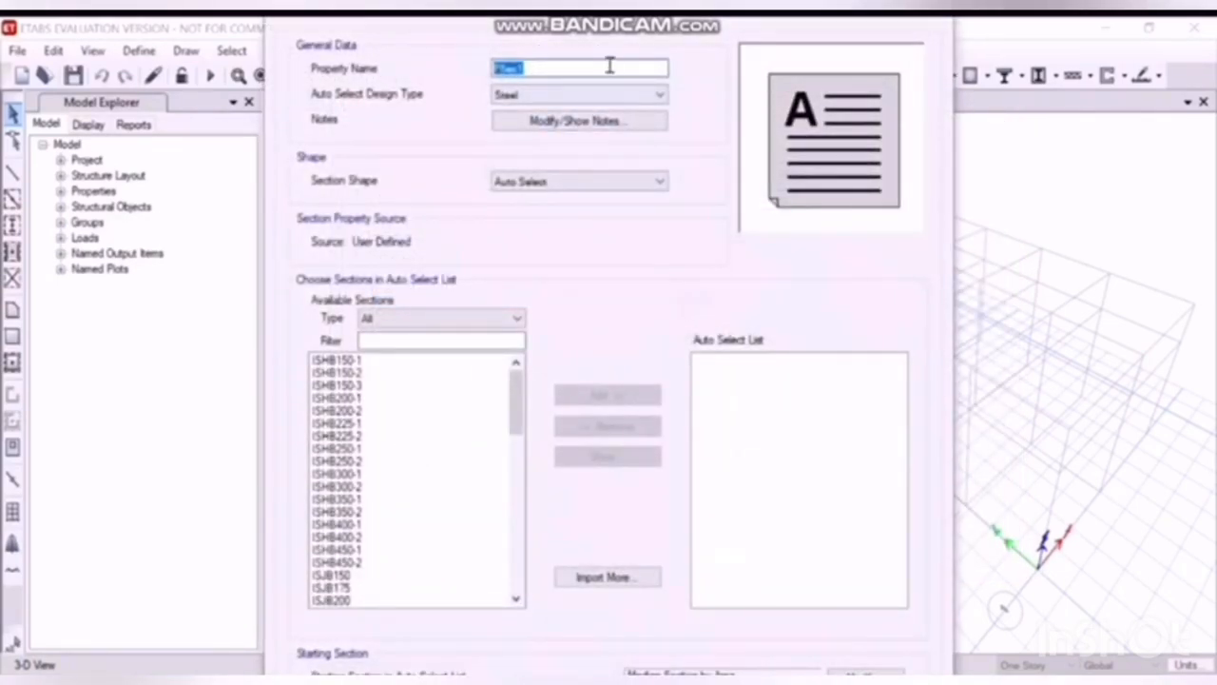
pyautogui.write('sng')
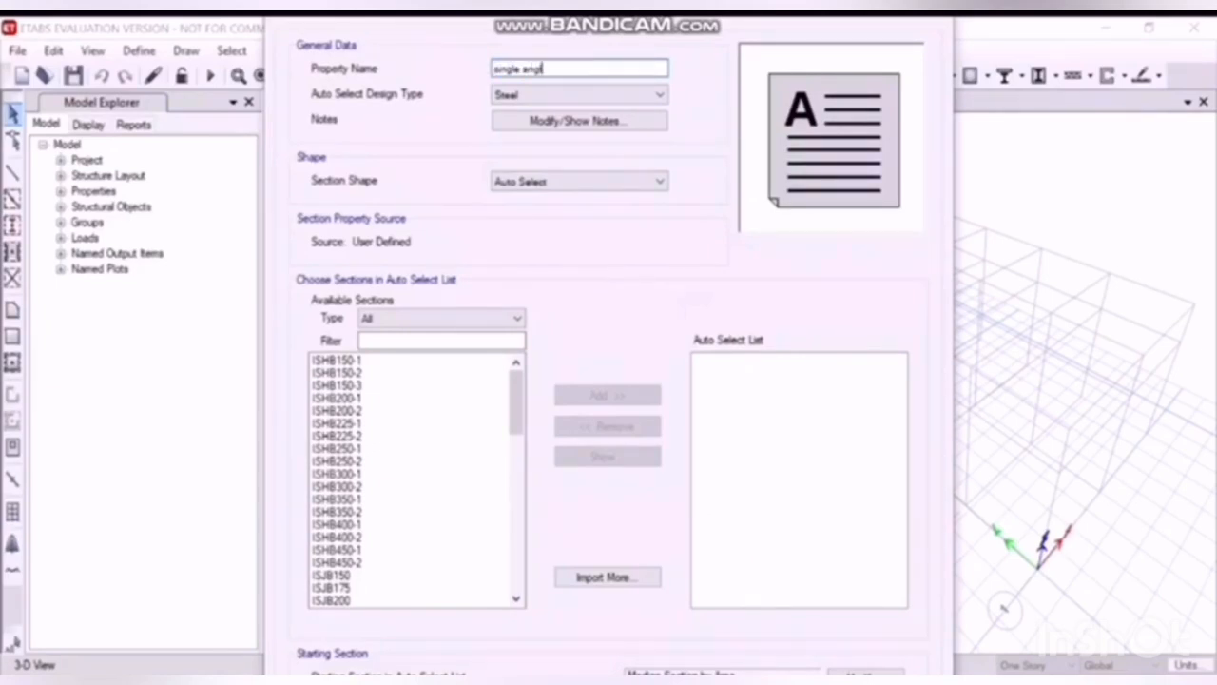
pyautogui.write('ess')
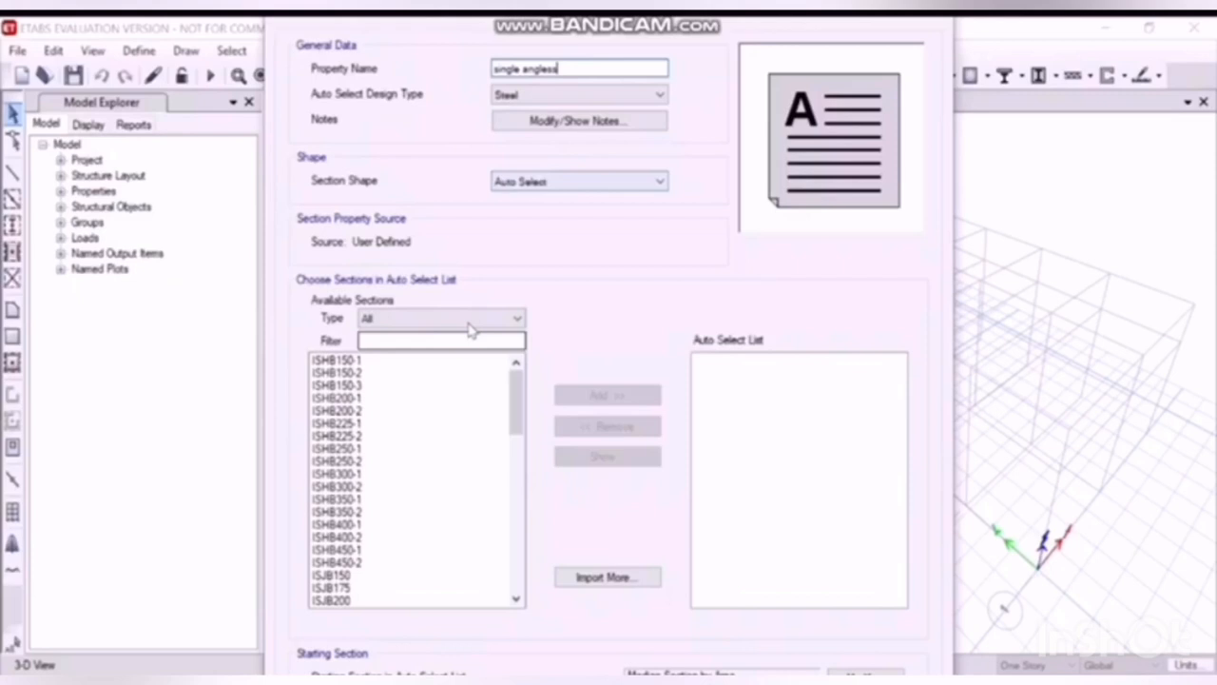
pyautogui.click(517, 318)
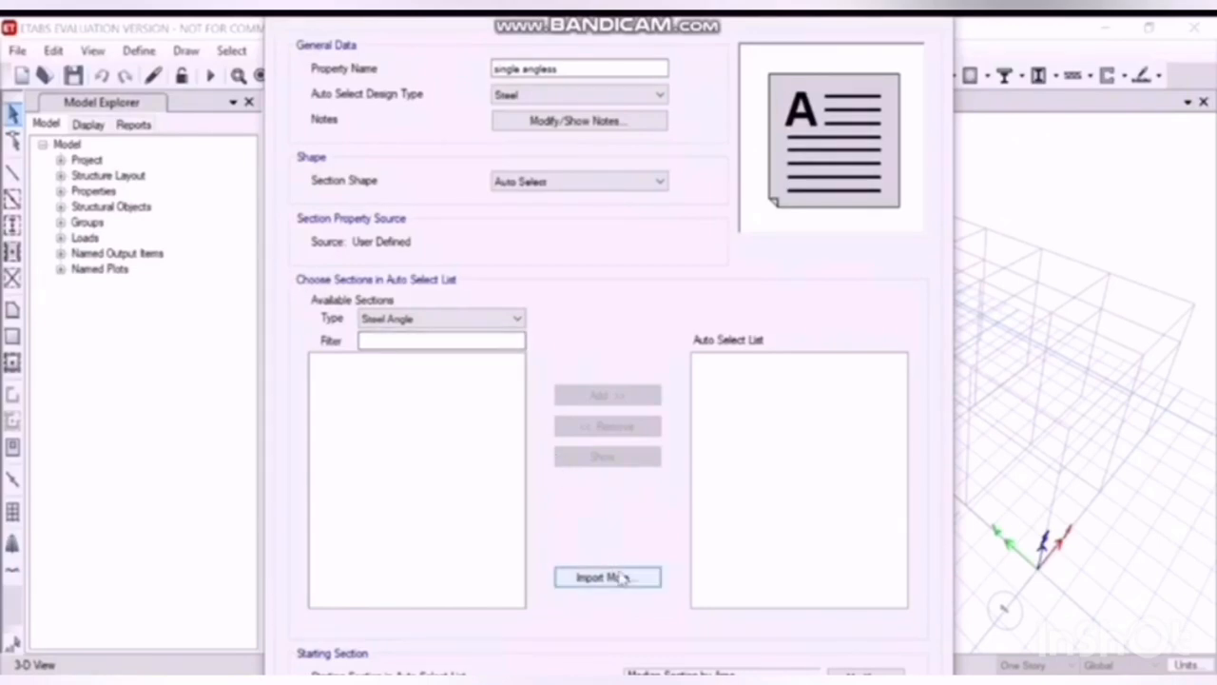
pyautogui.click(607, 577)
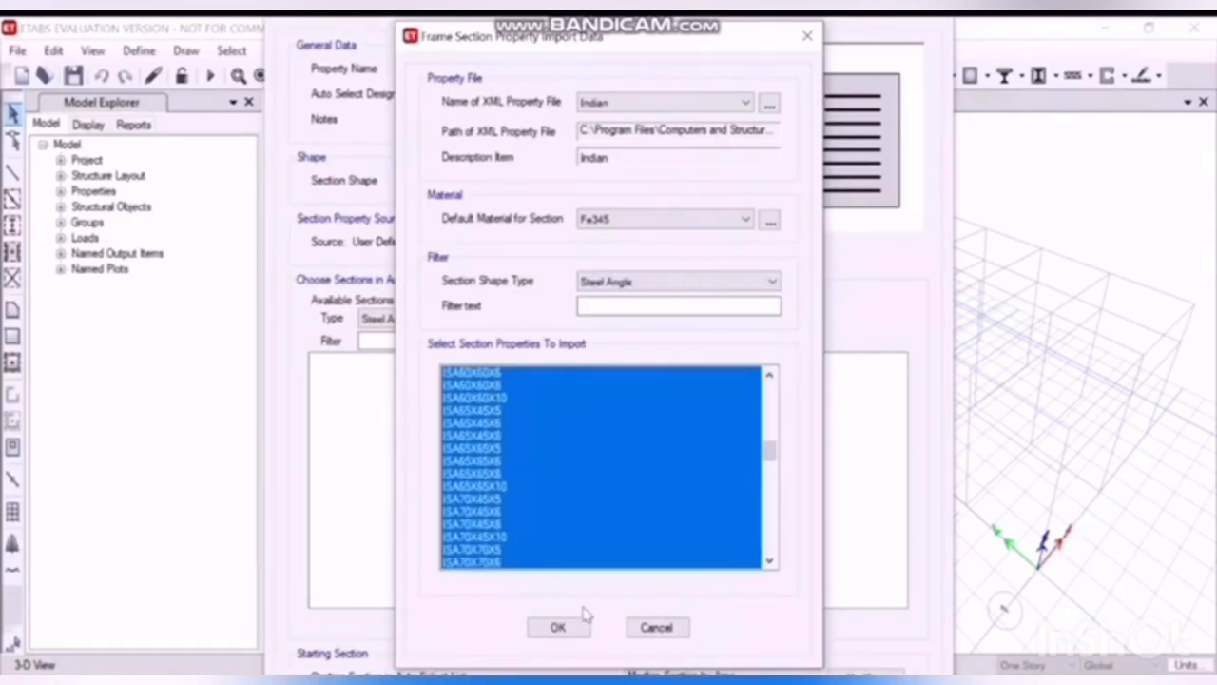
pyautogui.click(557, 626)
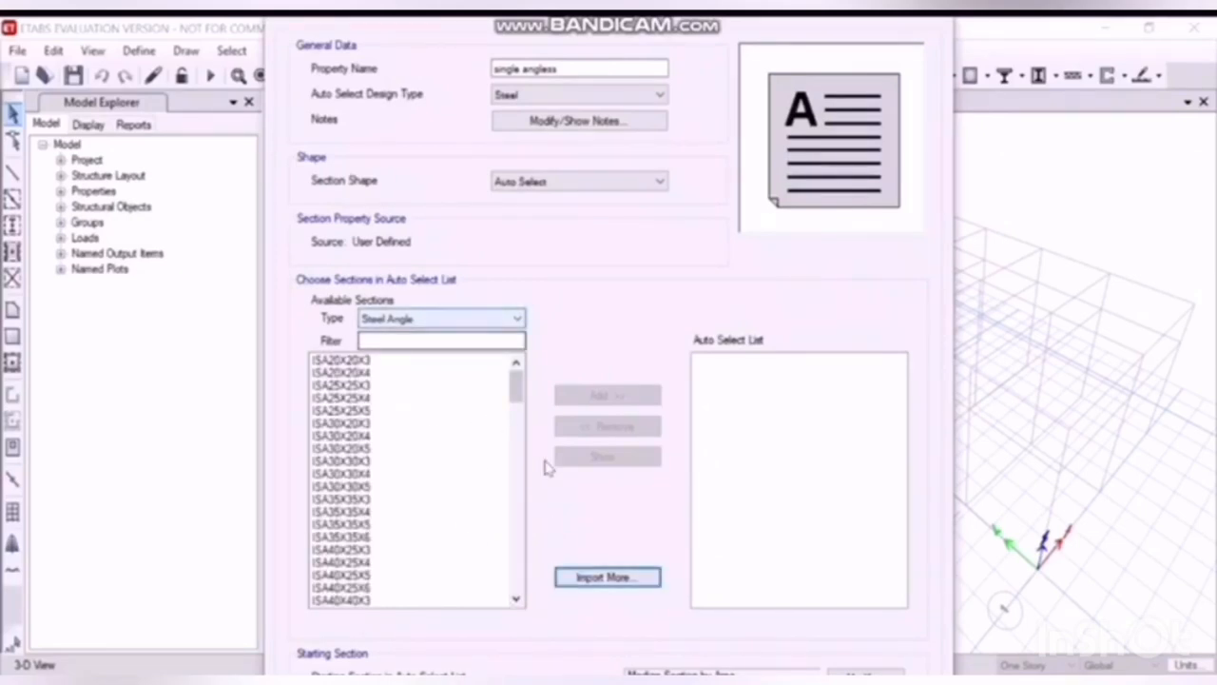
pyautogui.click(409, 536)
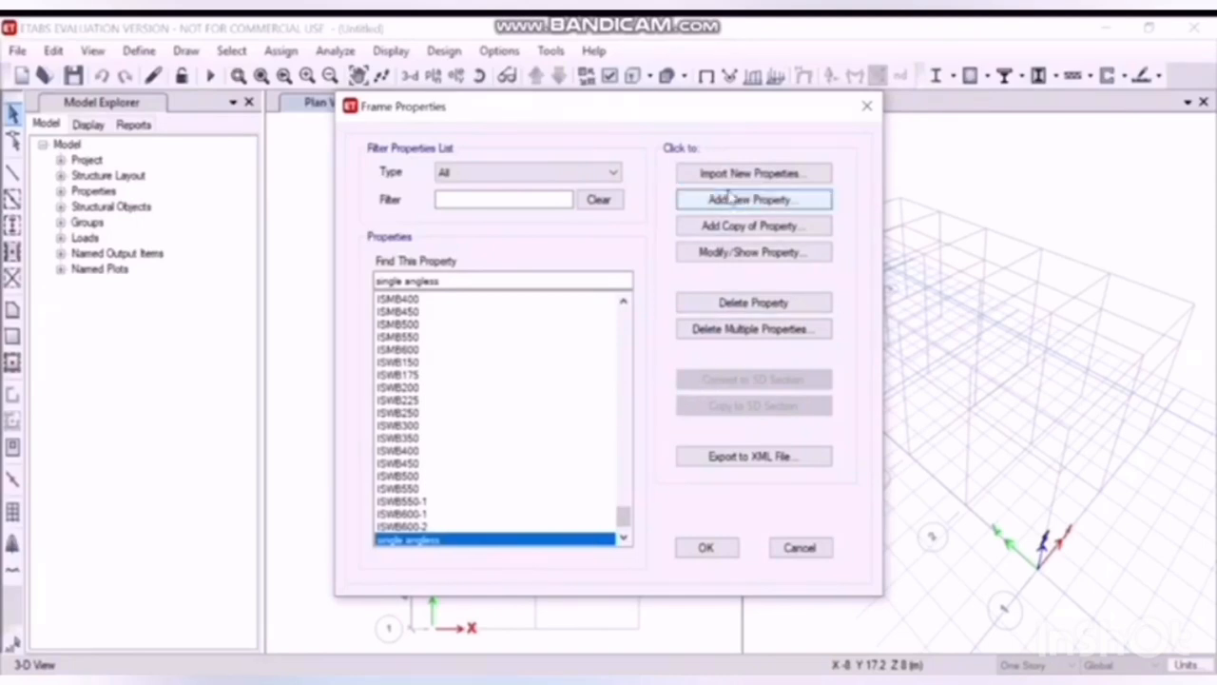
# Step: Start a new auto-select frame property named 'channels'
pyautogui.click(752, 199)
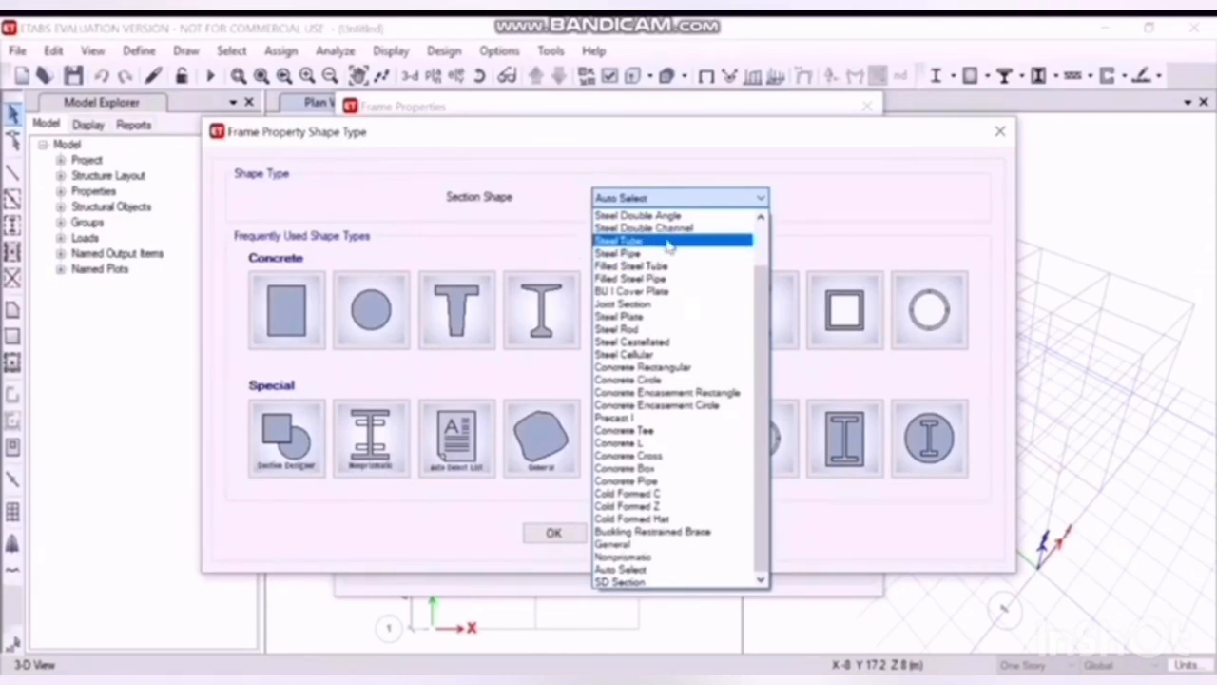
pyautogui.click(643, 228)
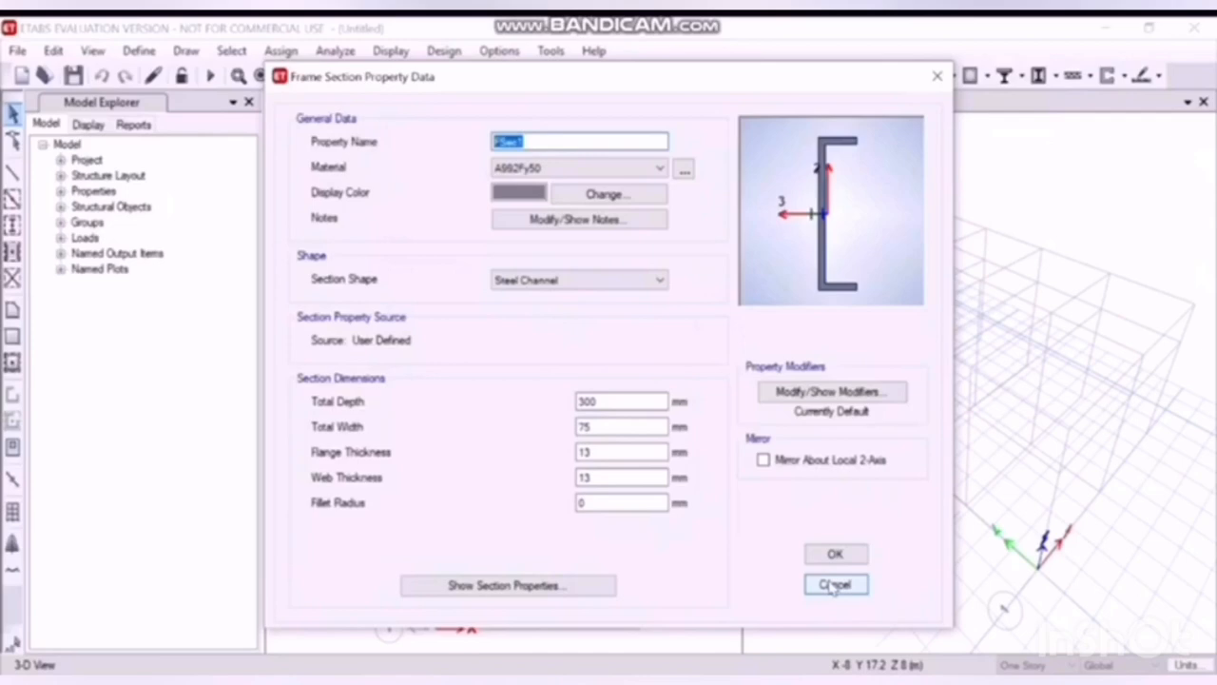
pyautogui.click(835, 584)
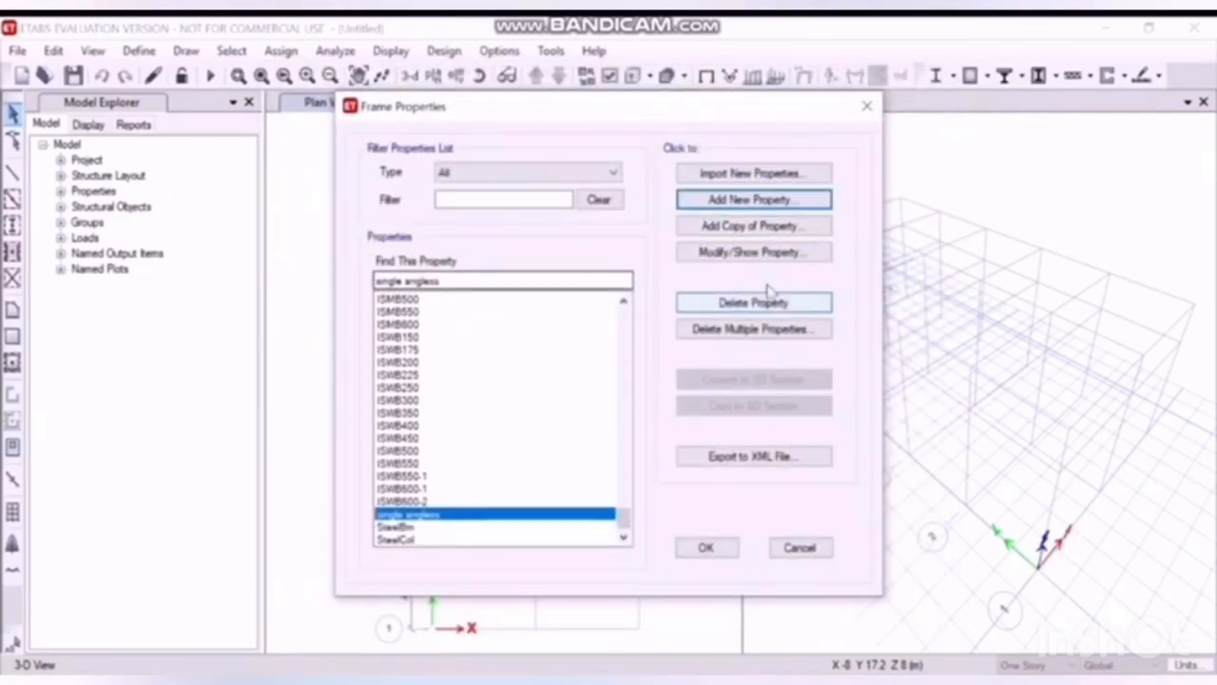
pyautogui.click(752, 198)
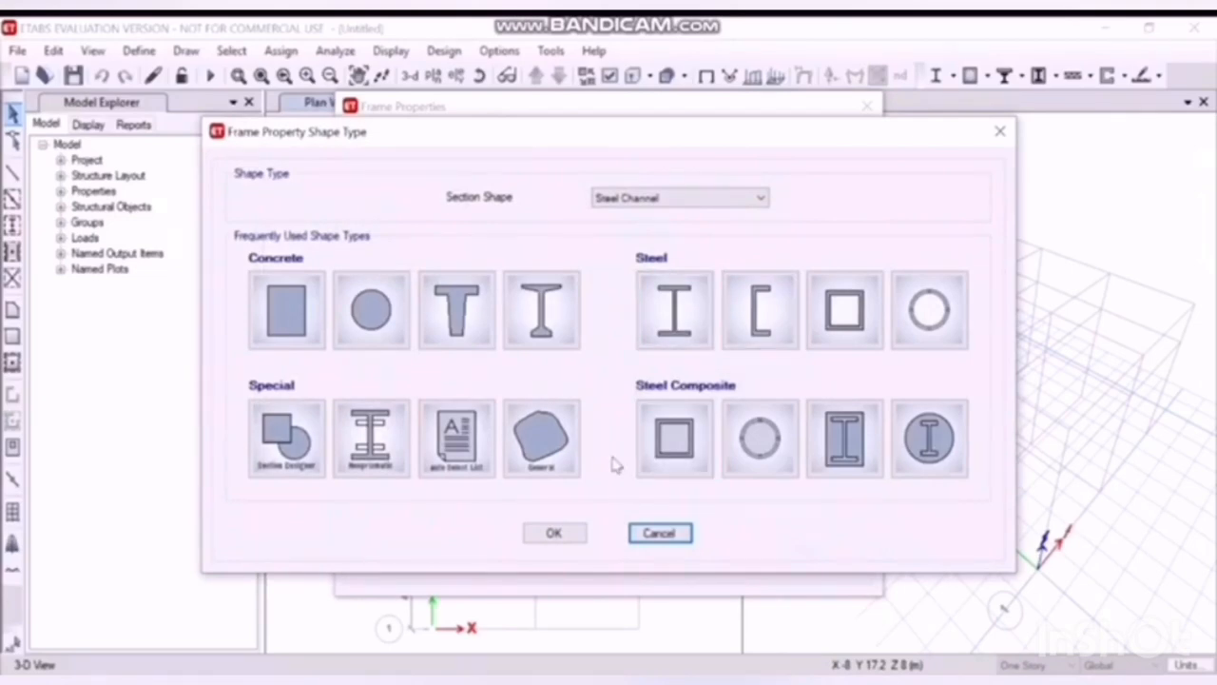
pyautogui.click(456, 437)
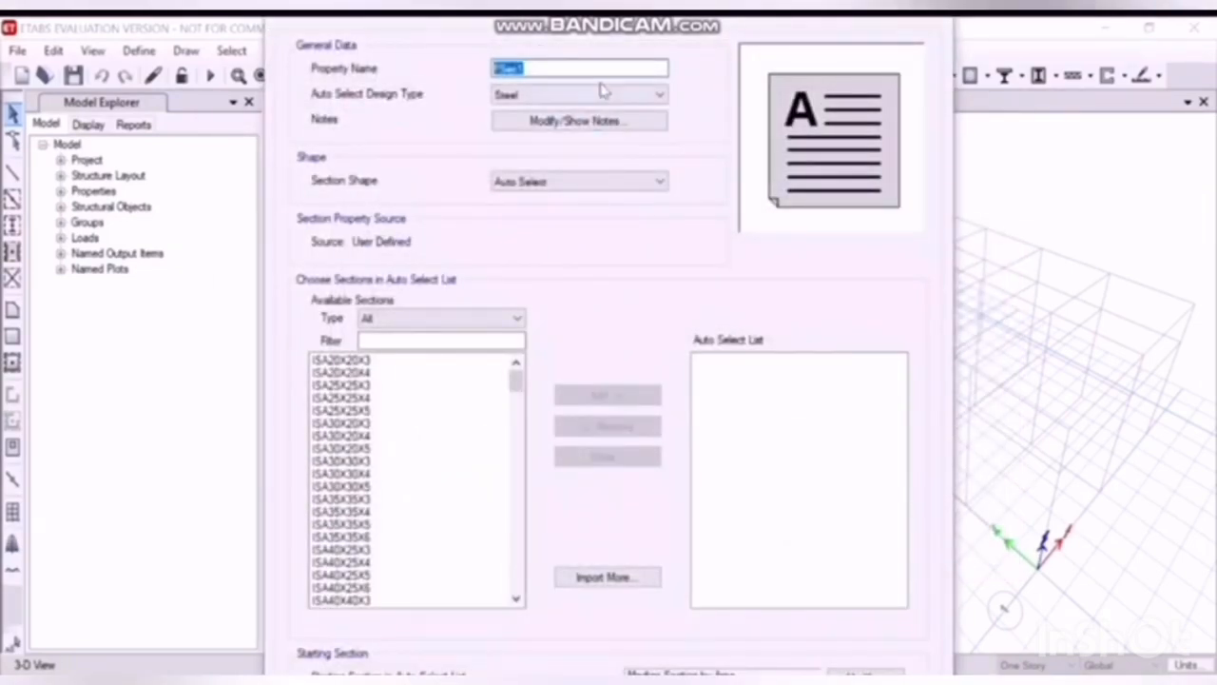
pyautogui.write('d')
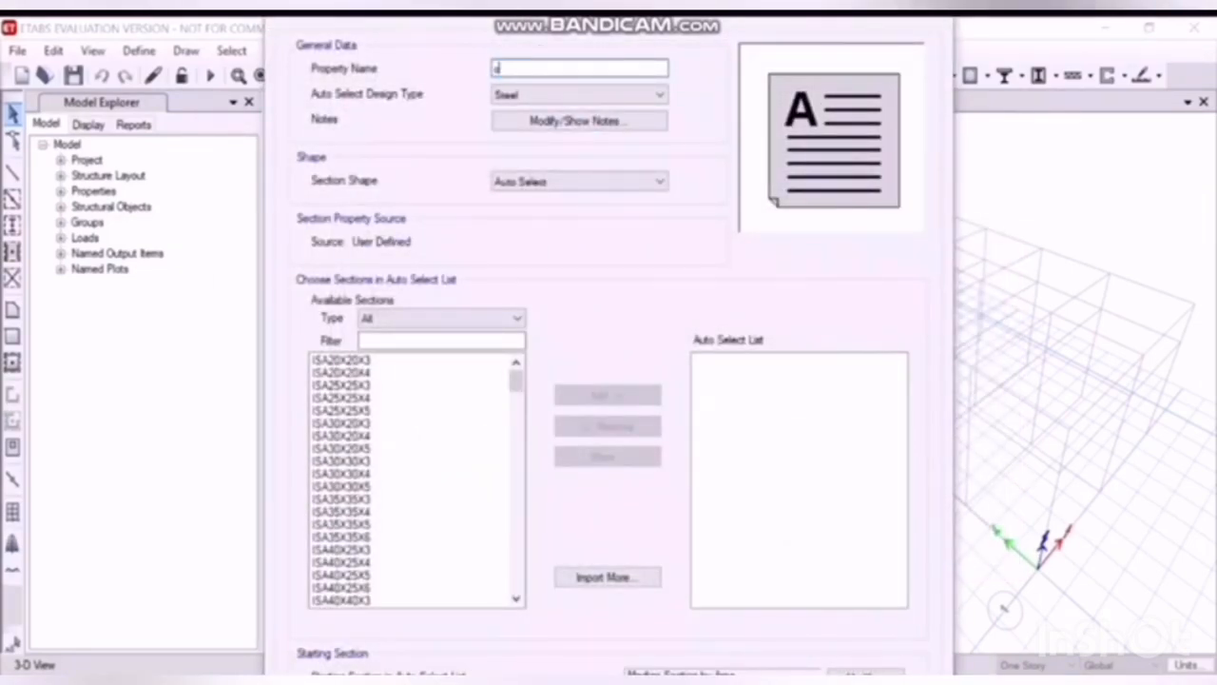
pyautogui.write('channels')
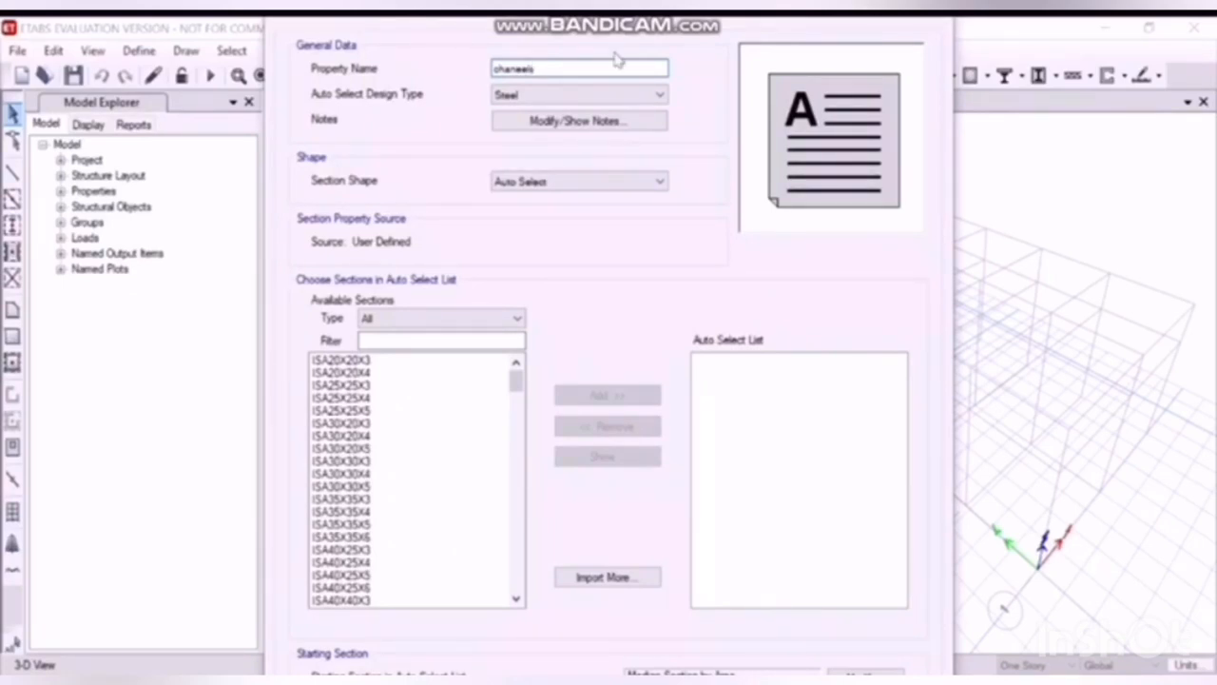
pyautogui.press('BackSpace')
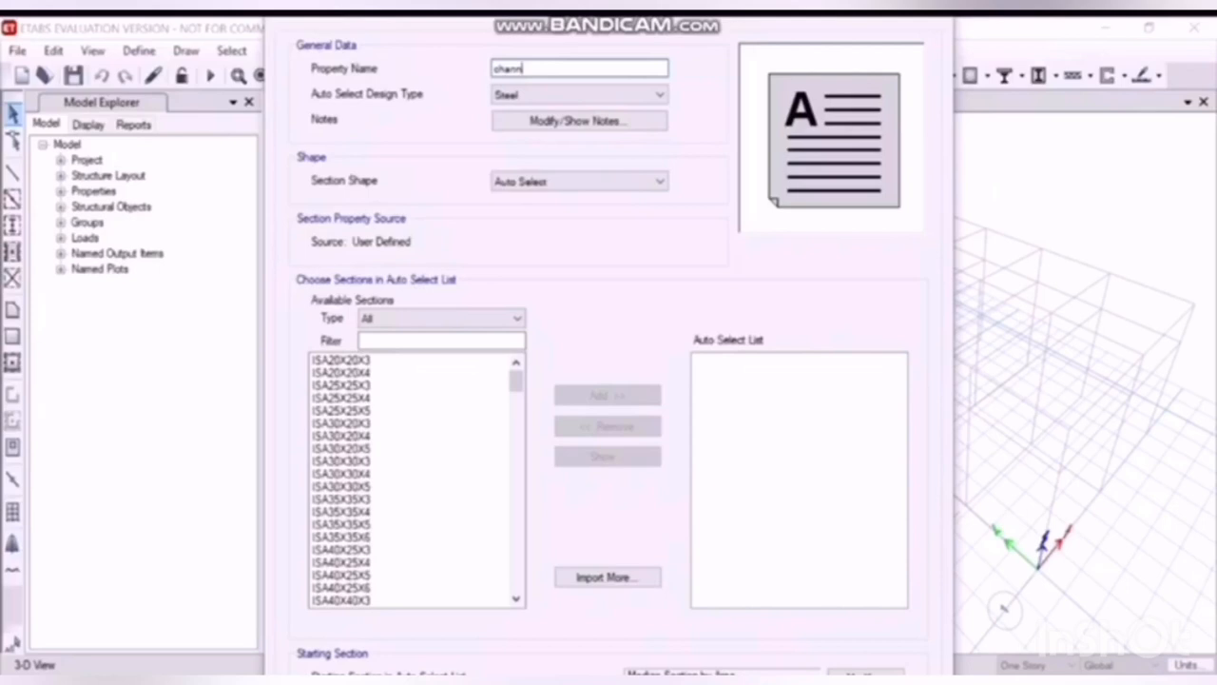
pyautogui.write('els')
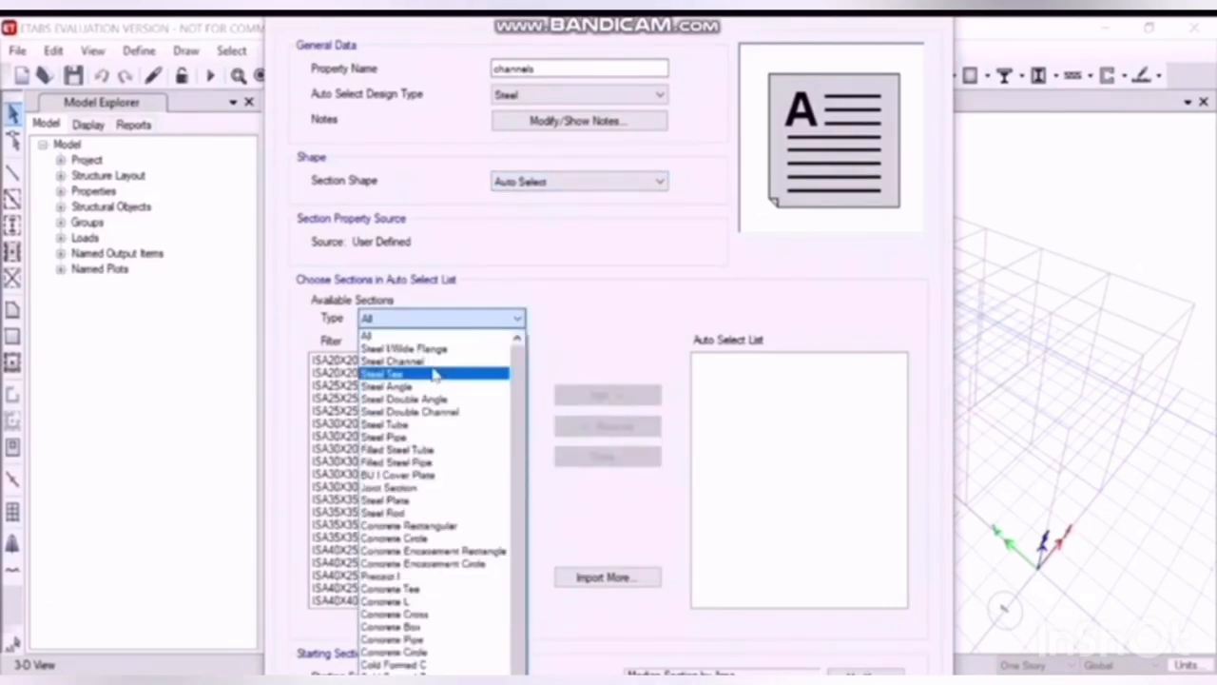
# Step: Import Indian steel channel sections into 'channels' and save the property
pyautogui.click(392, 360)
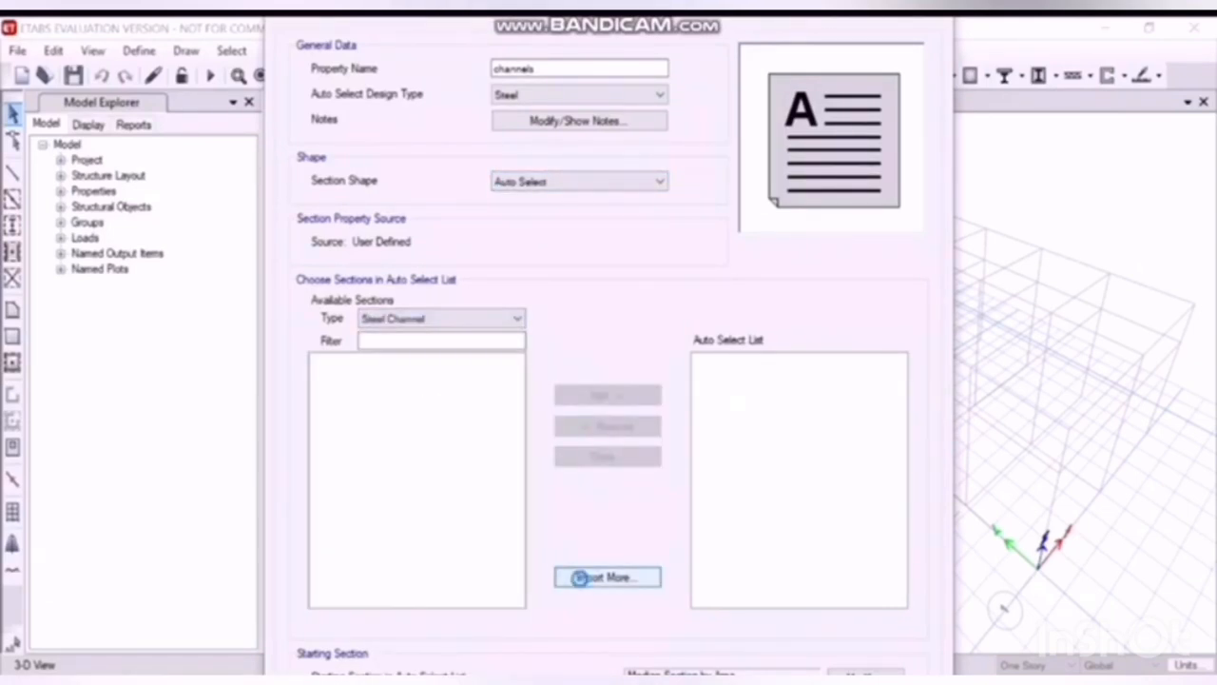
pyautogui.click(606, 576)
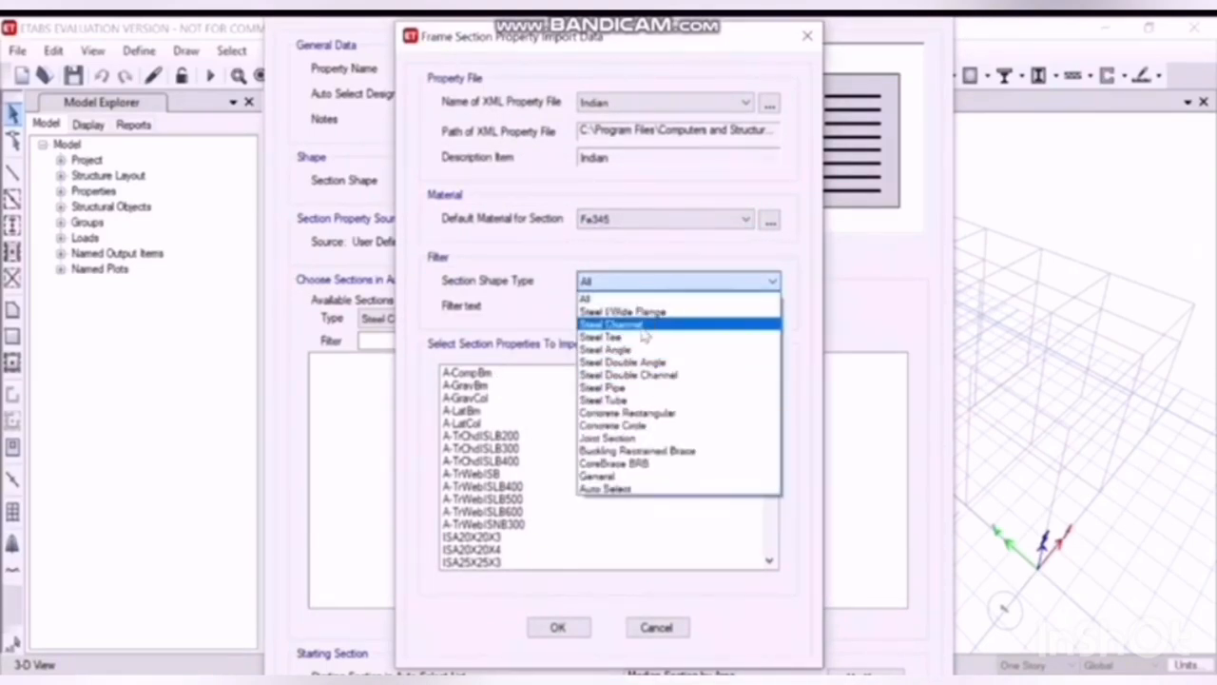
pyautogui.click(612, 324)
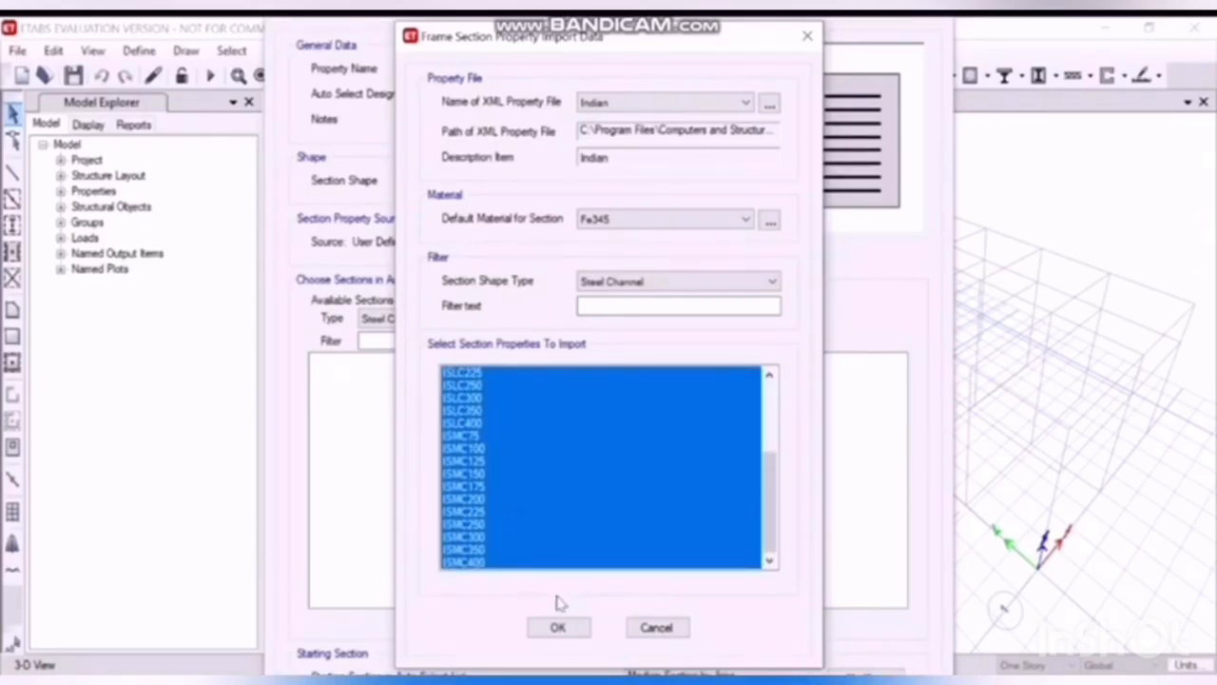
pyautogui.click(558, 627)
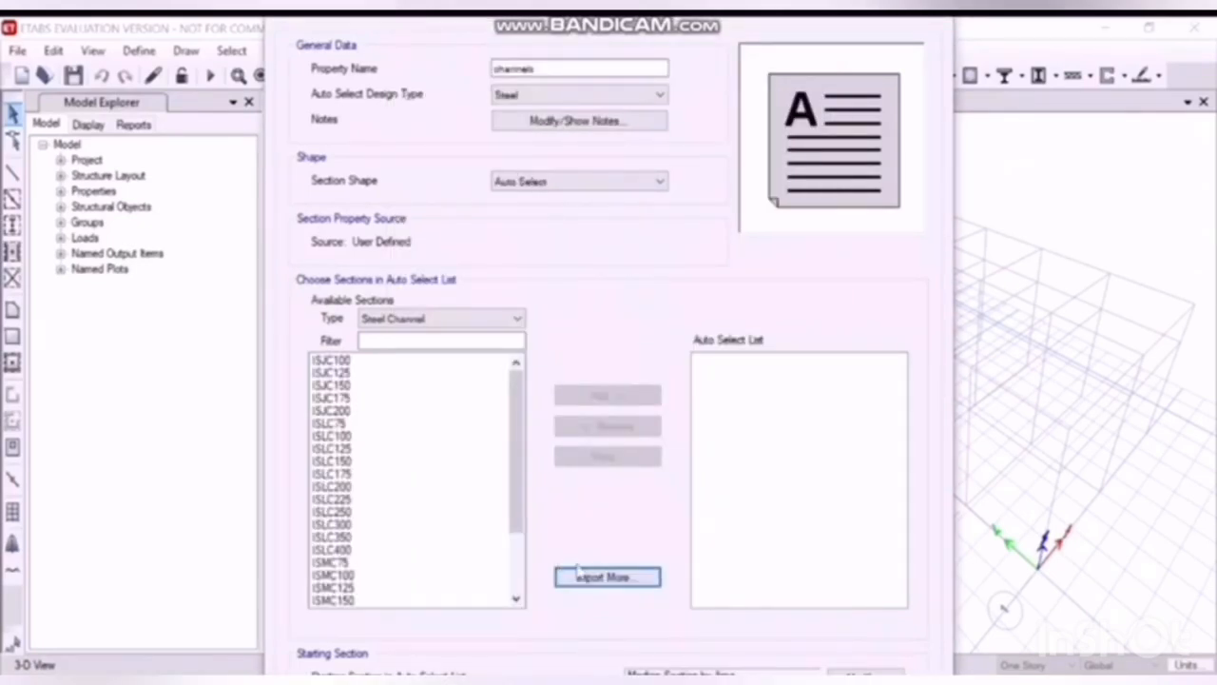
pyautogui.click(409, 537)
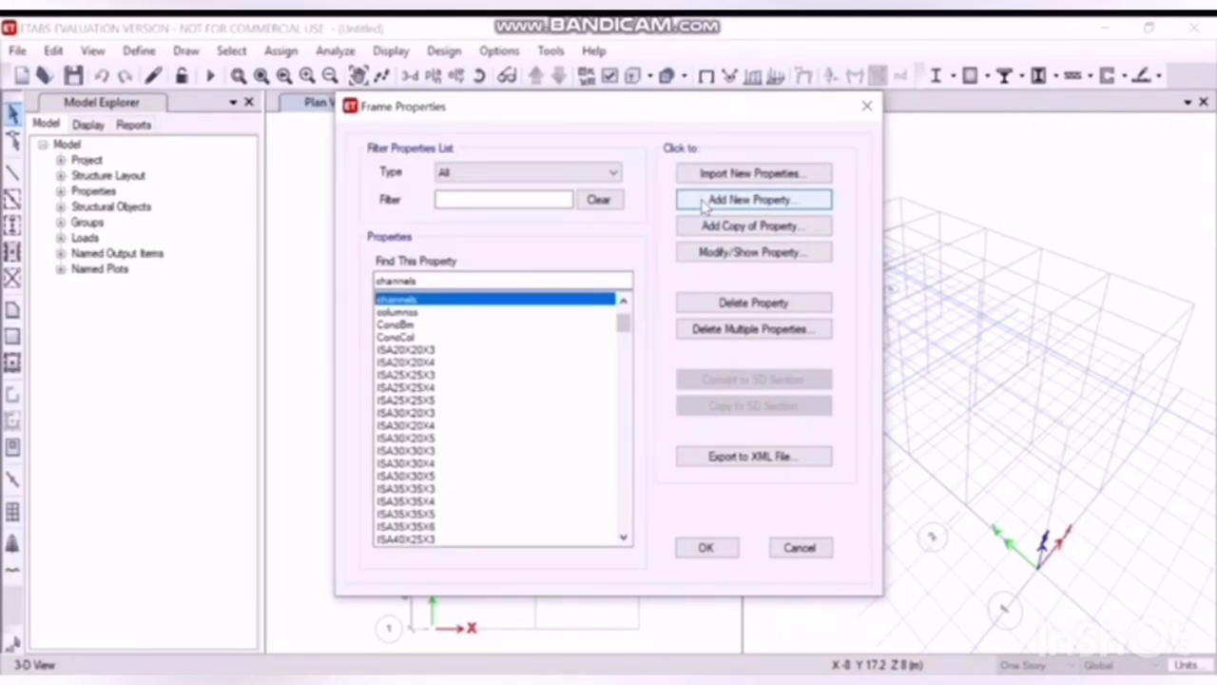
# Step: Create auto-select section 'rafter' using I/wide-flange steel sections
pyautogui.click(753, 199)
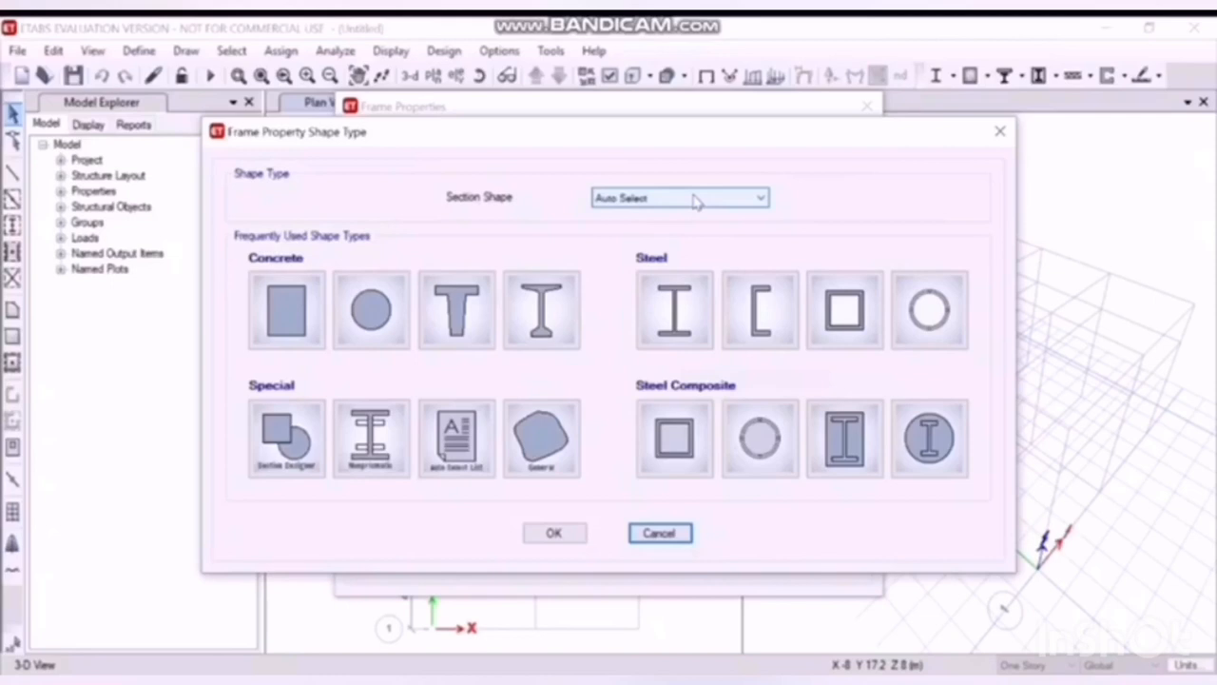
pyautogui.click(758, 196)
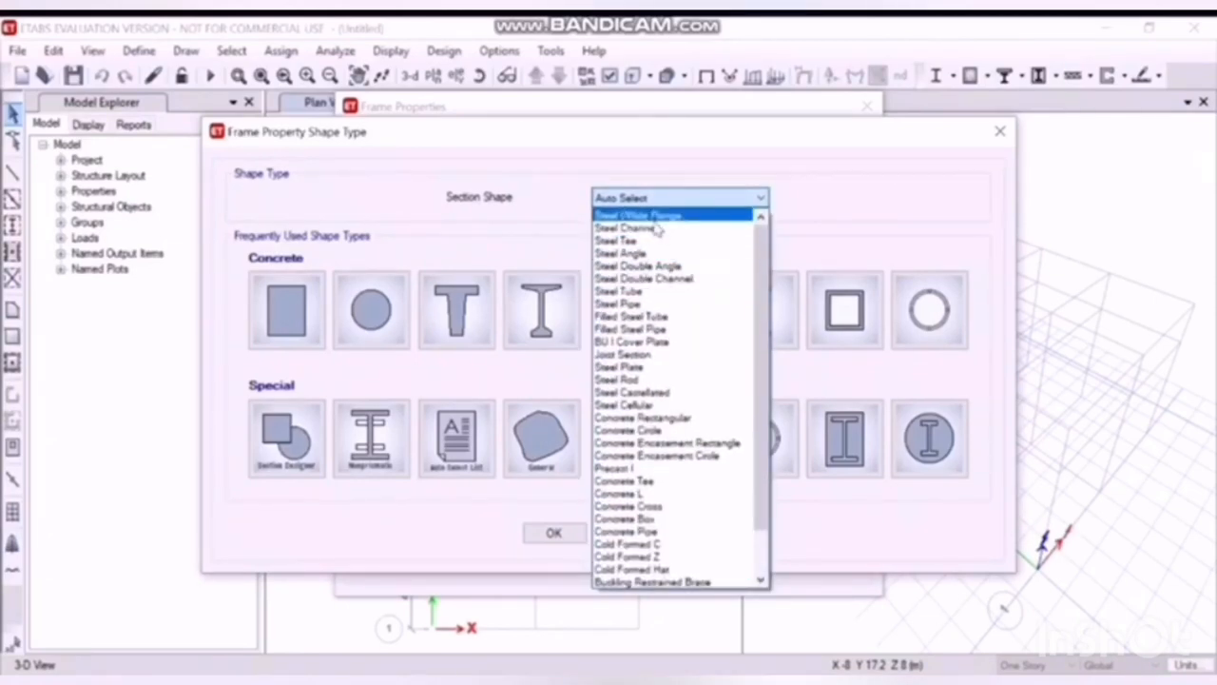
pyautogui.click(637, 213)
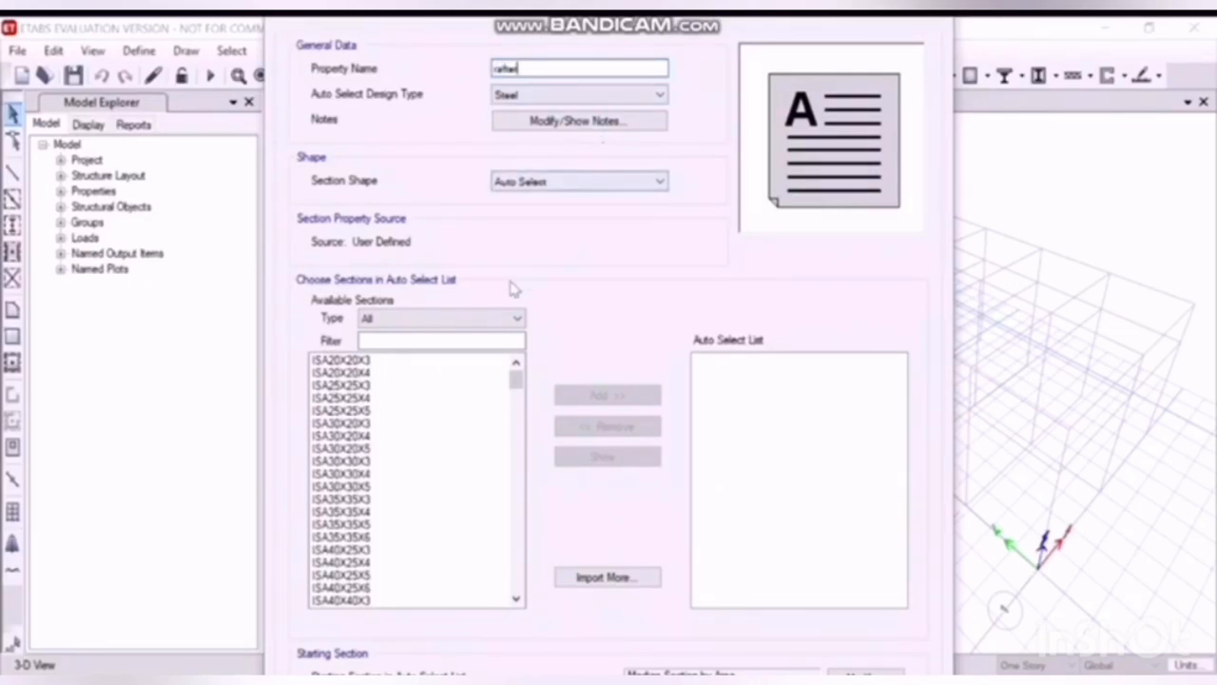
pyautogui.click(440, 317)
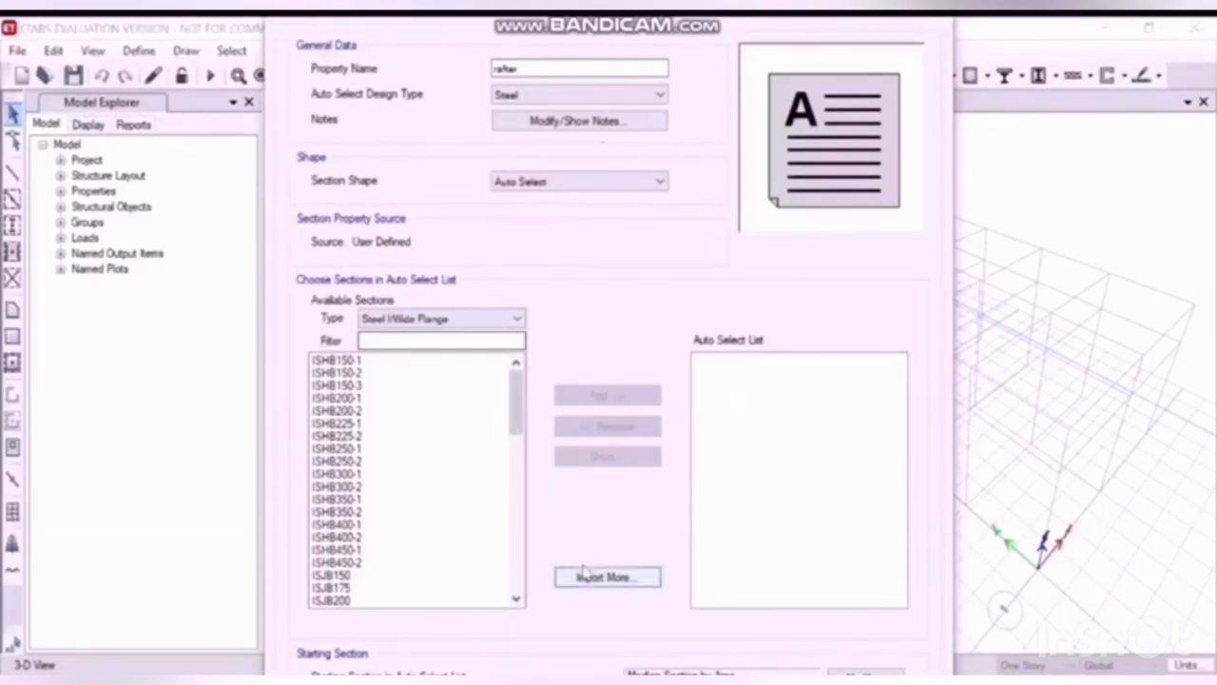
pyautogui.moveTo(390, 366)
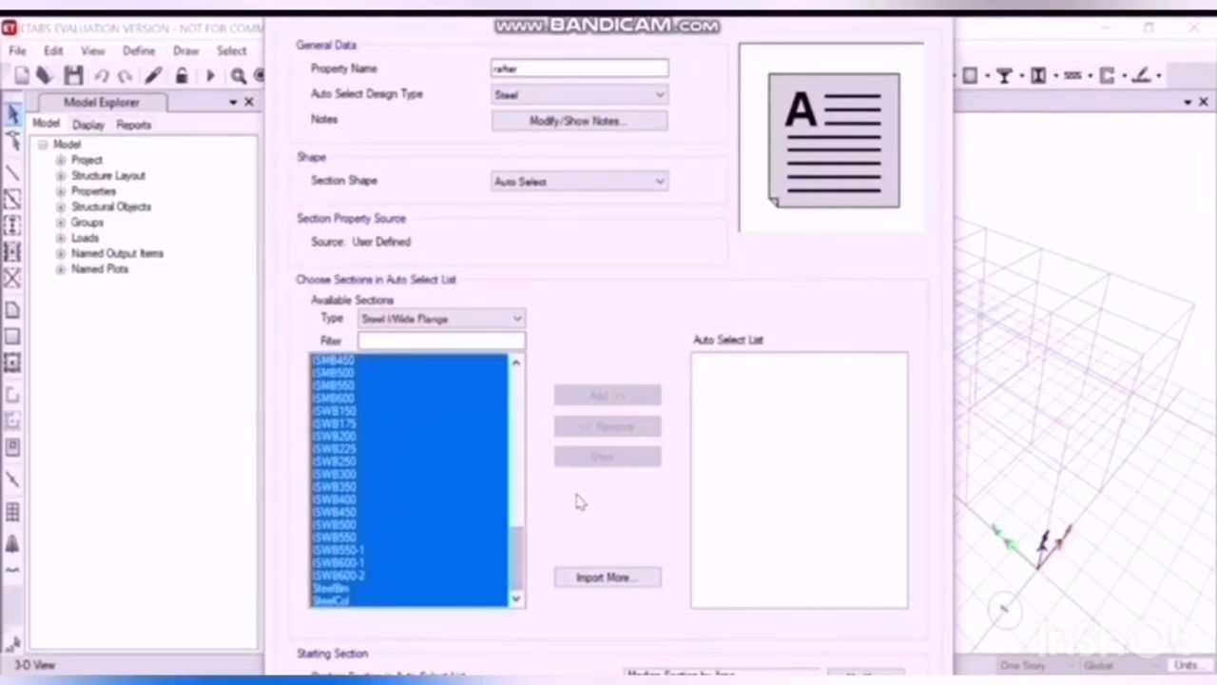
pyautogui.moveTo(547, 518)
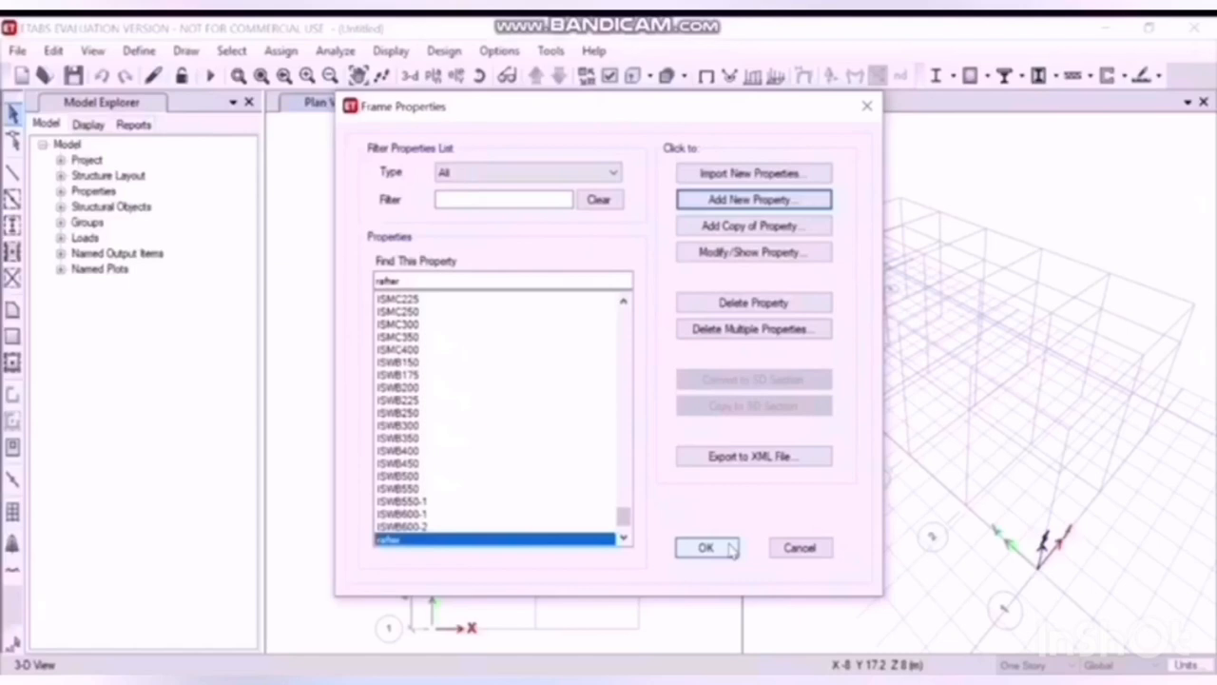
pyautogui.click(705, 547)
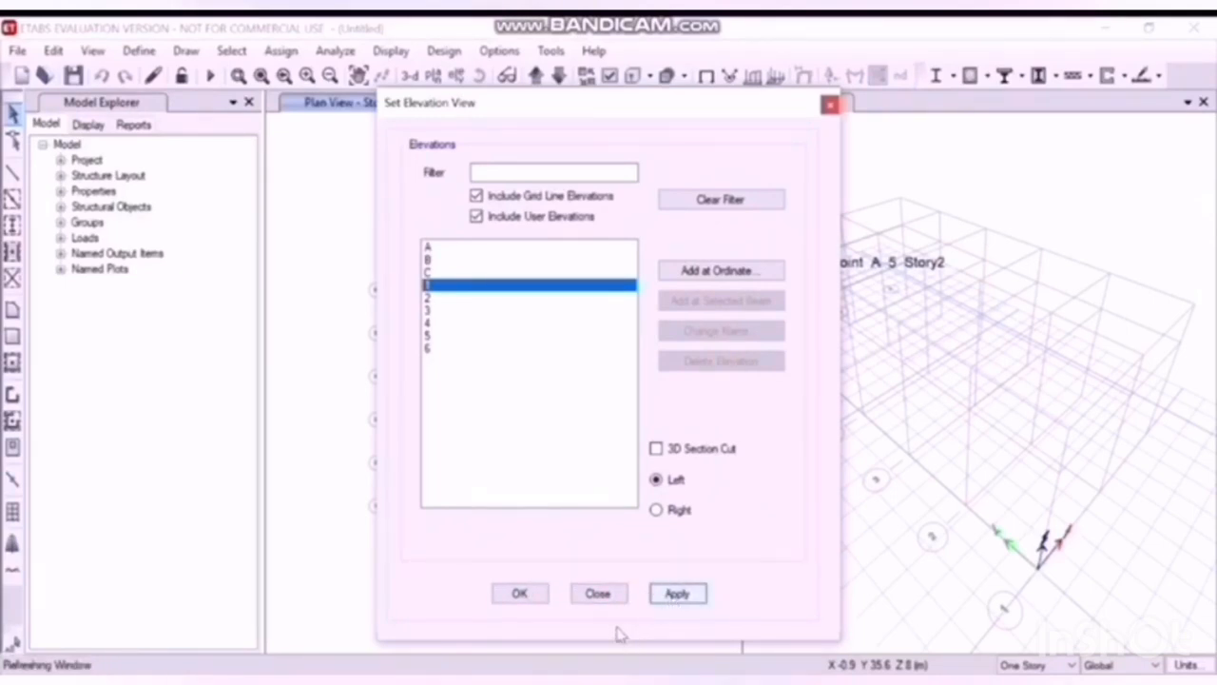
# Step: Show elevation 1 and set rafter as the section for new frame members
pyautogui.click(519, 592)
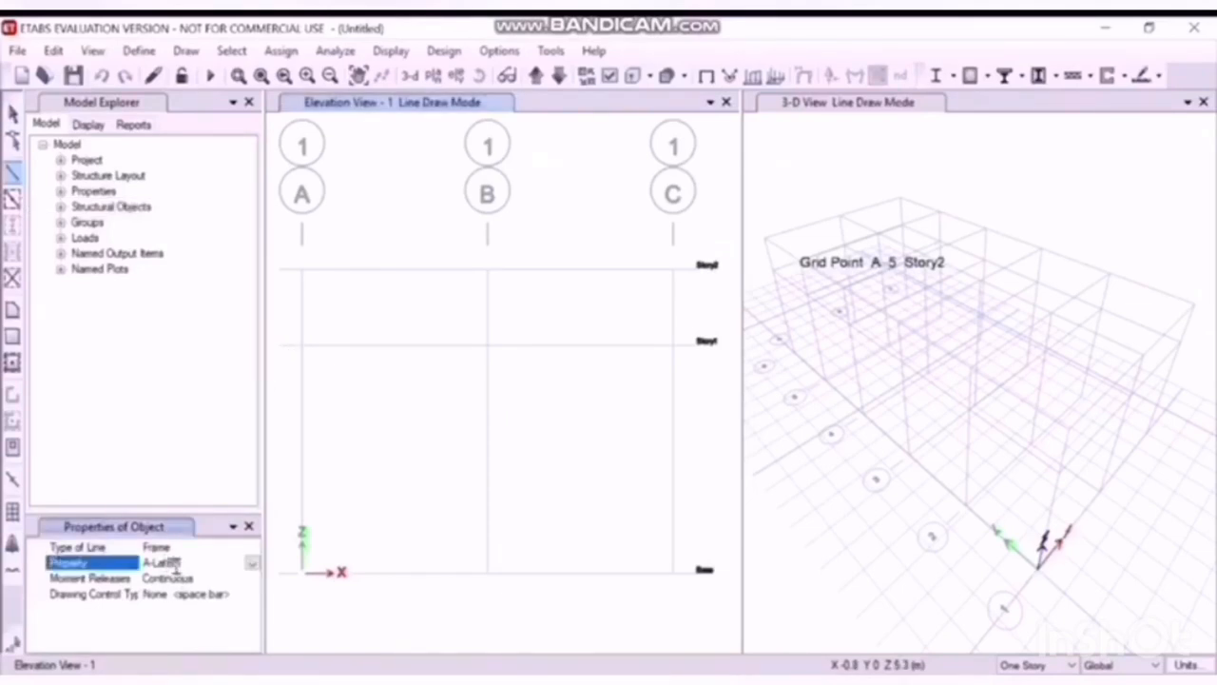
pyautogui.click(251, 561)
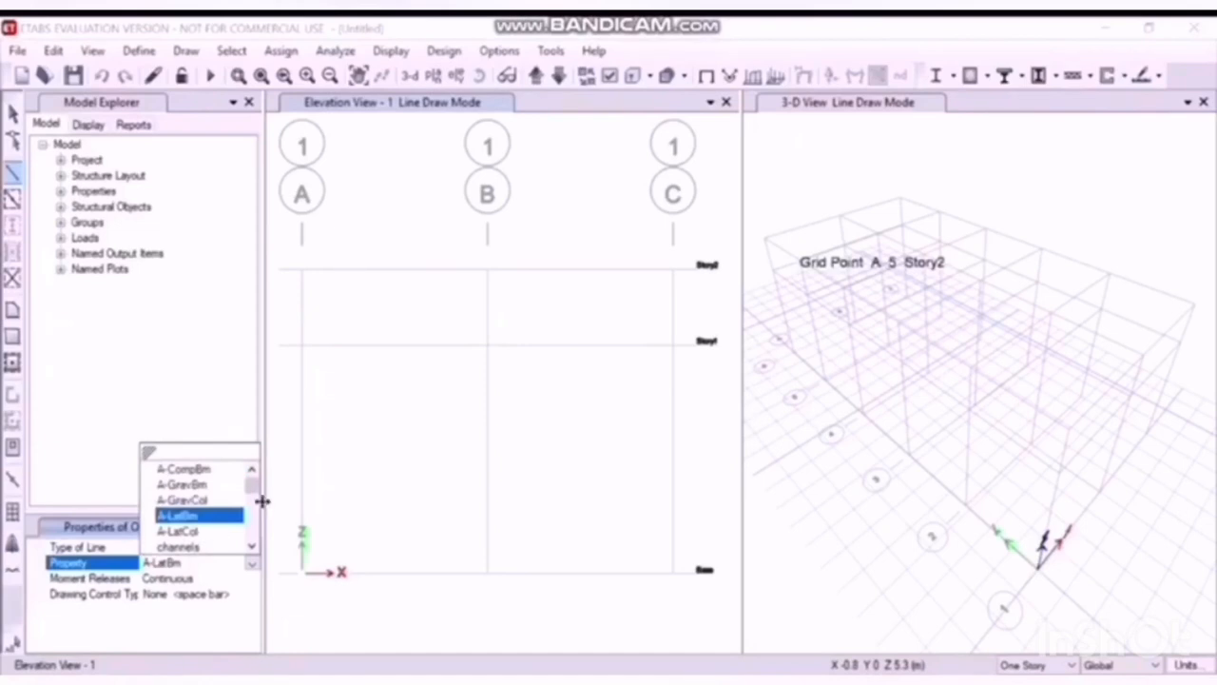
pyautogui.scroll(-3)
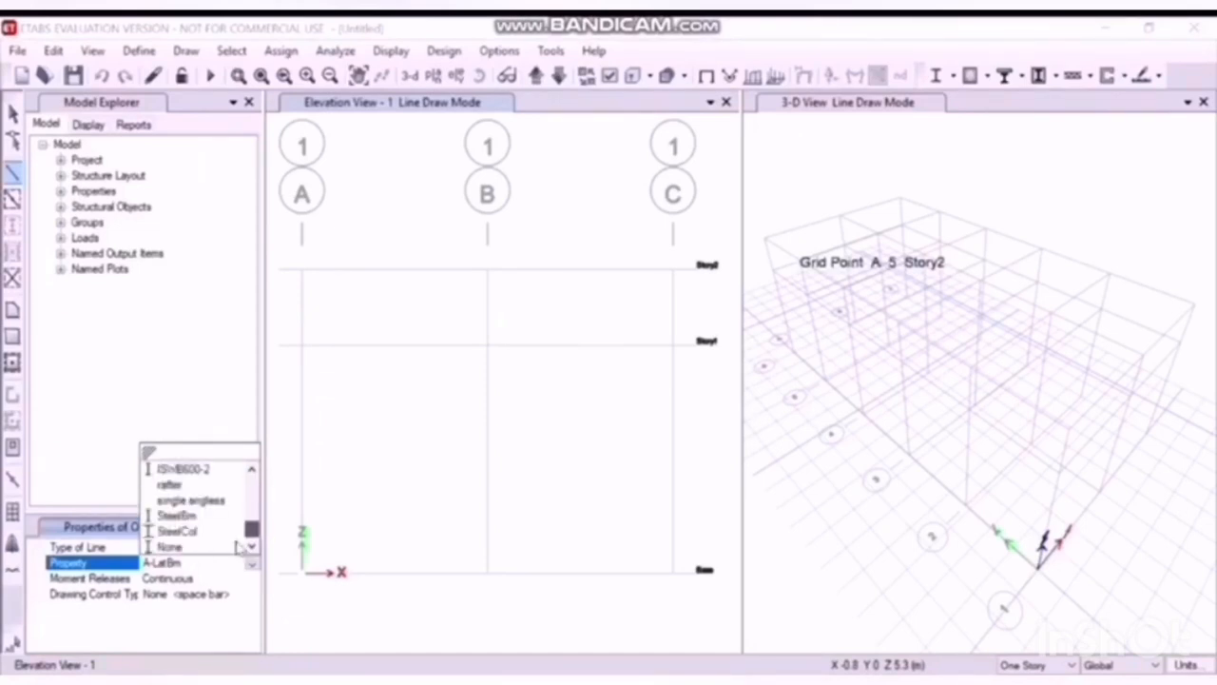
pyautogui.scroll(-3)
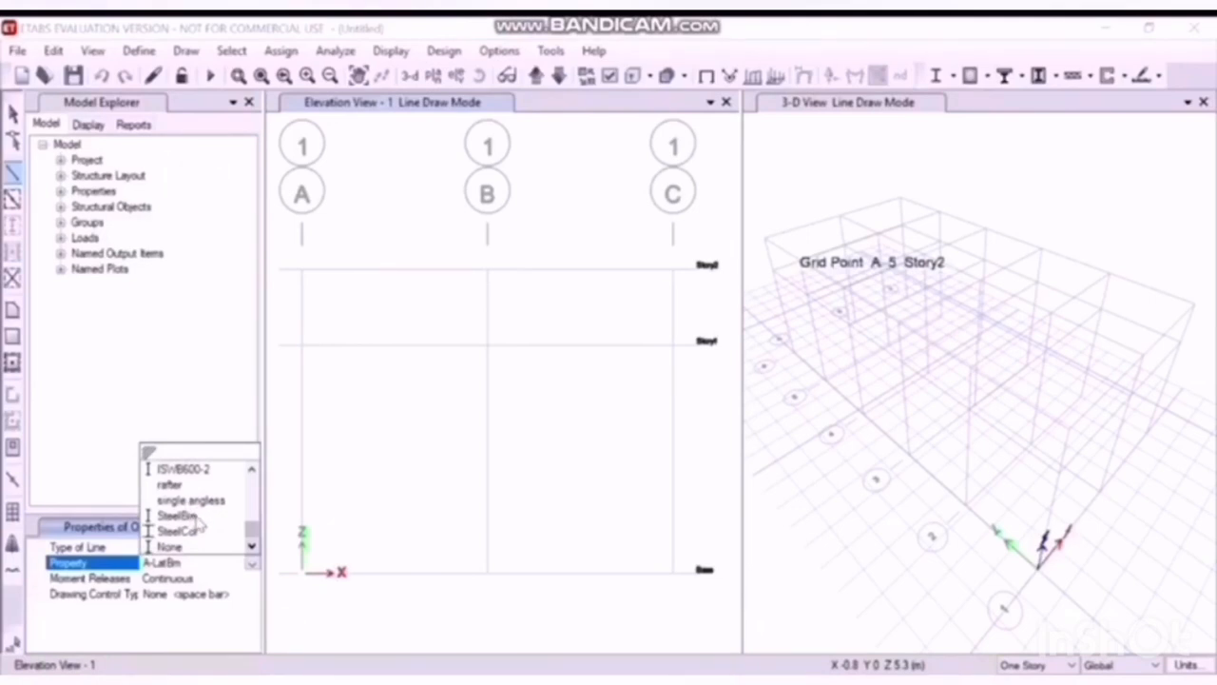
pyautogui.scroll(3)
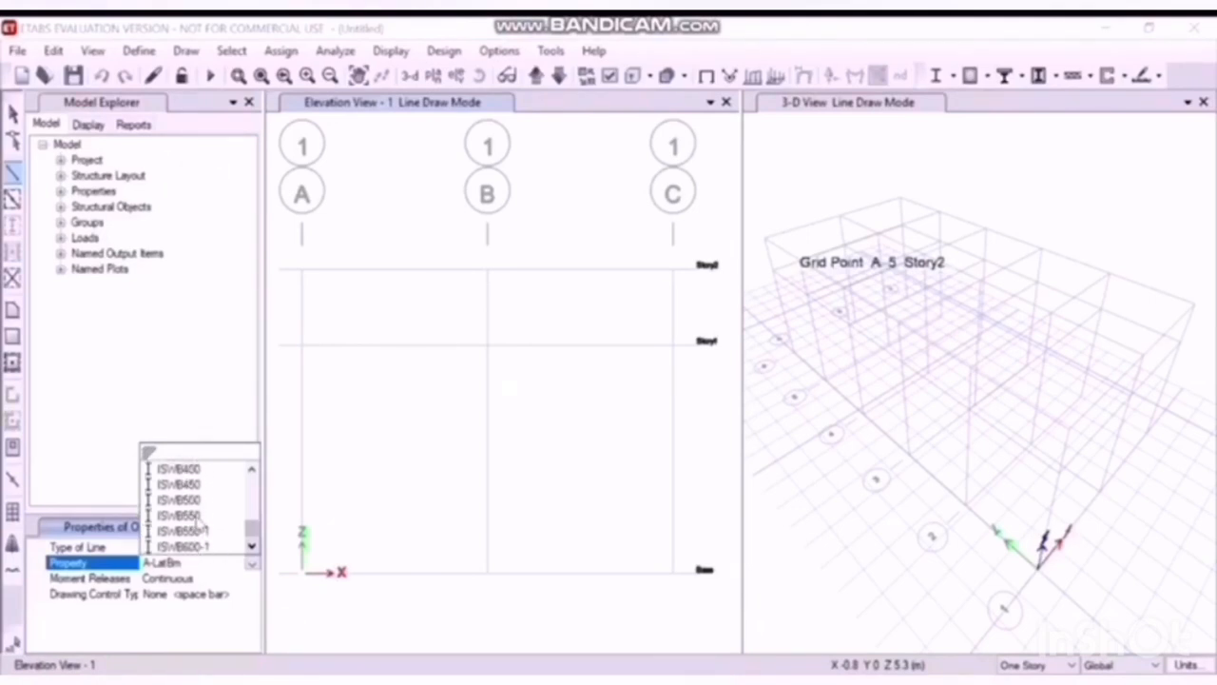
pyautogui.scroll(-3)
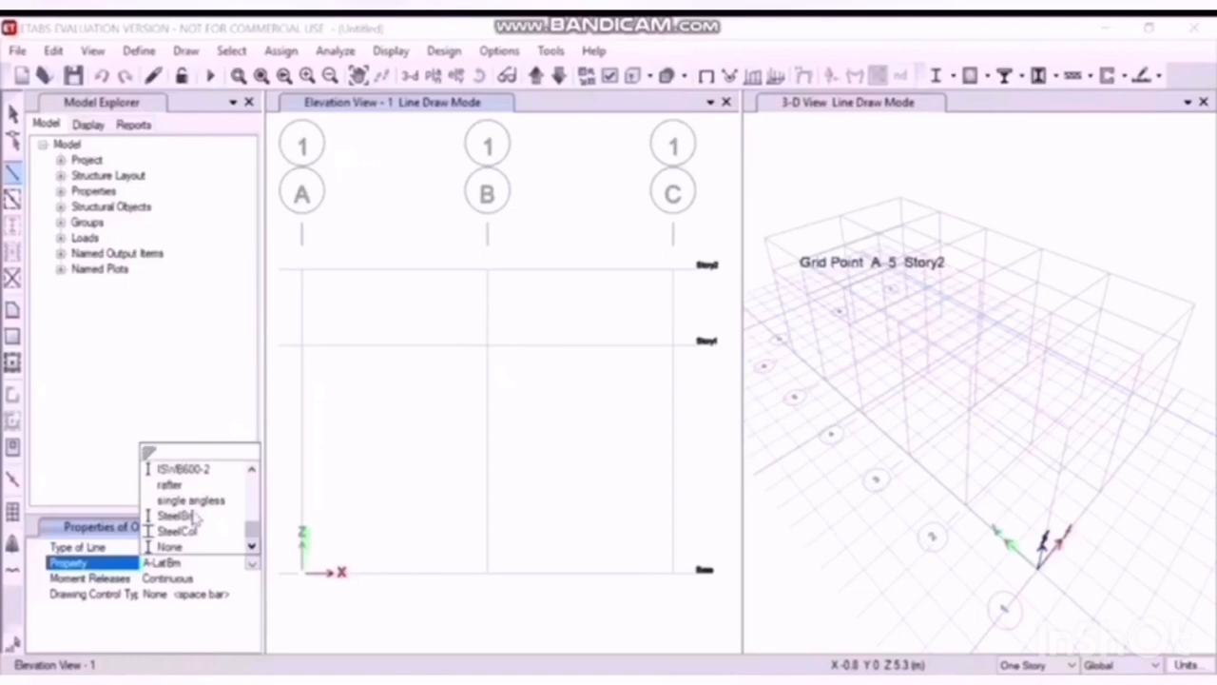
pyautogui.click(169, 484)
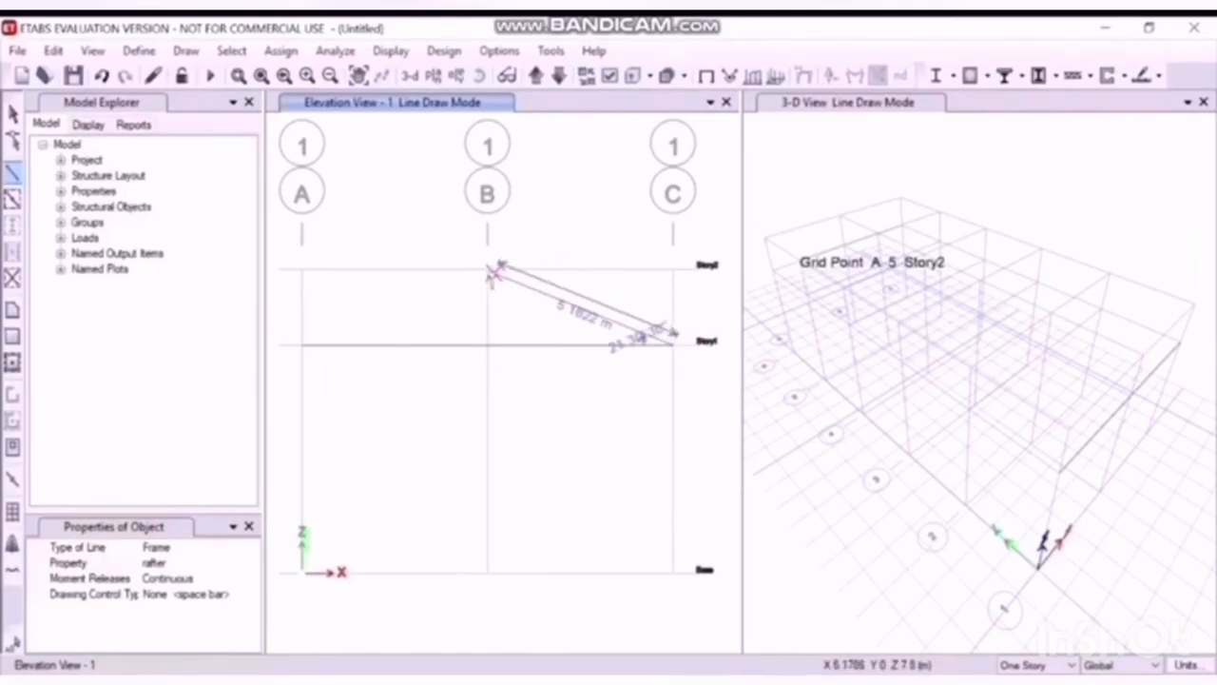
# Step: Draw a rafter from the eave up to the ridge above grid B
pyautogui.click(312, 333)
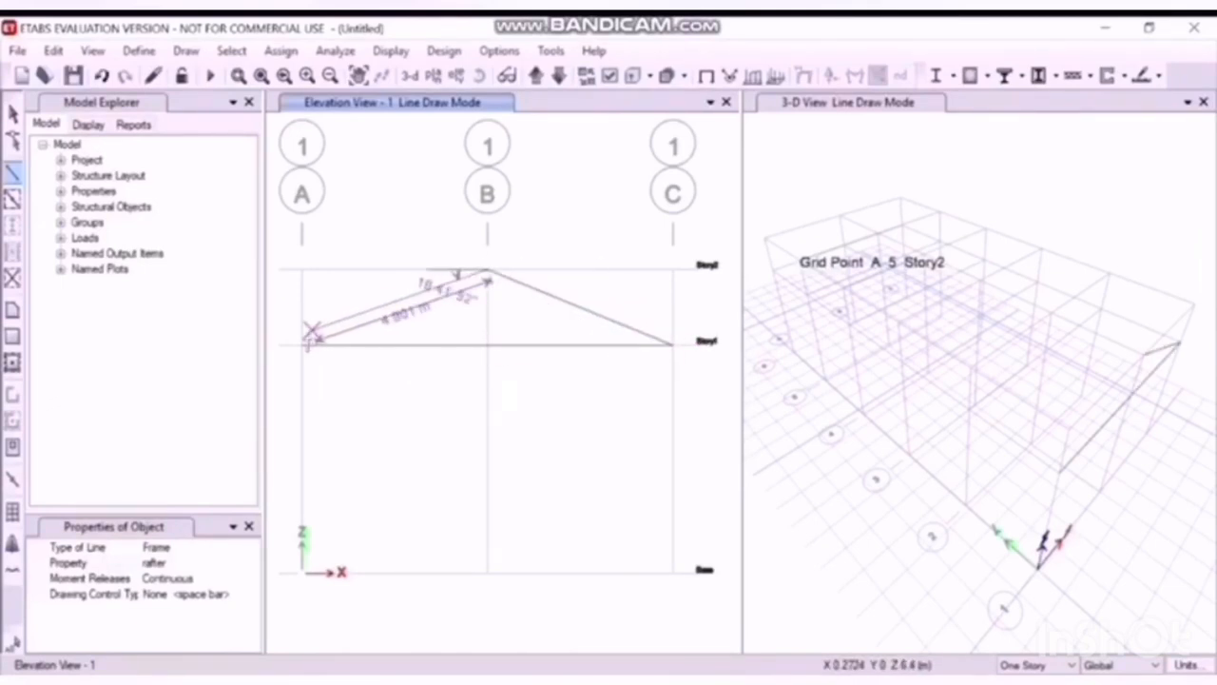
pyautogui.moveTo(307, 344)
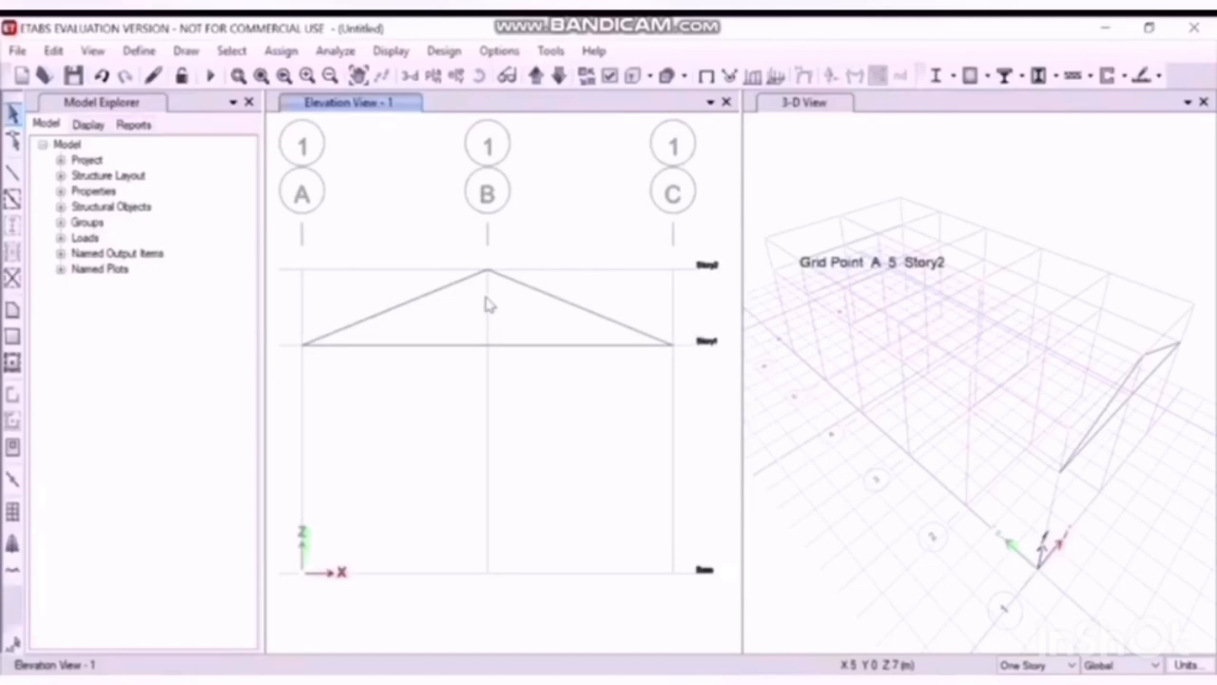
pyautogui.moveTo(488, 275)
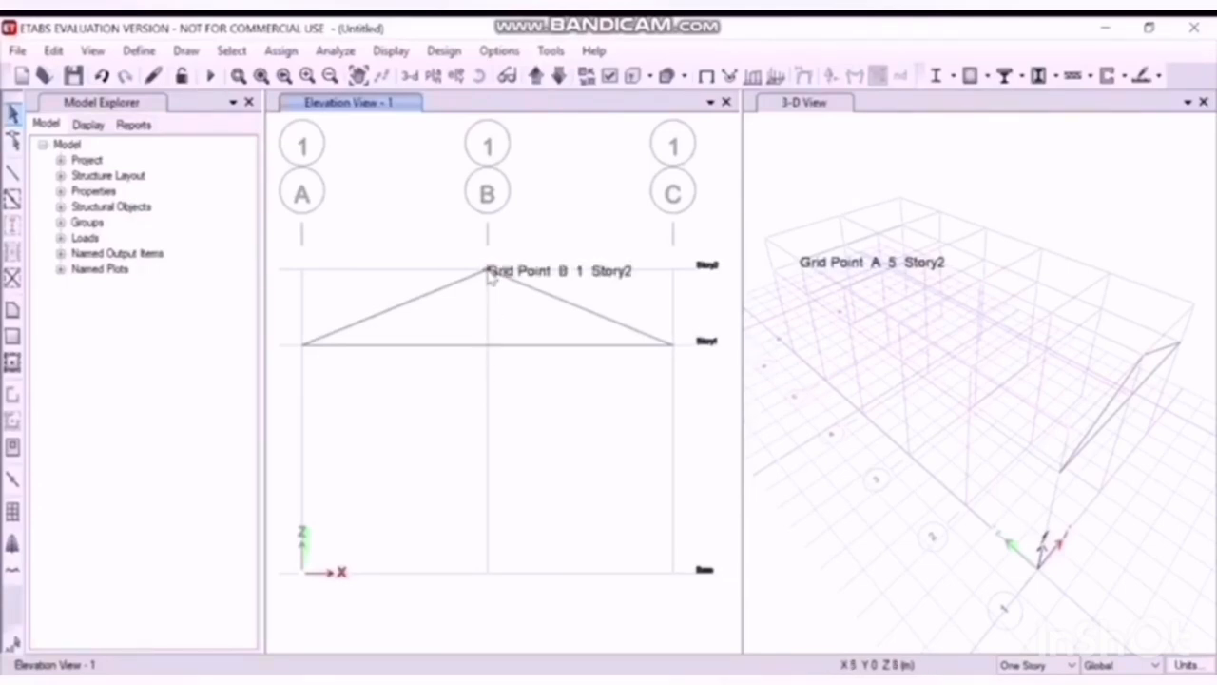
pyautogui.moveTo(49, 200)
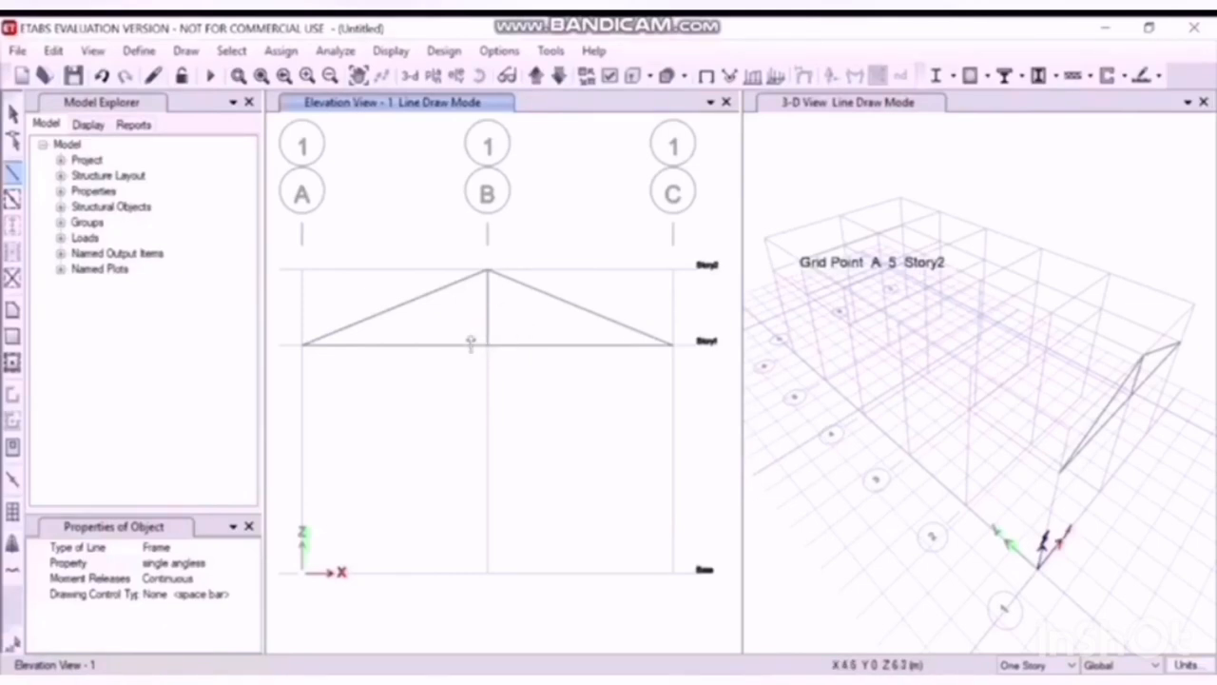
pyautogui.moveTo(457, 344)
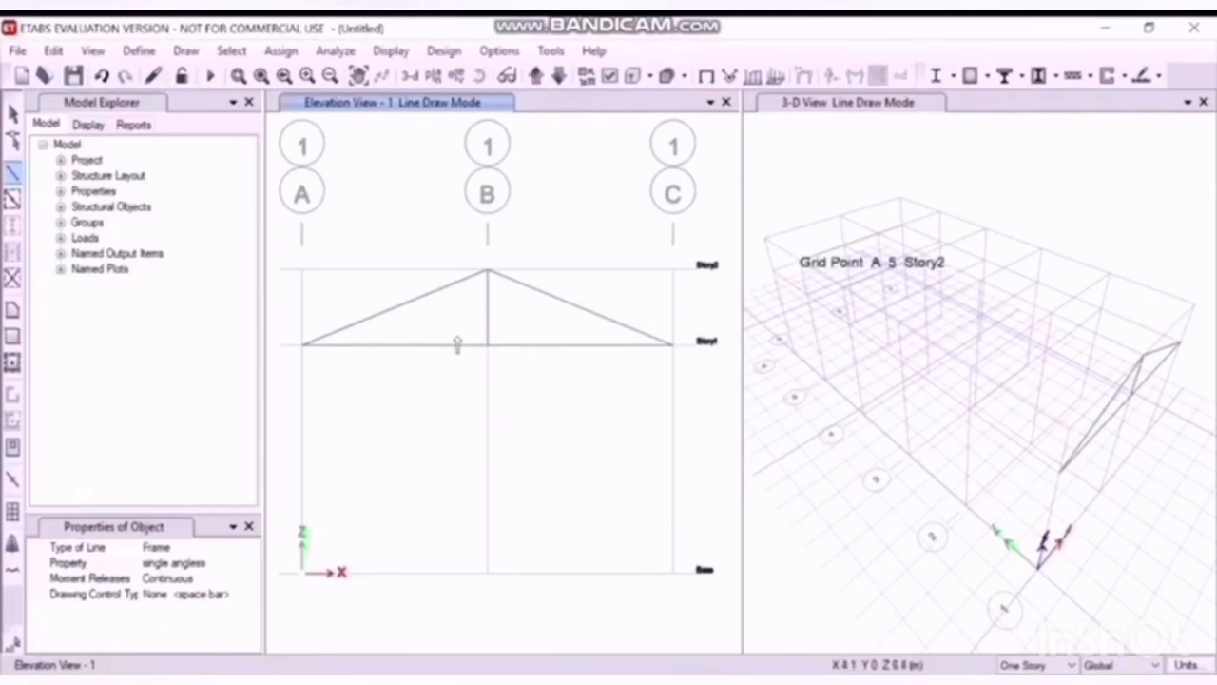
pyautogui.moveTo(420, 342)
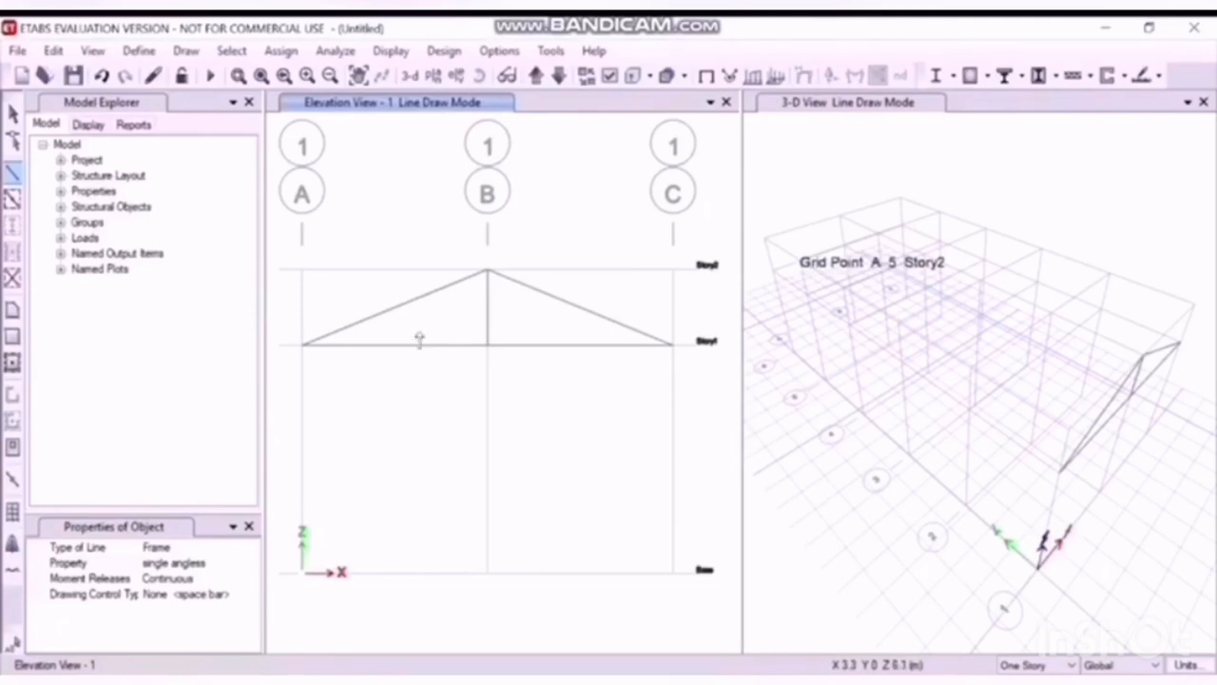
pyautogui.moveTo(463, 334)
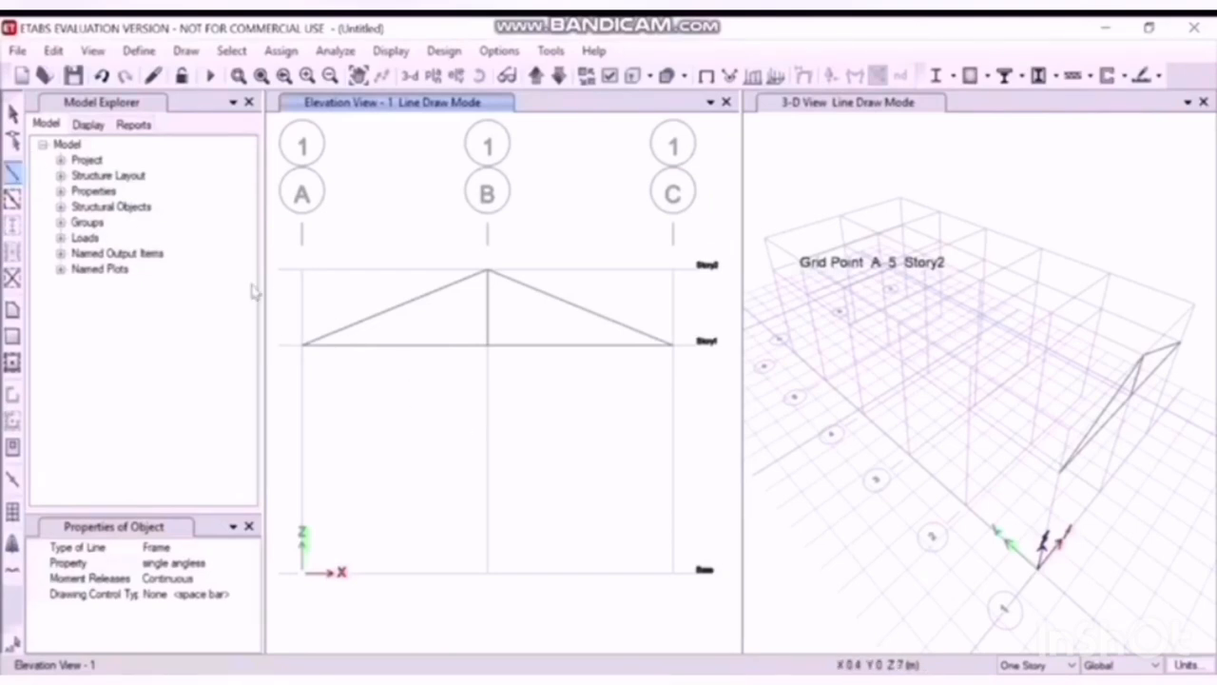
pyautogui.moveTo(406, 352)
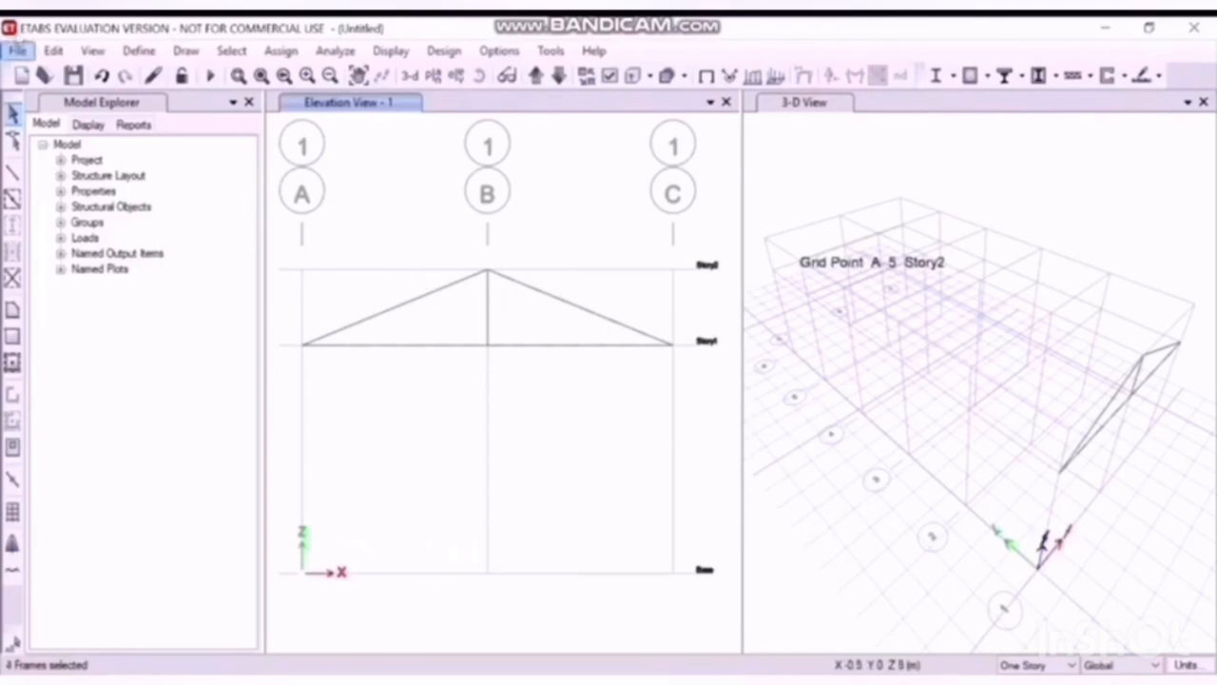
# Step: Divide the selected truss chord frames into three segments each
pyautogui.click(53, 51)
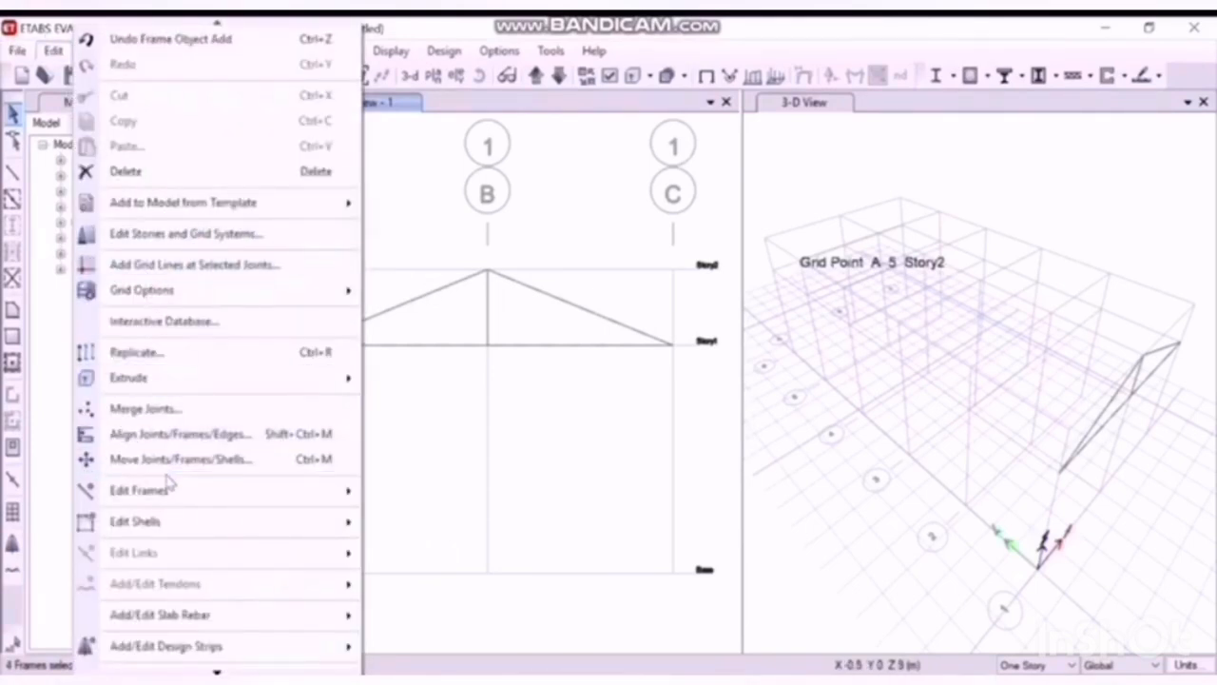
pyautogui.click(138, 490)
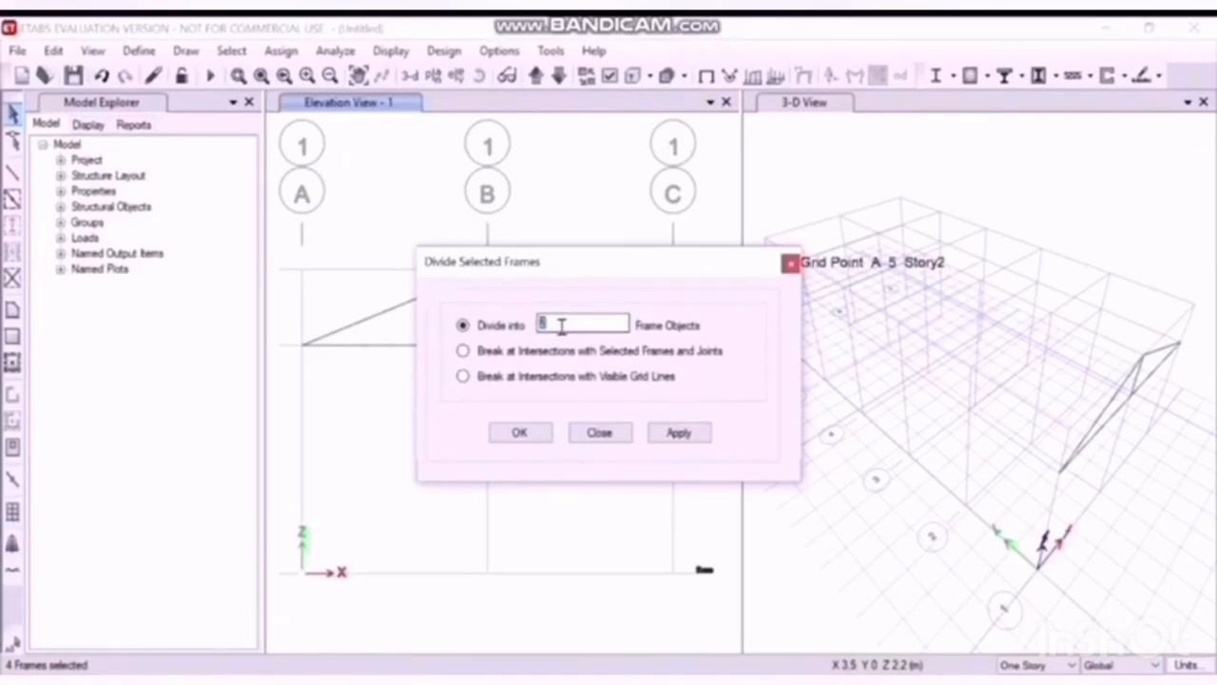
pyautogui.write('1')
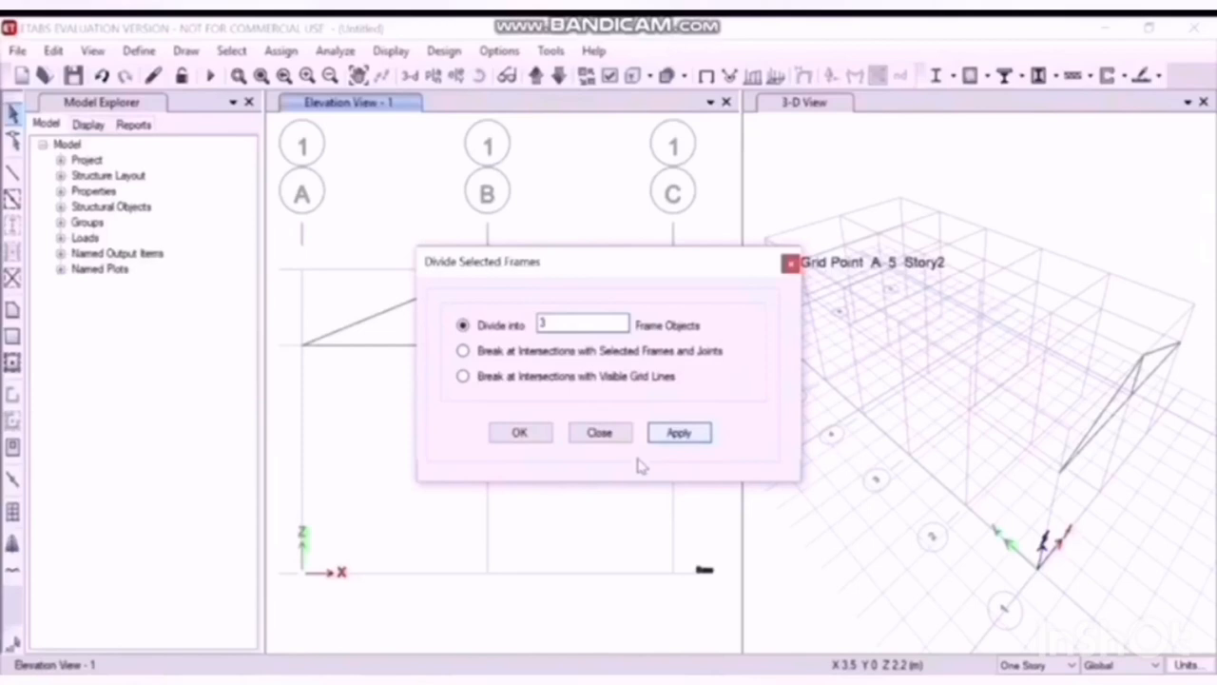
pyautogui.click(519, 432)
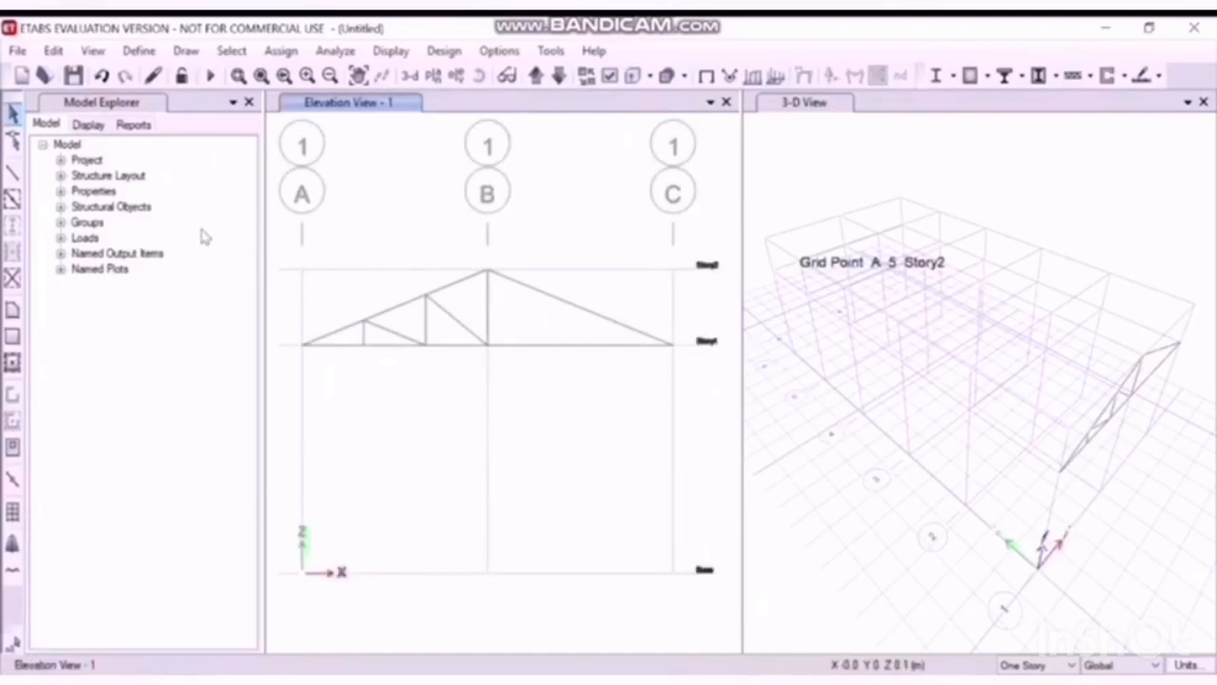
# Step: Make the column base joints at grids A and C fixed supports
pyautogui.rightClick(447, 380)
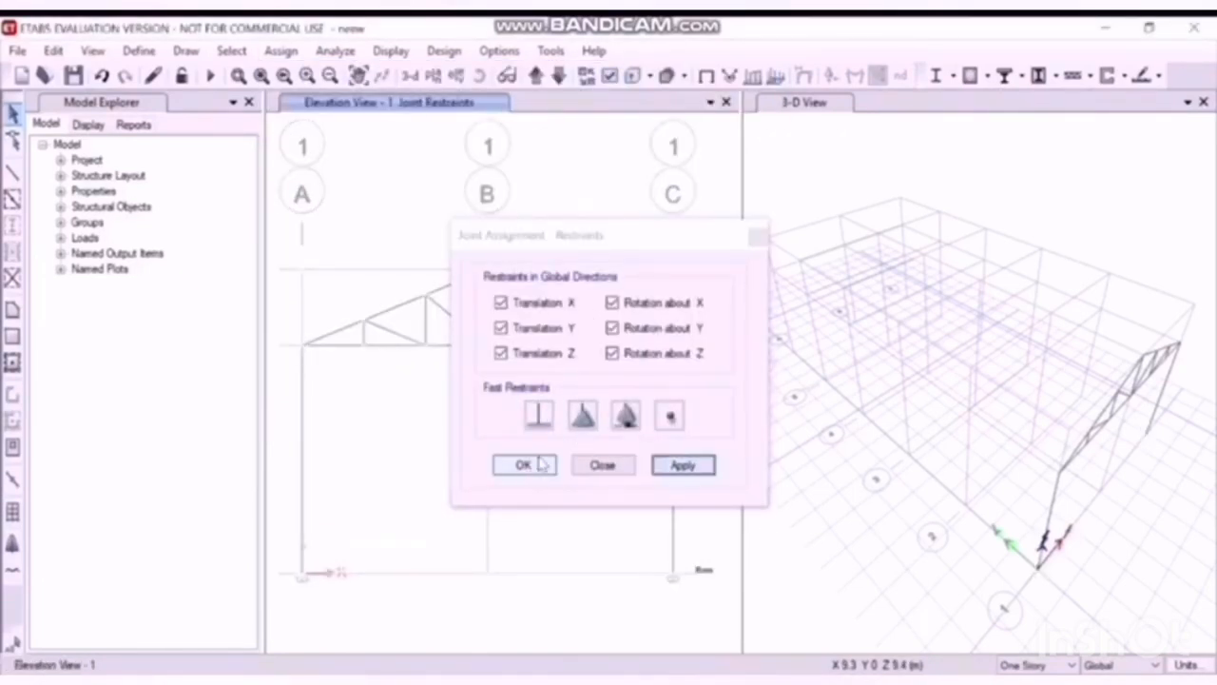
pyautogui.click(523, 465)
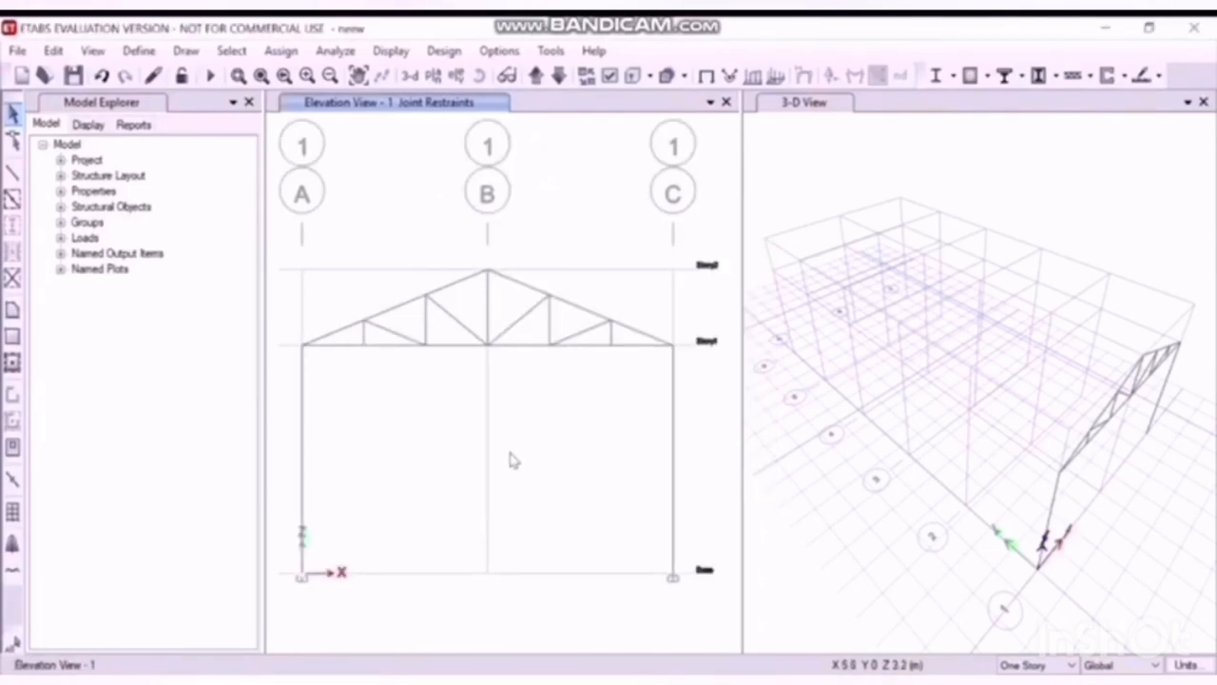
pyautogui.moveTo(511, 444)
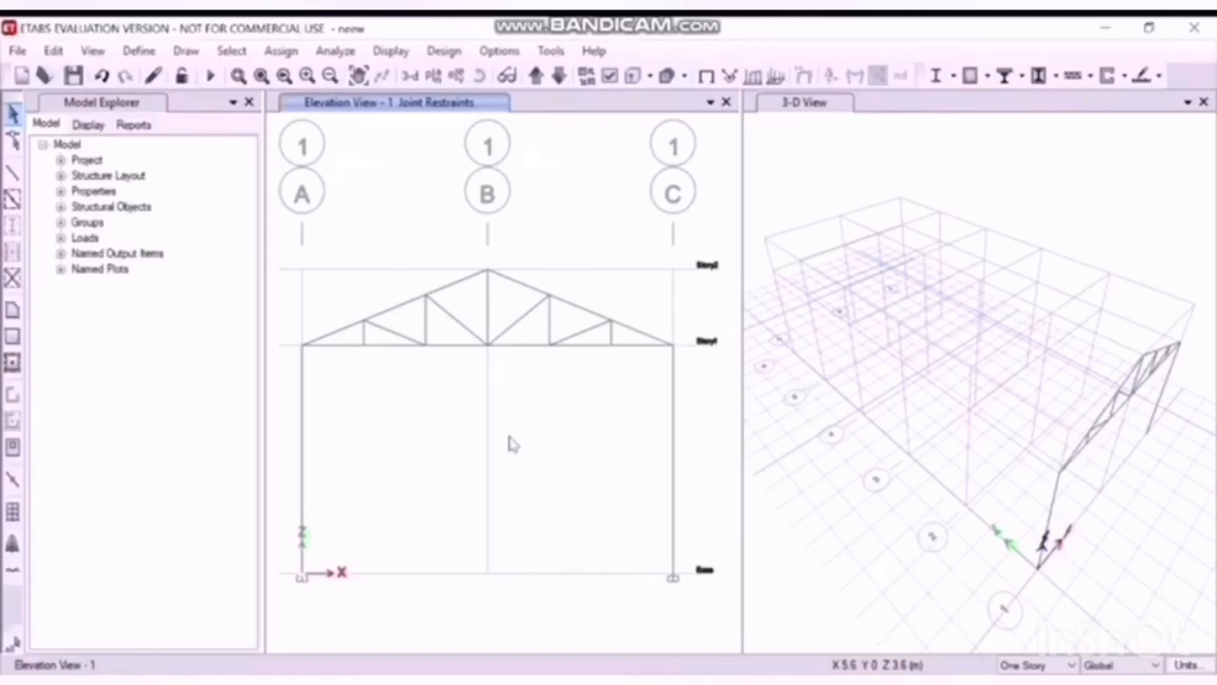
pyautogui.moveTo(323, 240)
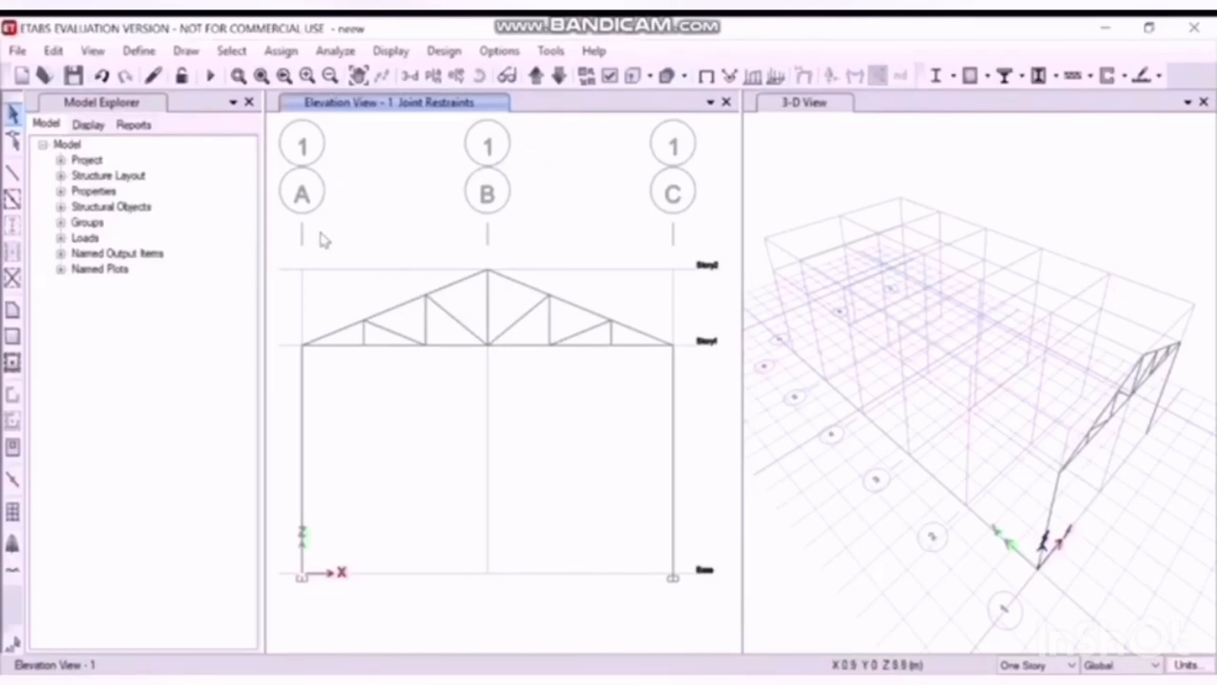
# Step: Select the whole truss and both columns to replicate along Y
pyautogui.moveTo(324, 238); pyautogui.dragTo(703, 633)
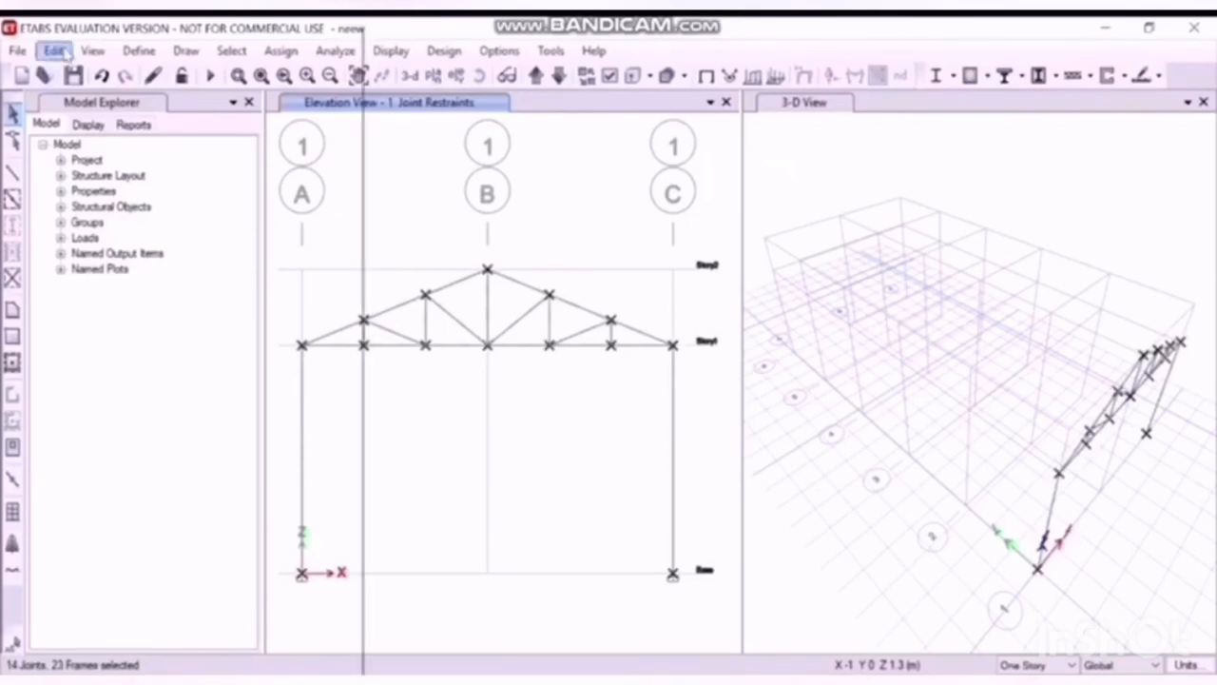
pyautogui.click(53, 50)
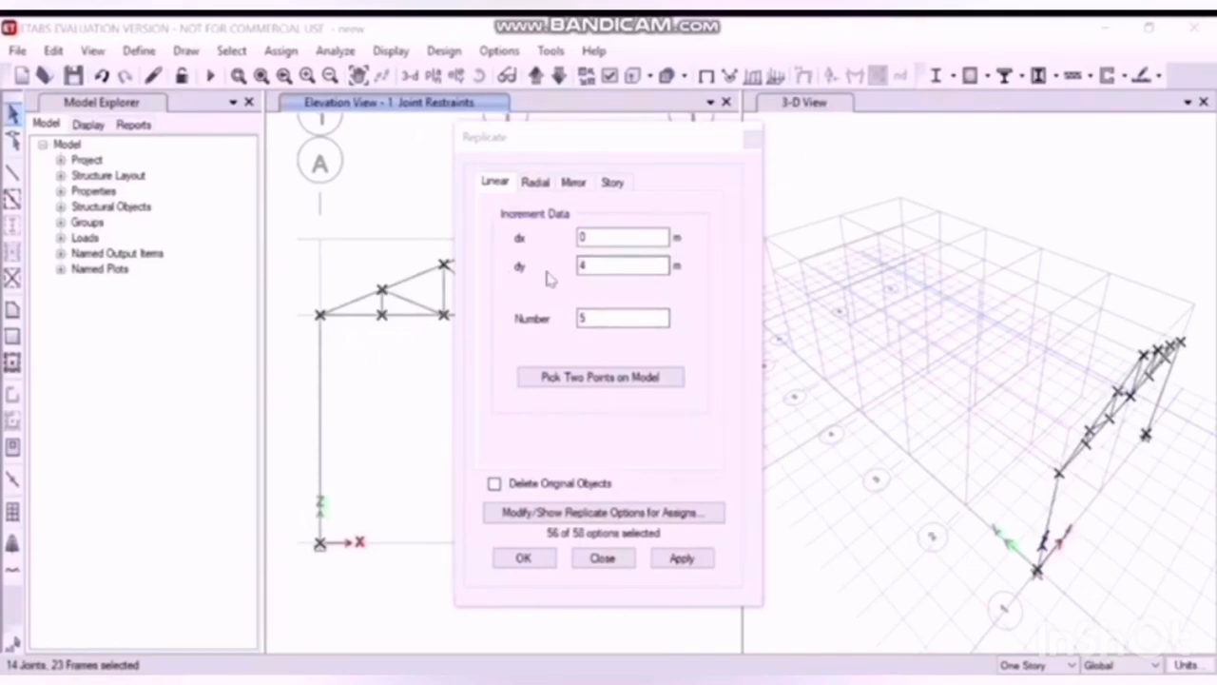
pyautogui.moveTo(972, 434)
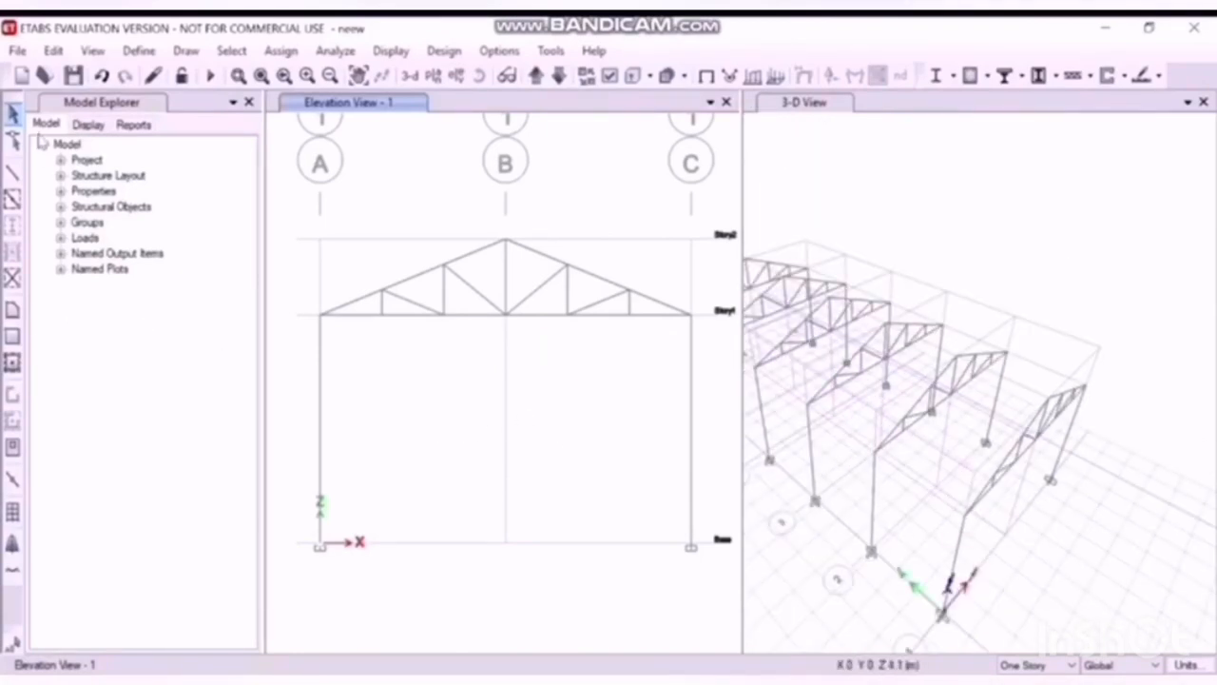
# Step: Draw channel-section purlins lengthwise between joints of adjacent trusses
pyautogui.click(13, 175)
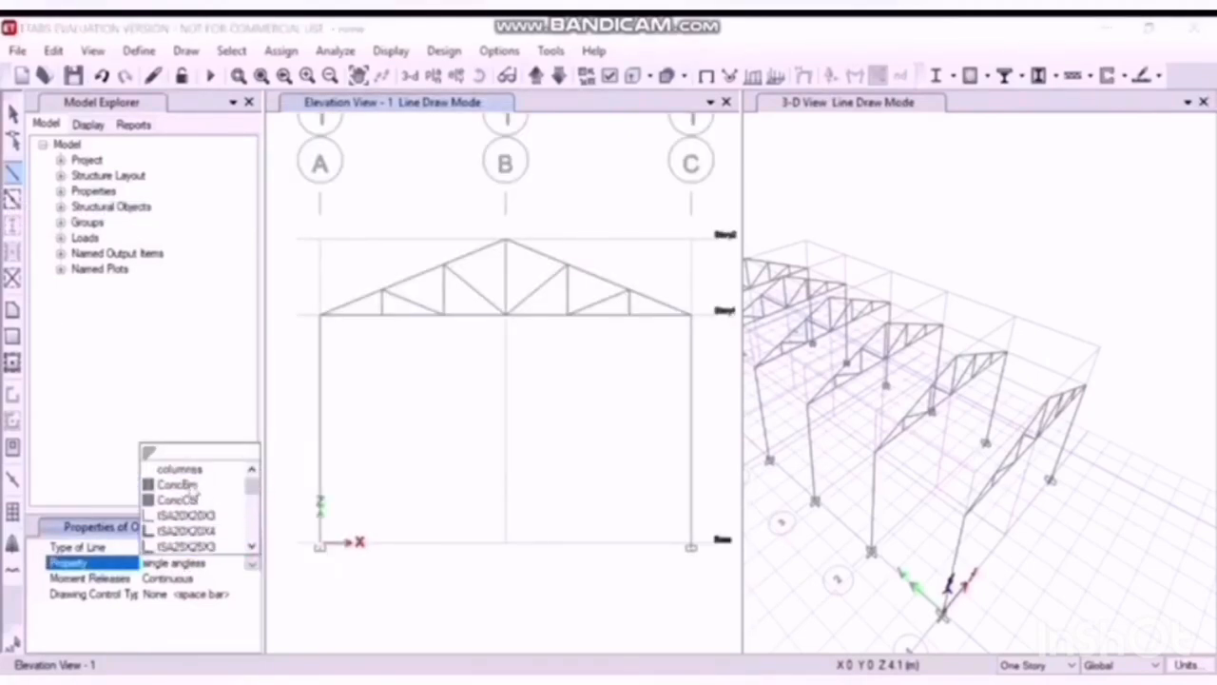
pyautogui.click(181, 514)
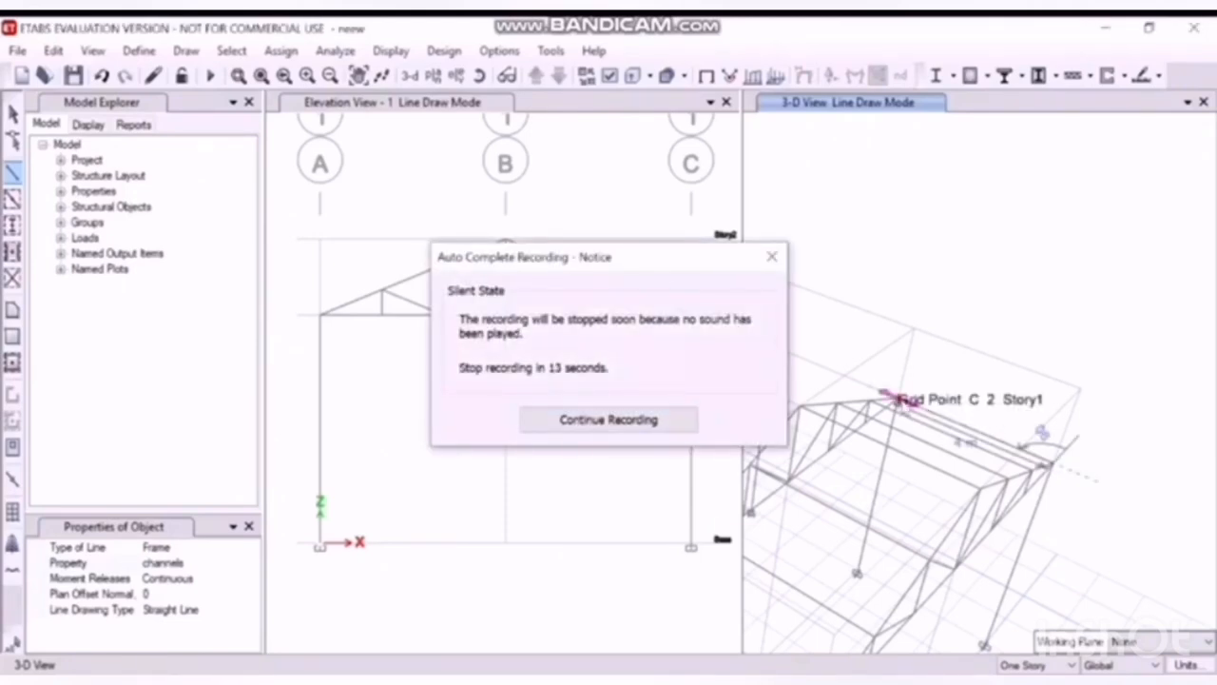
pyautogui.click(608, 419)
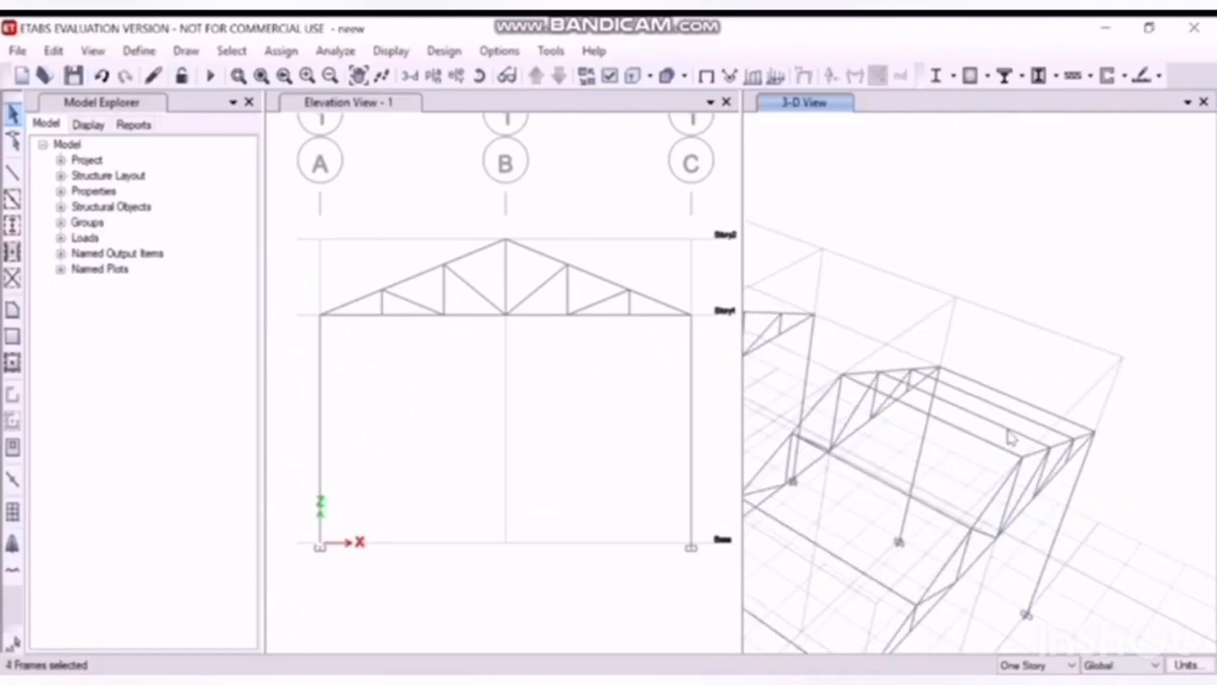
# Step: Replicate the selected purlins 4 times with a 4 m Y increment
pyautogui.click(1035, 414)
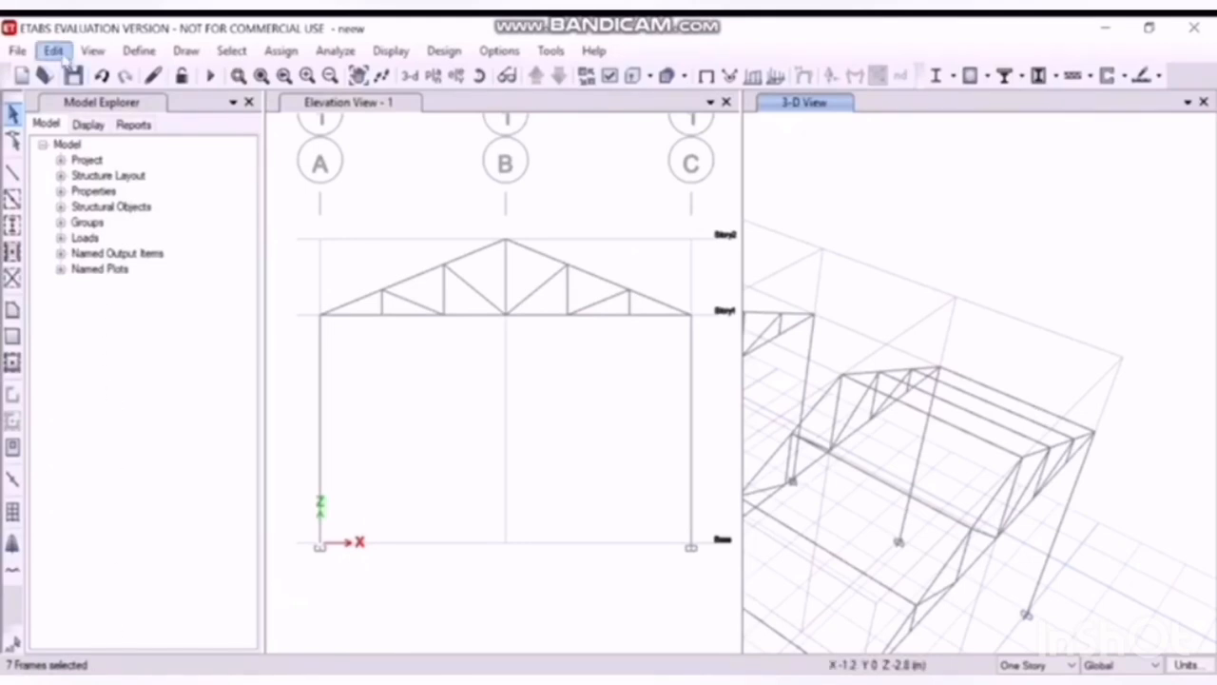
pyautogui.click(53, 51)
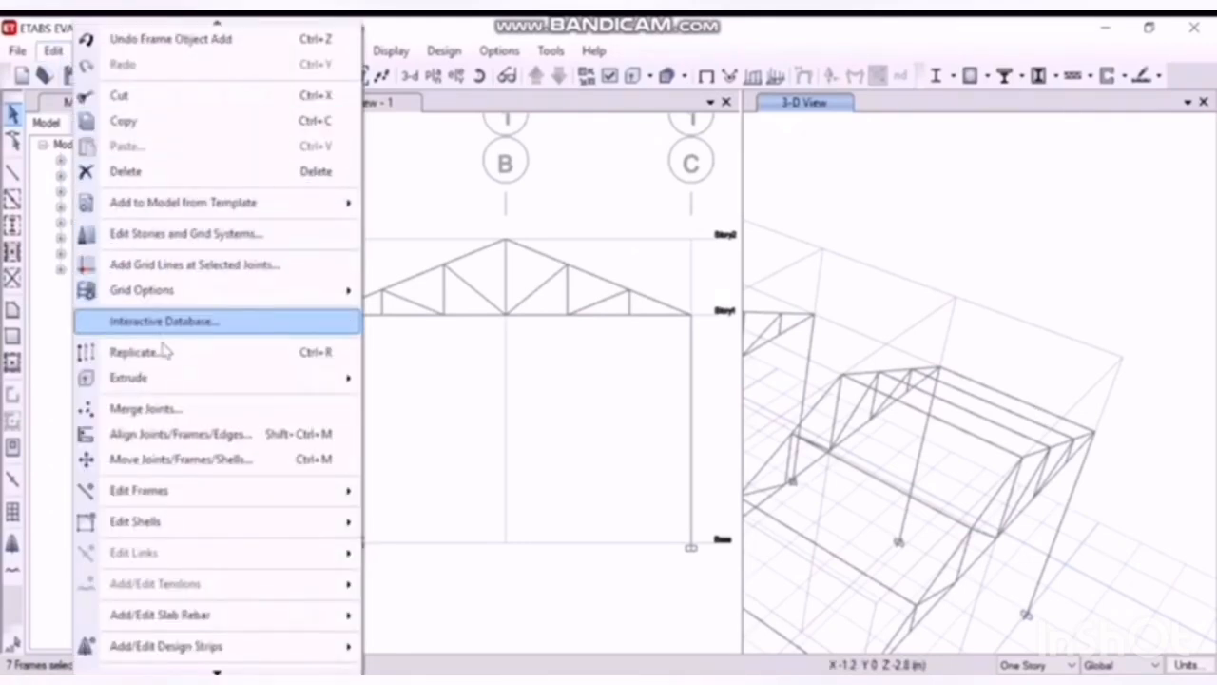
pyautogui.click(133, 352)
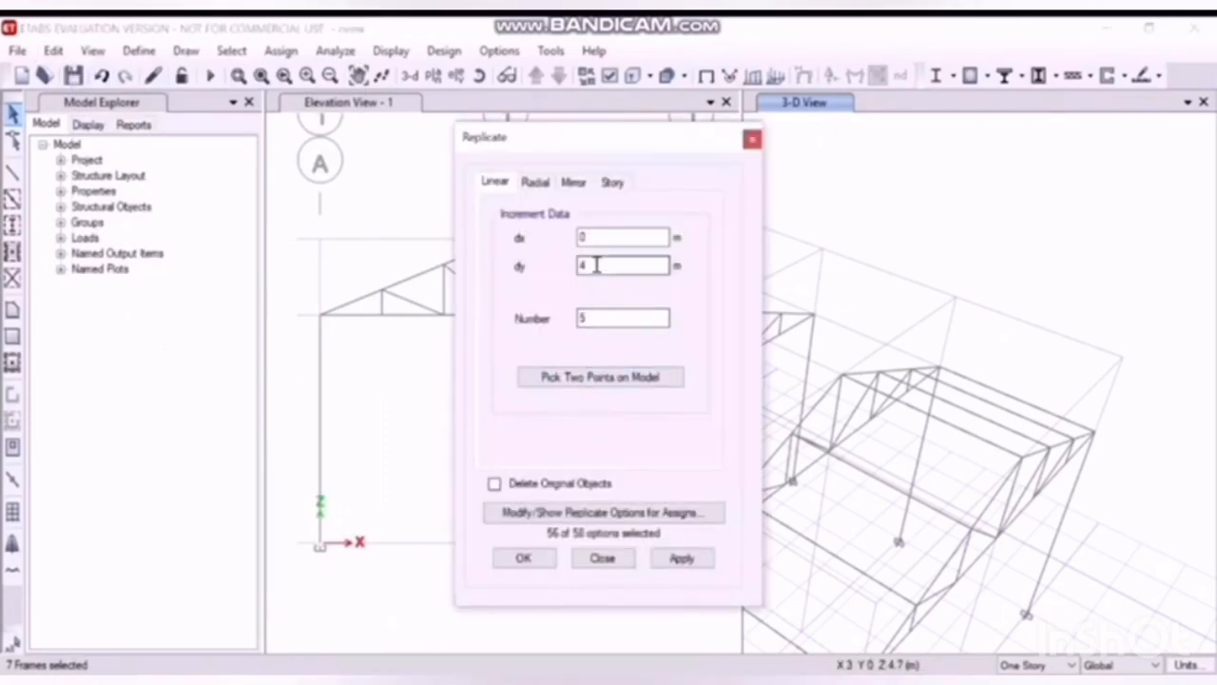
pyautogui.click(623, 318)
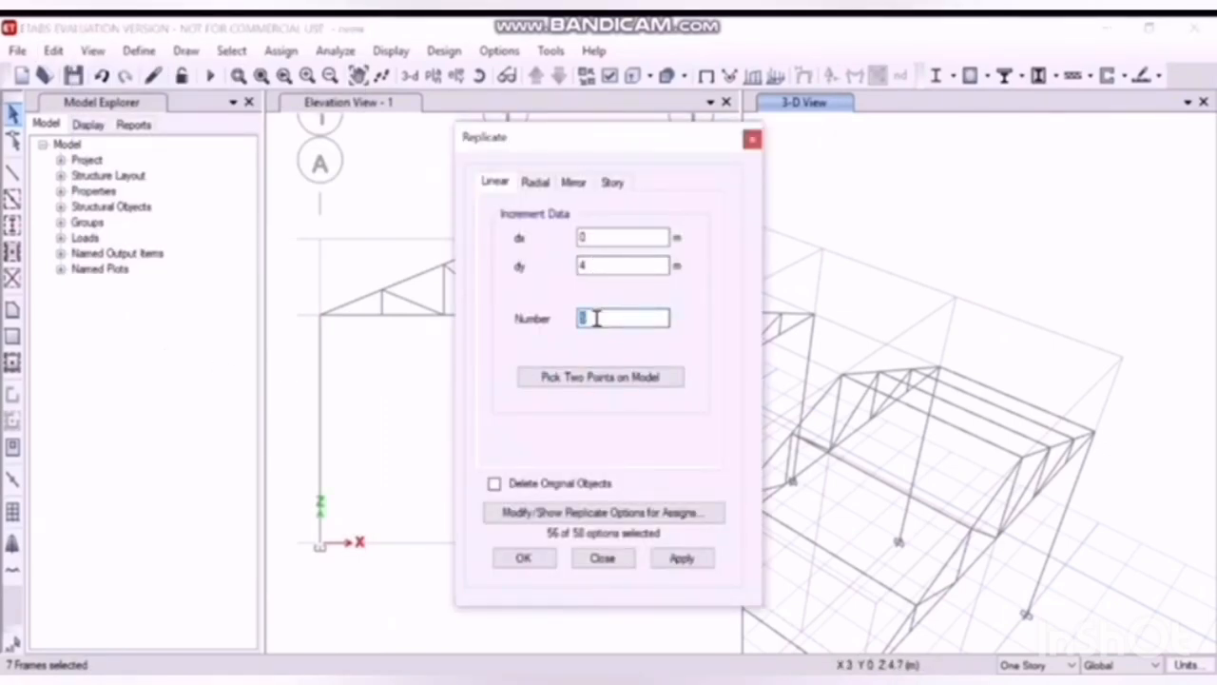
pyautogui.click(681, 557)
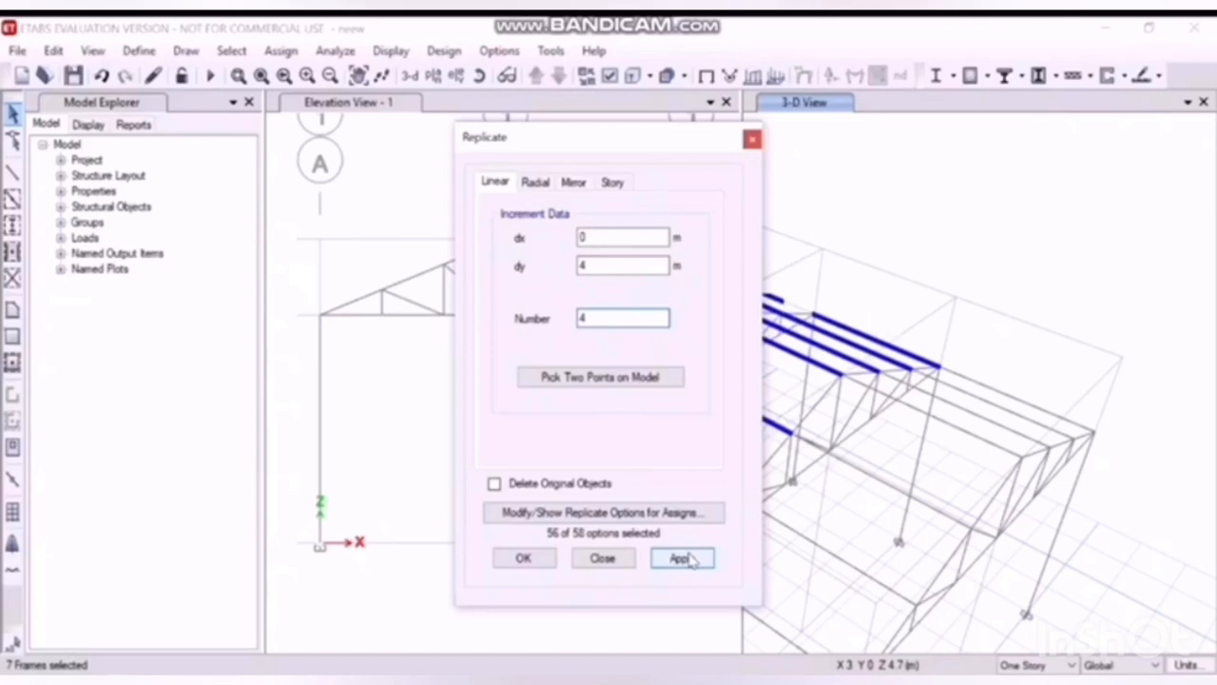
pyautogui.click(680, 558)
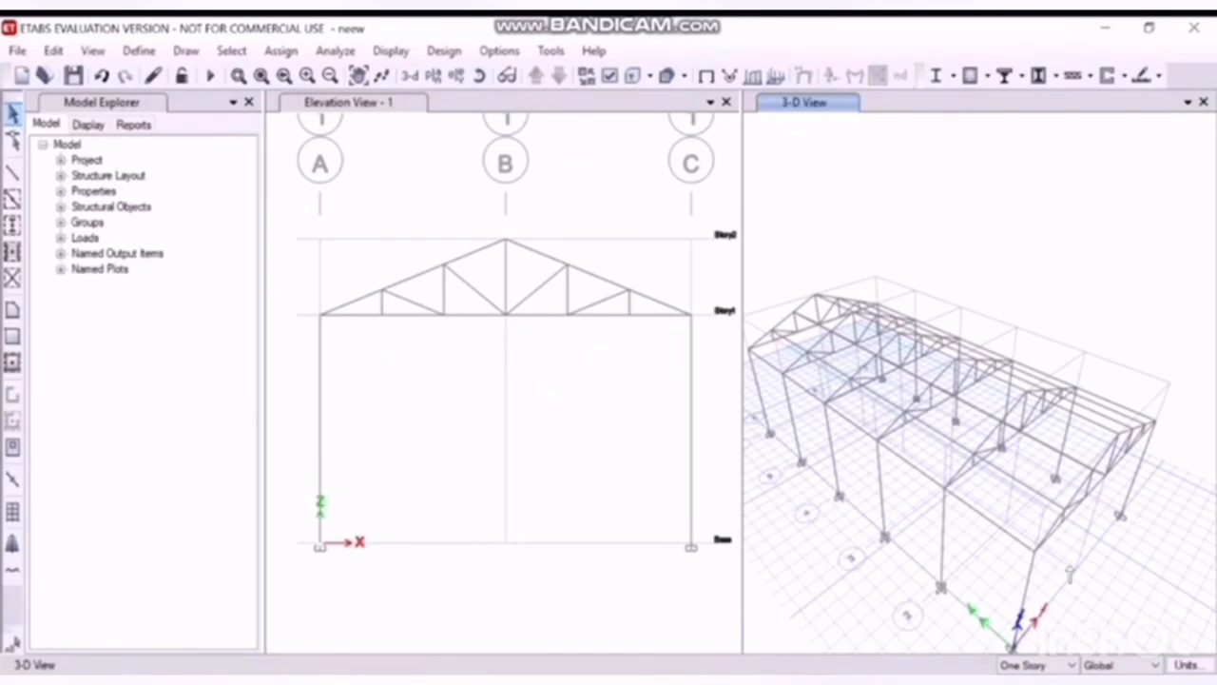
pyautogui.moveTo(656, 282)
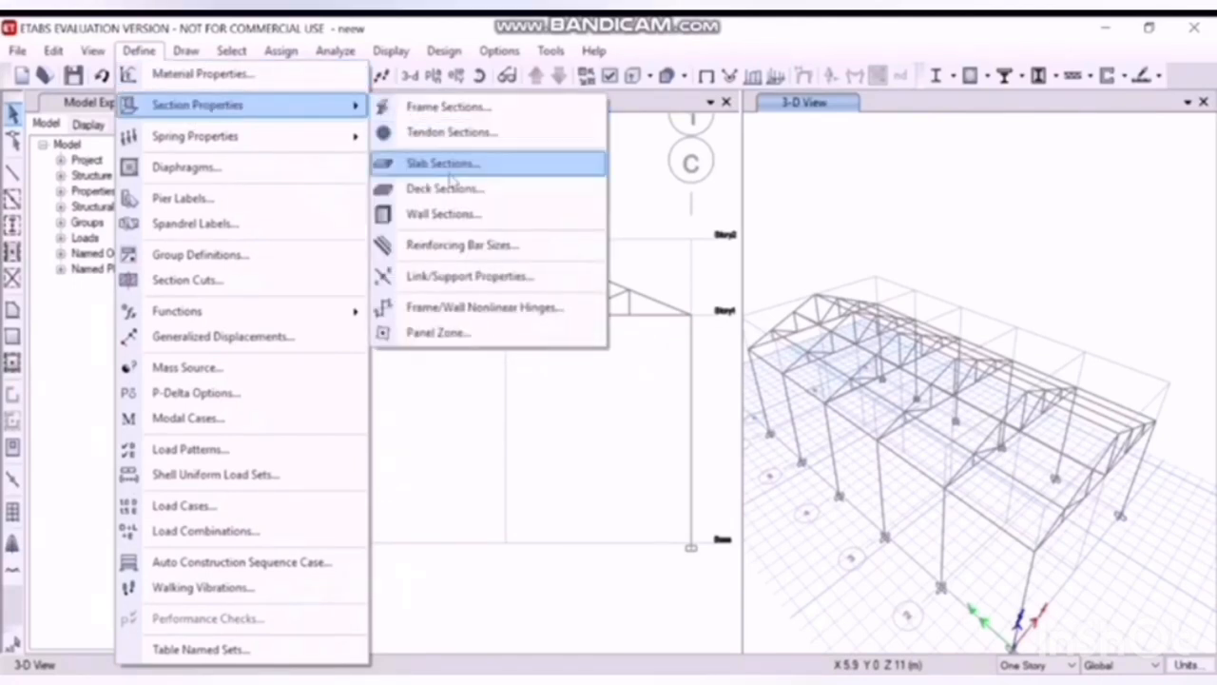
# Step: Change slab Plank1 to 'roof': Fe345 material, Membrane, Slab type, 5 mm thick
pyautogui.click(442, 162)
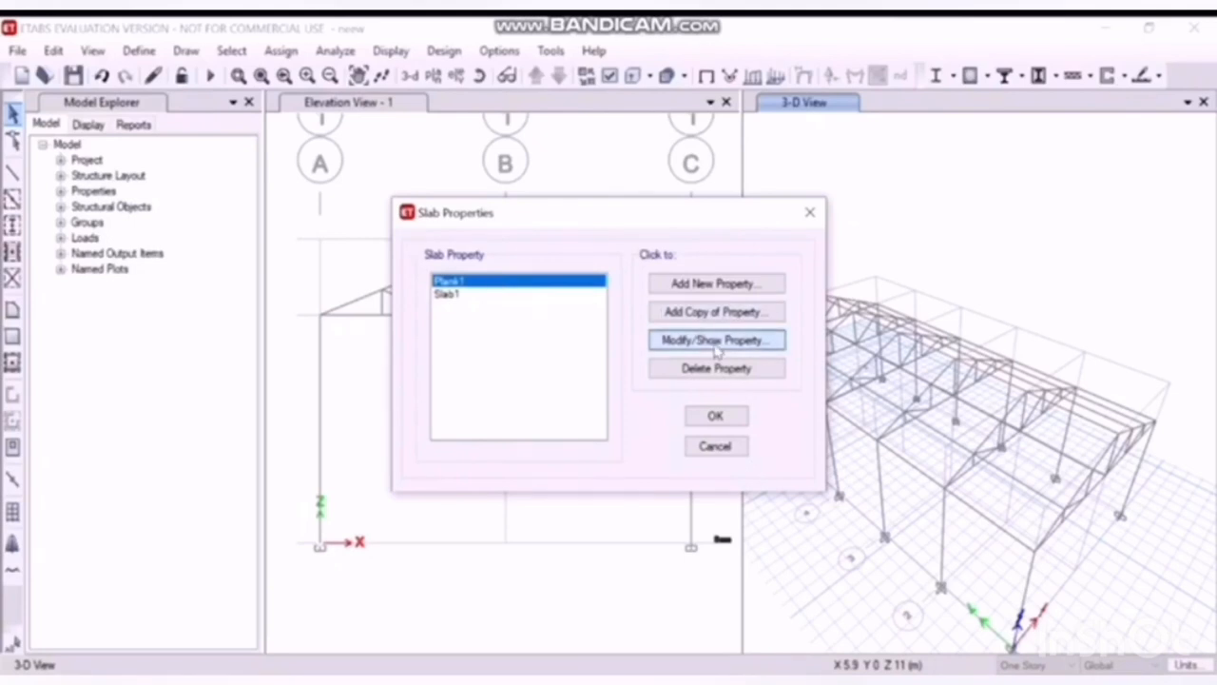
pyautogui.click(715, 340)
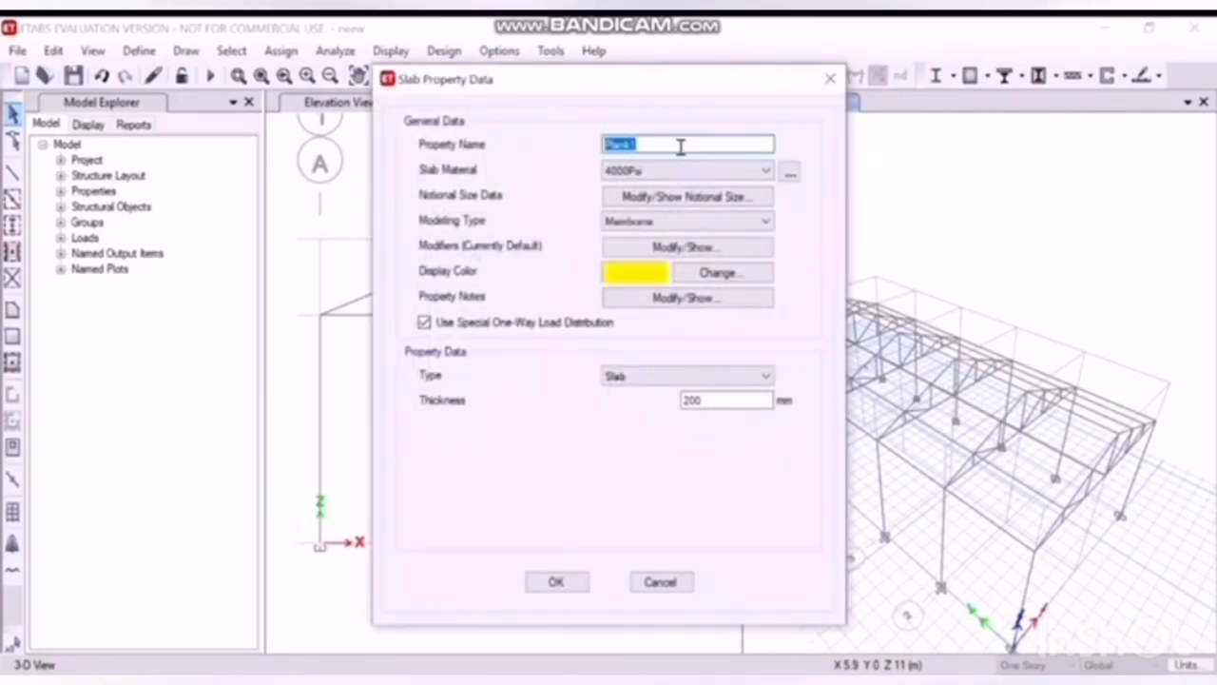
pyautogui.write('roof')
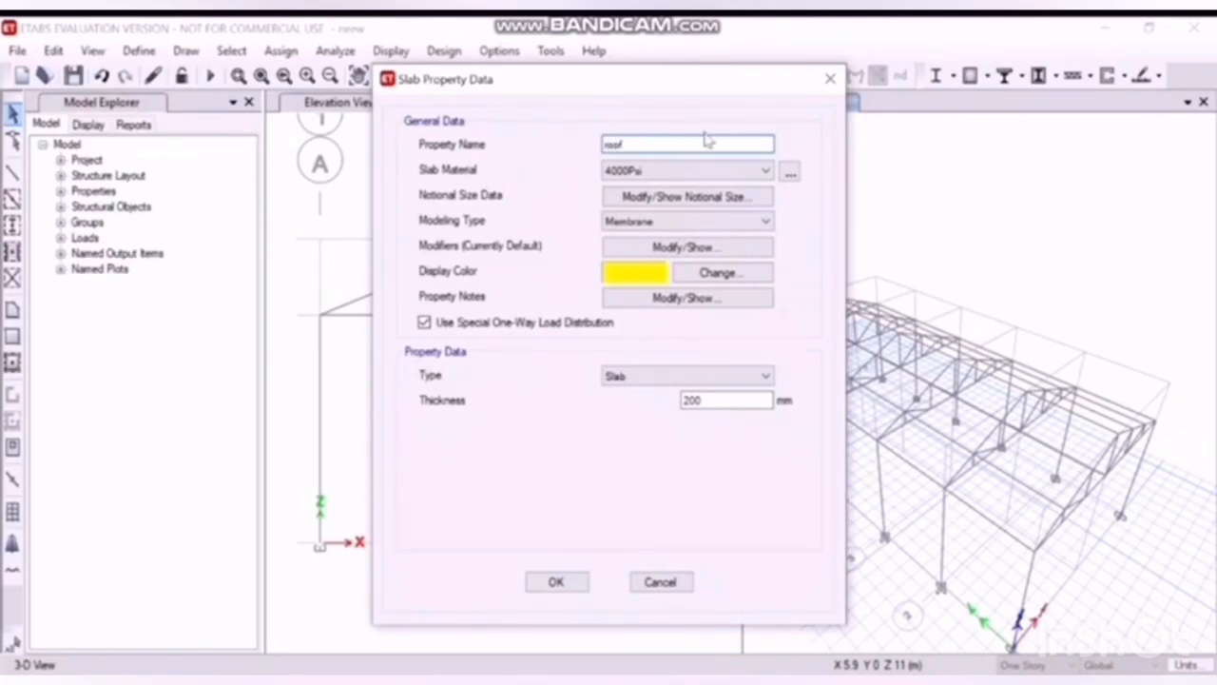
pyautogui.click(765, 170)
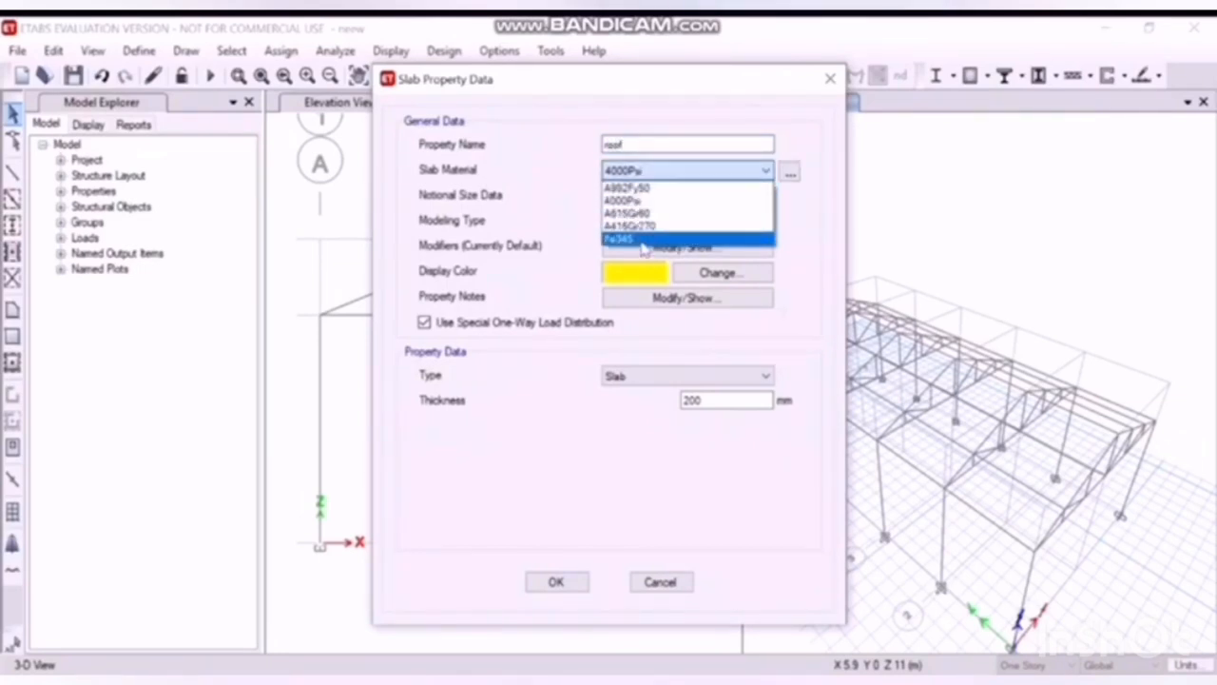
pyautogui.click(618, 238)
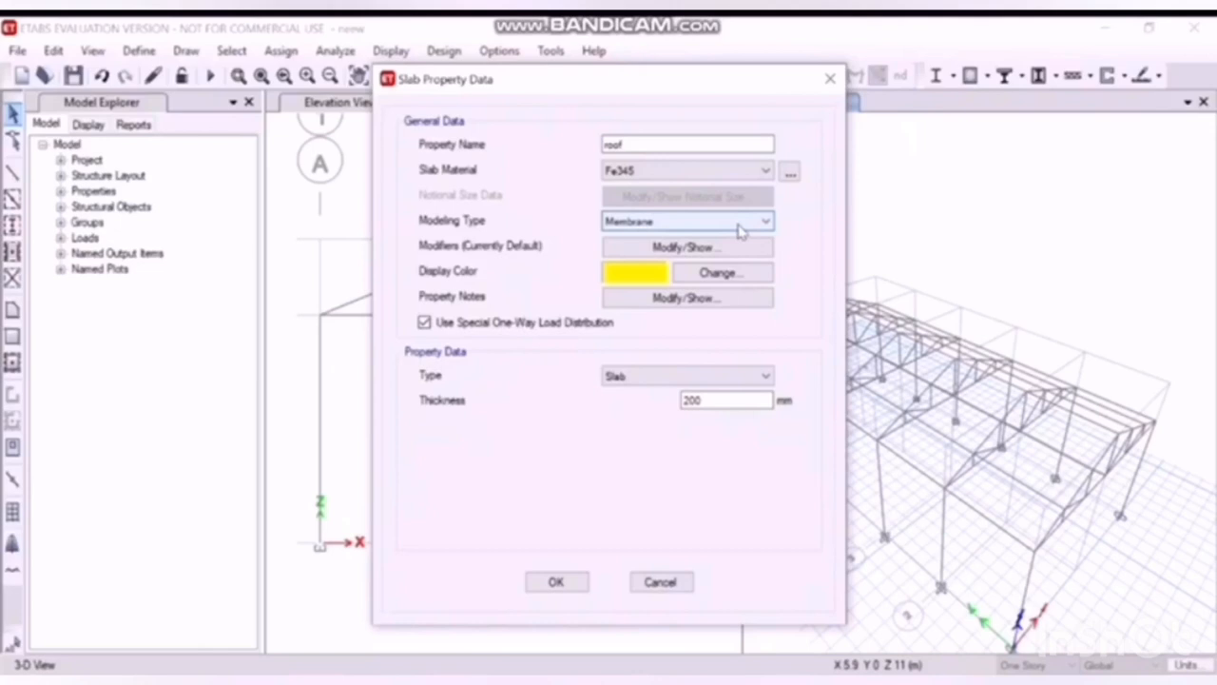
pyautogui.click(764, 220)
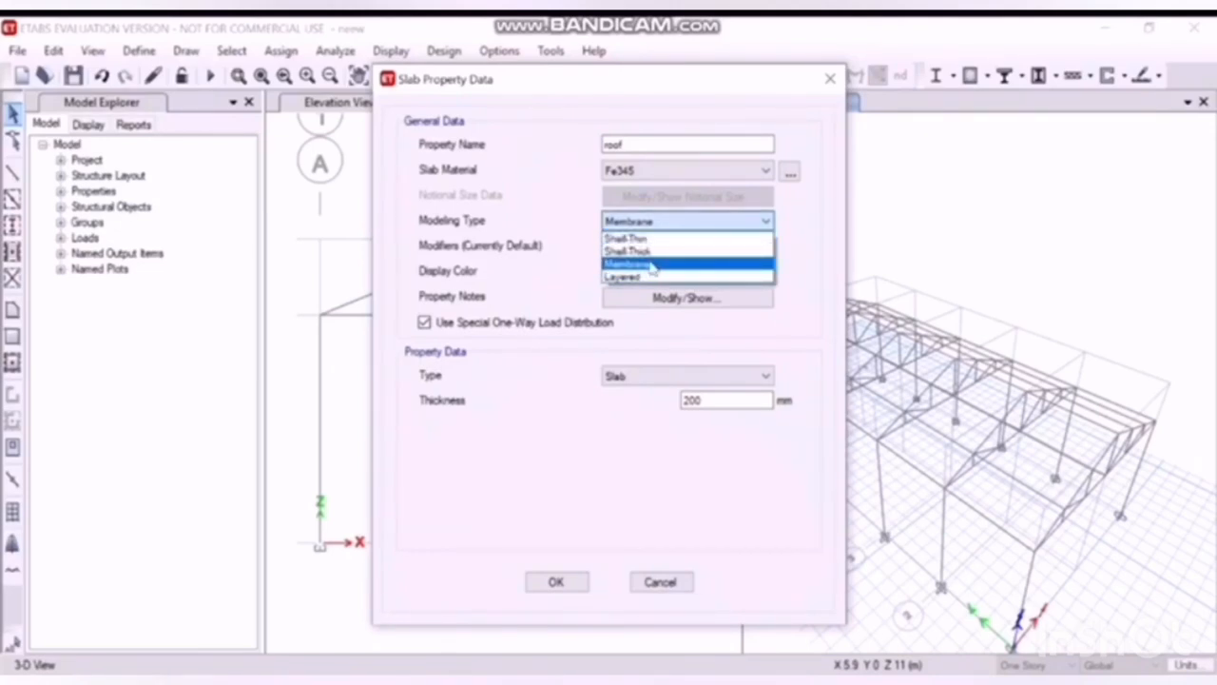
pyautogui.click(687, 263)
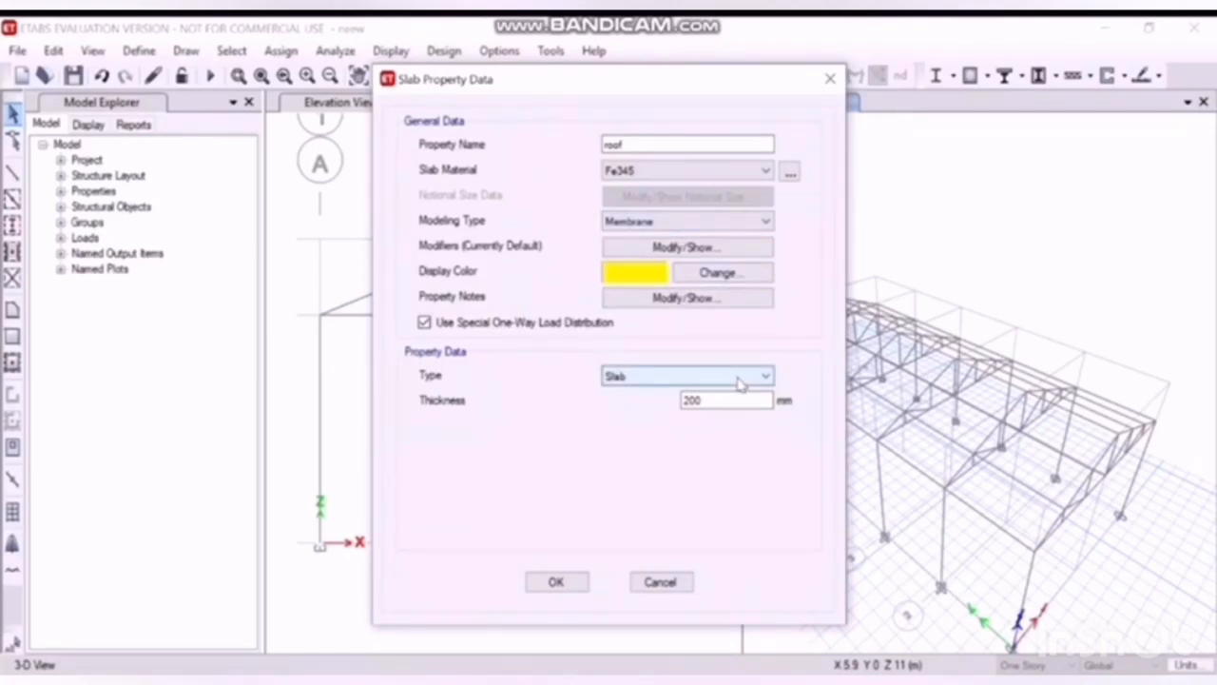
pyautogui.click(763, 375)
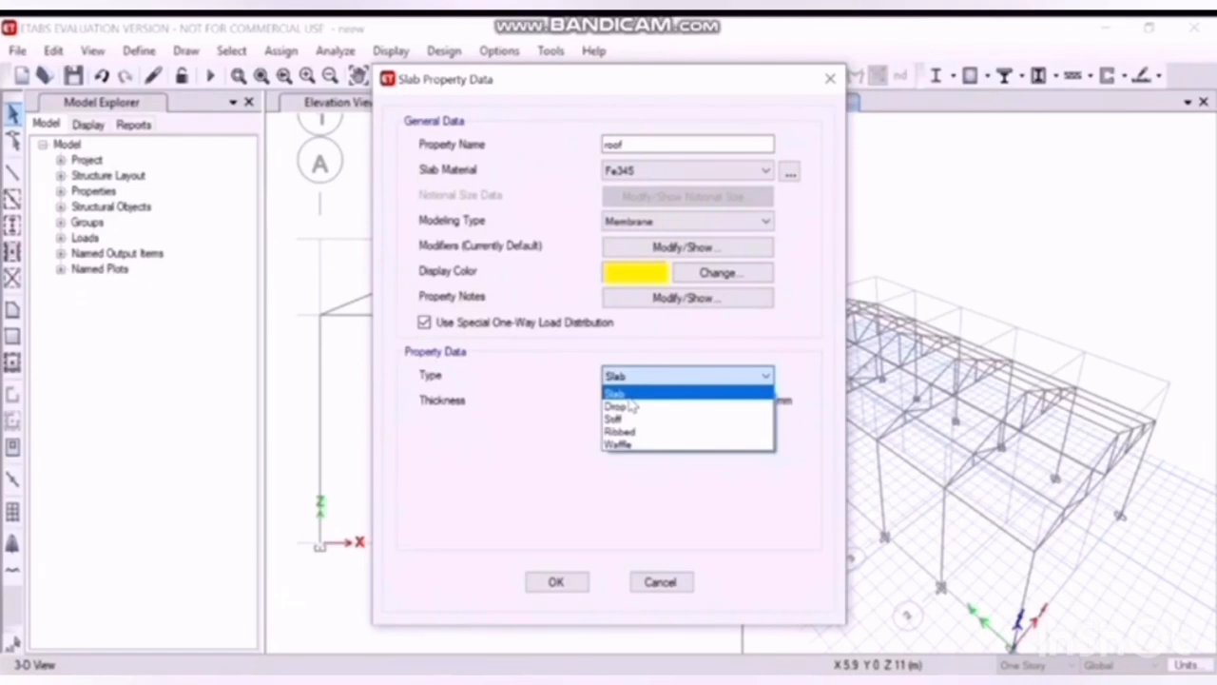
pyautogui.click(615, 393)
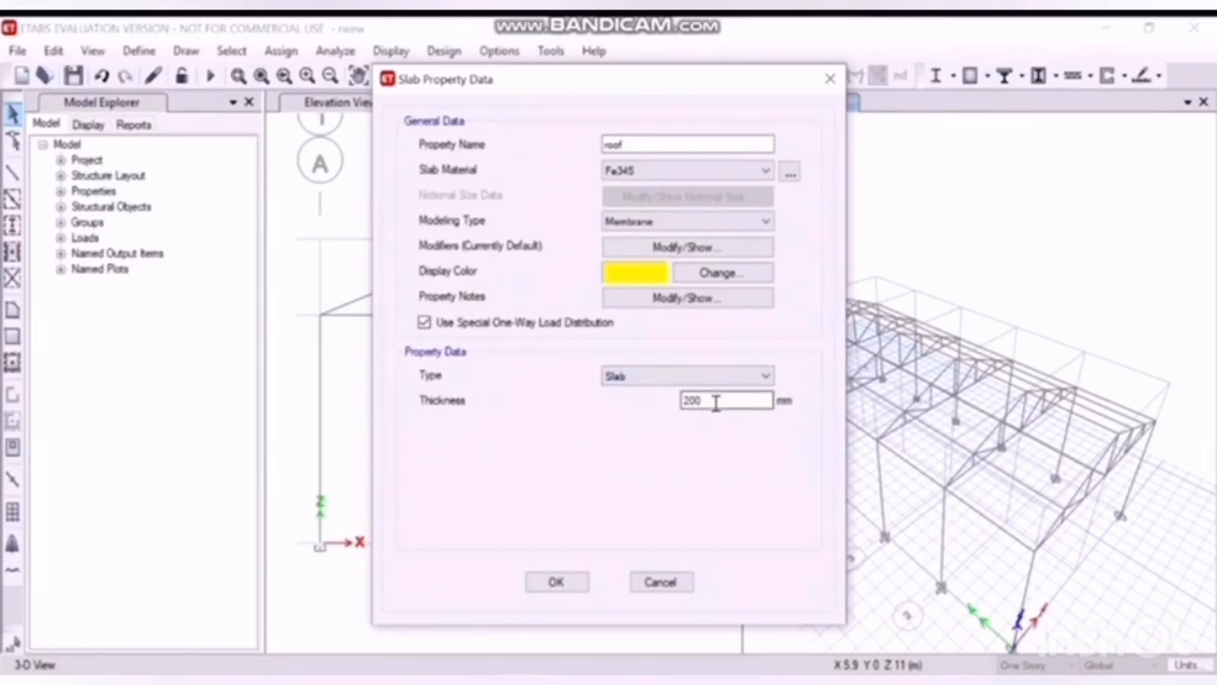
pyautogui.tripleClick(728, 400)
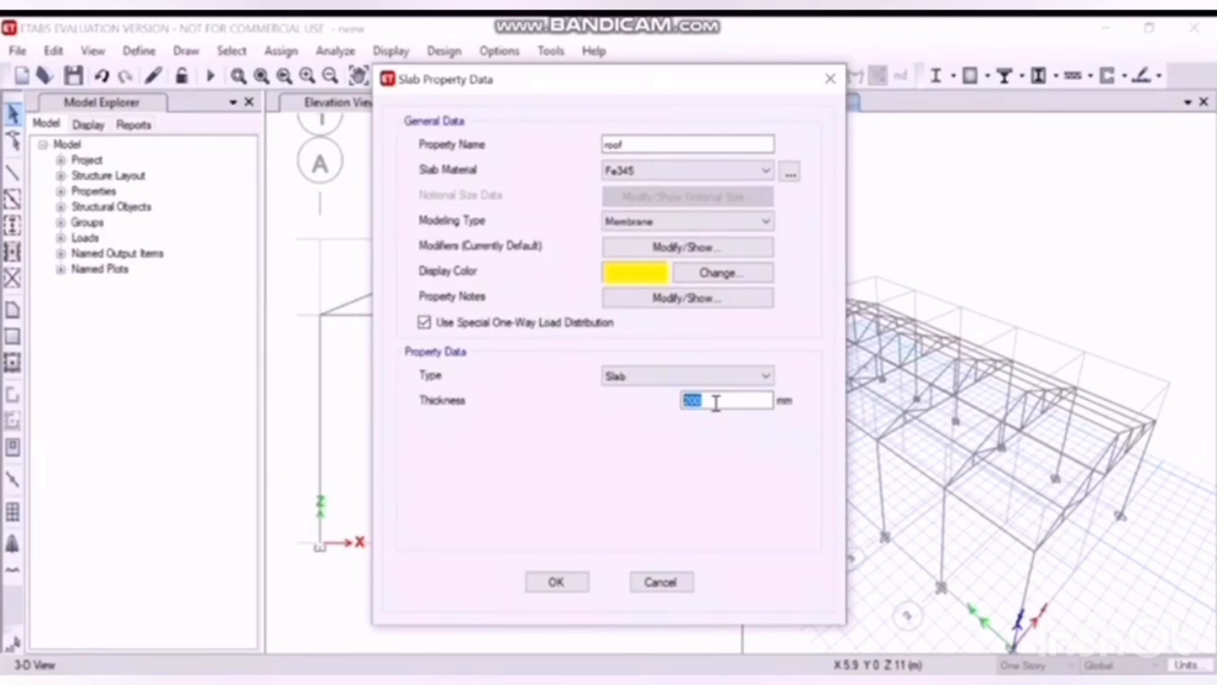
pyautogui.write('5')
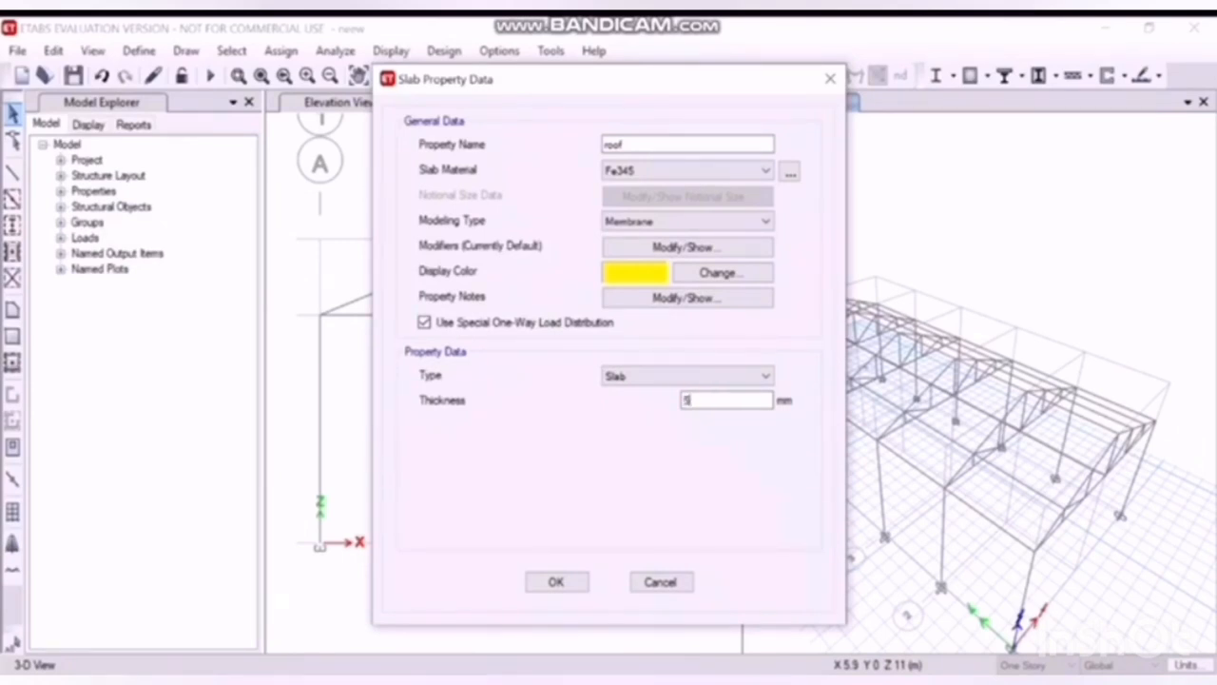
pyautogui.click(556, 581)
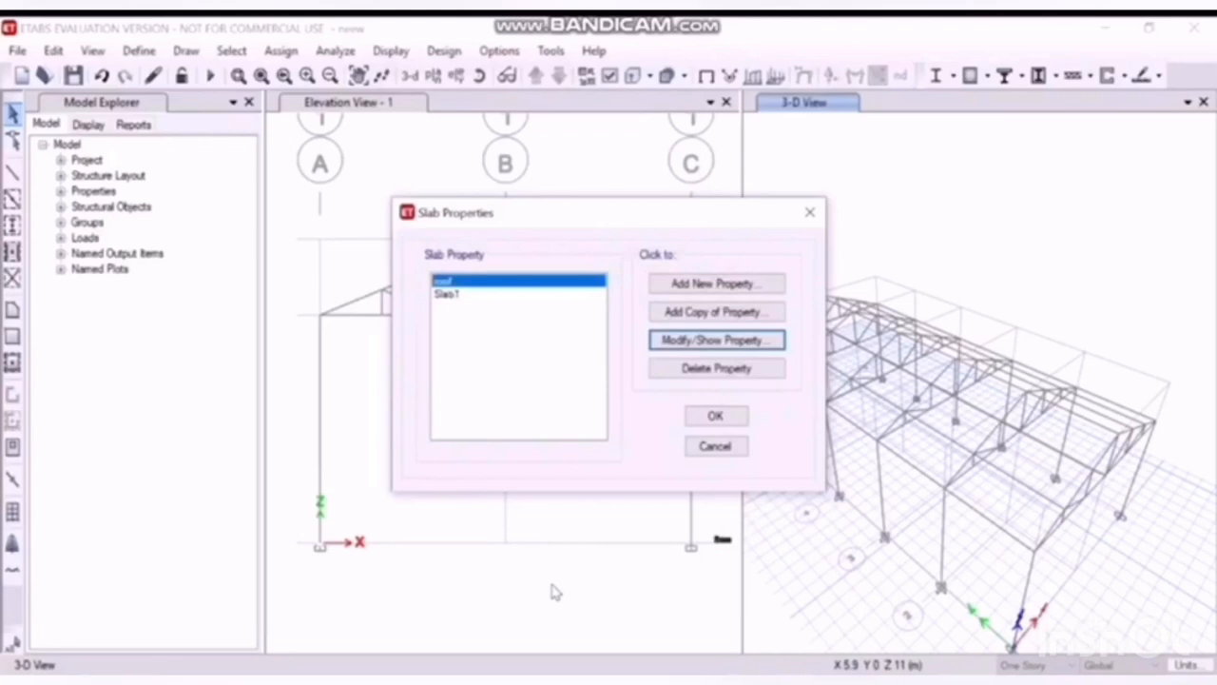
pyautogui.click(715, 416)
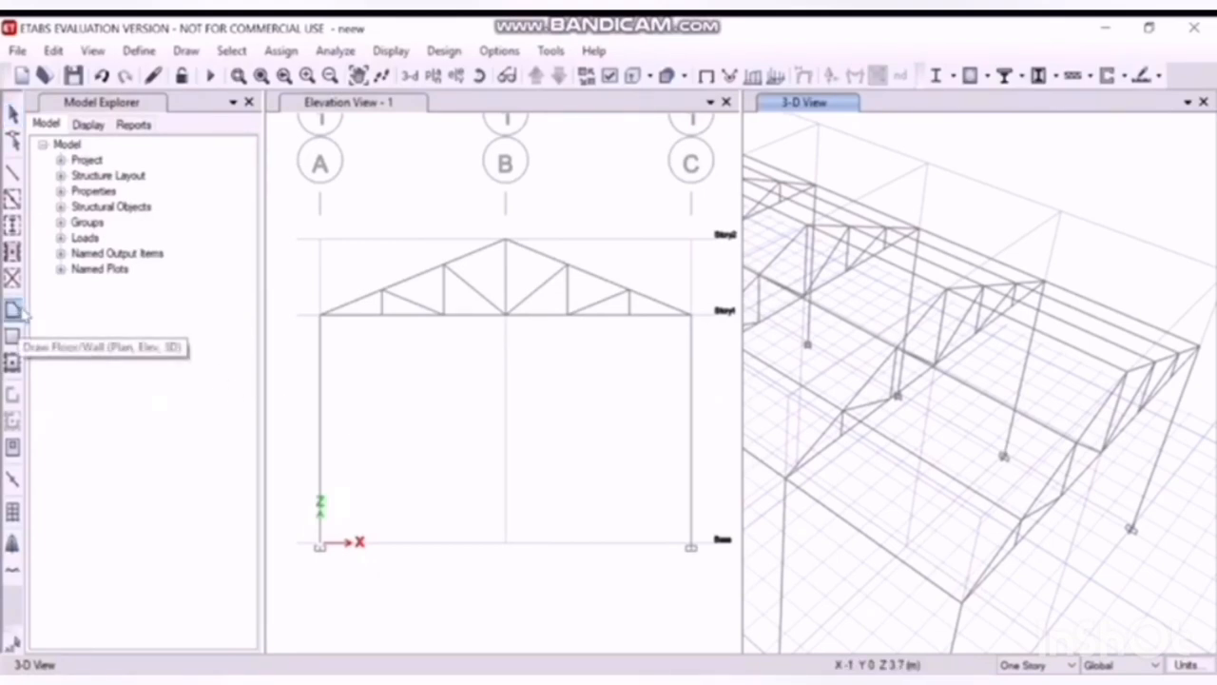
# Step: Draw the two sloping roof shell panels over the first bay
pyautogui.click(14, 309)
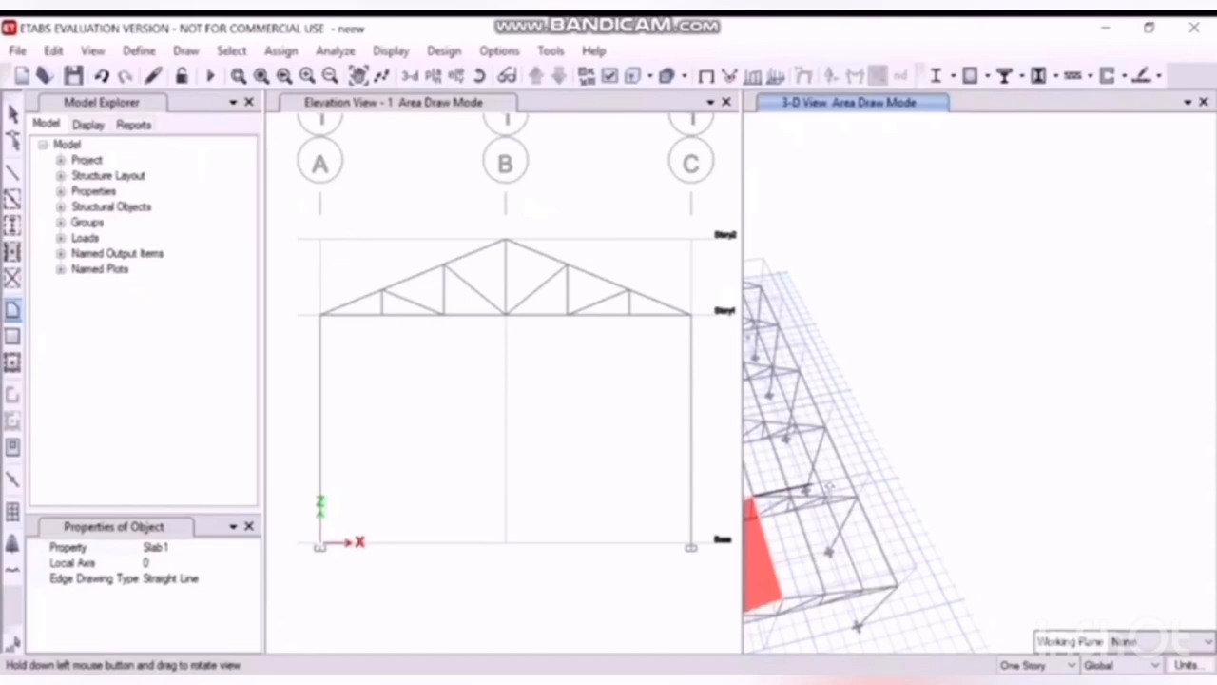
pyautogui.moveTo(832, 489)
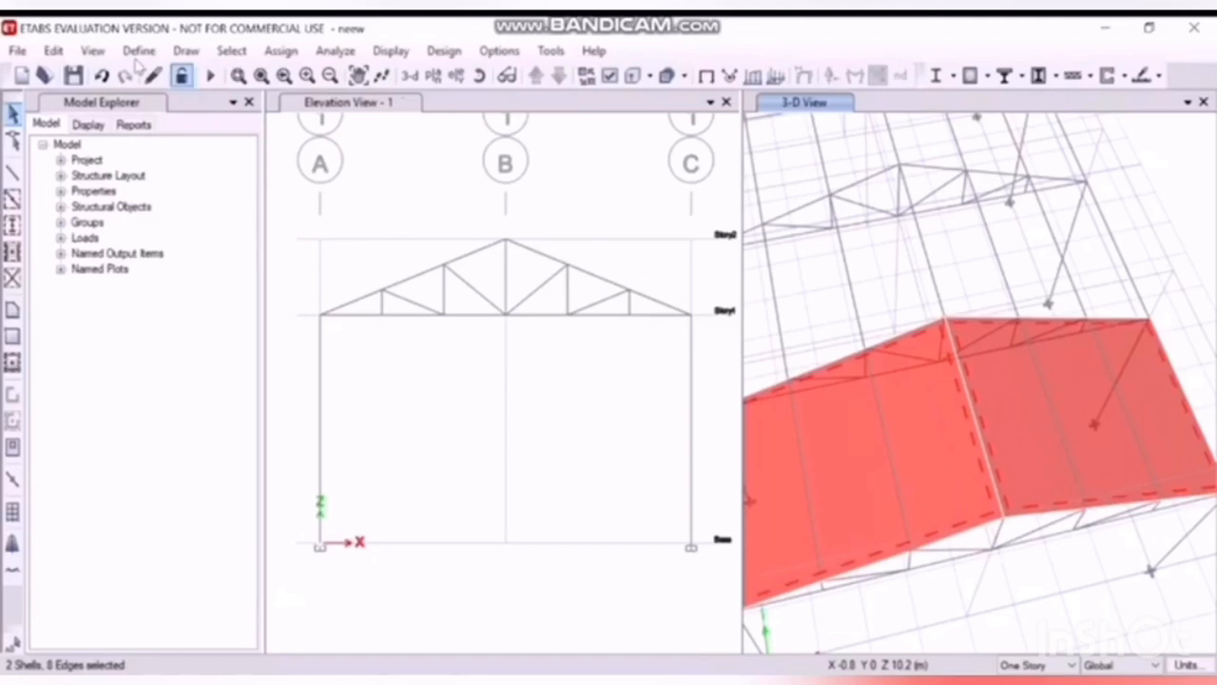
pyautogui.click(52, 50)
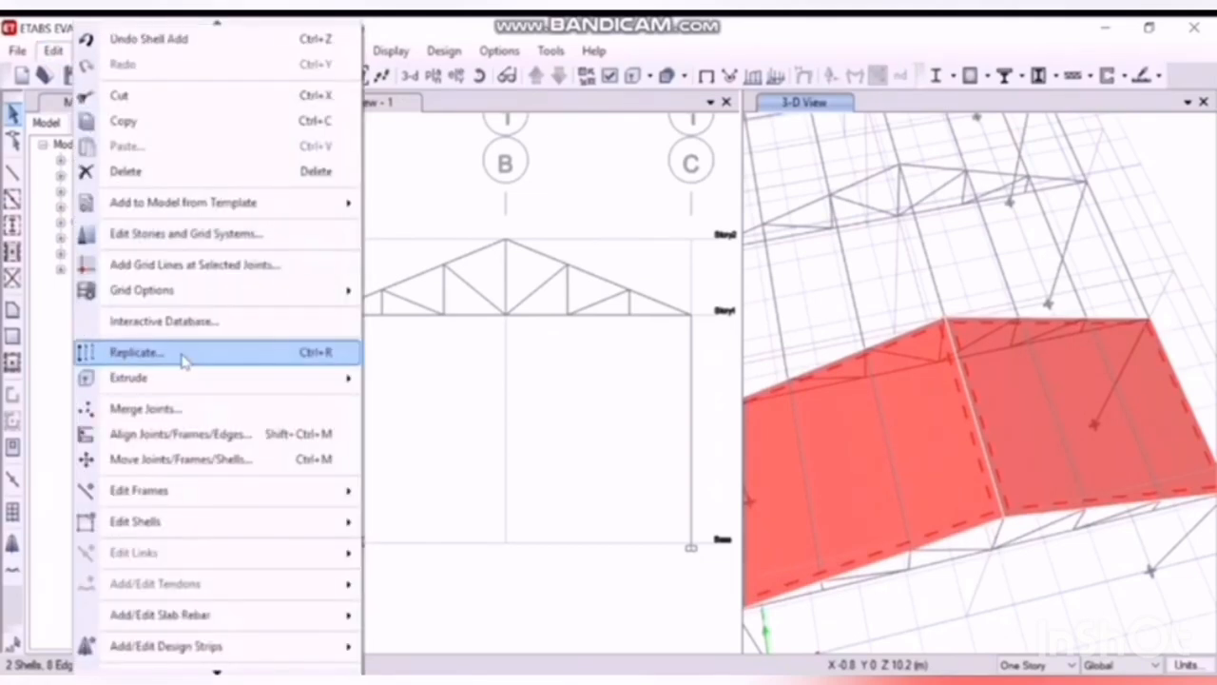
# Step: Replicate the selected roof shells along Y across the remaining bays
pyautogui.click(136, 352)
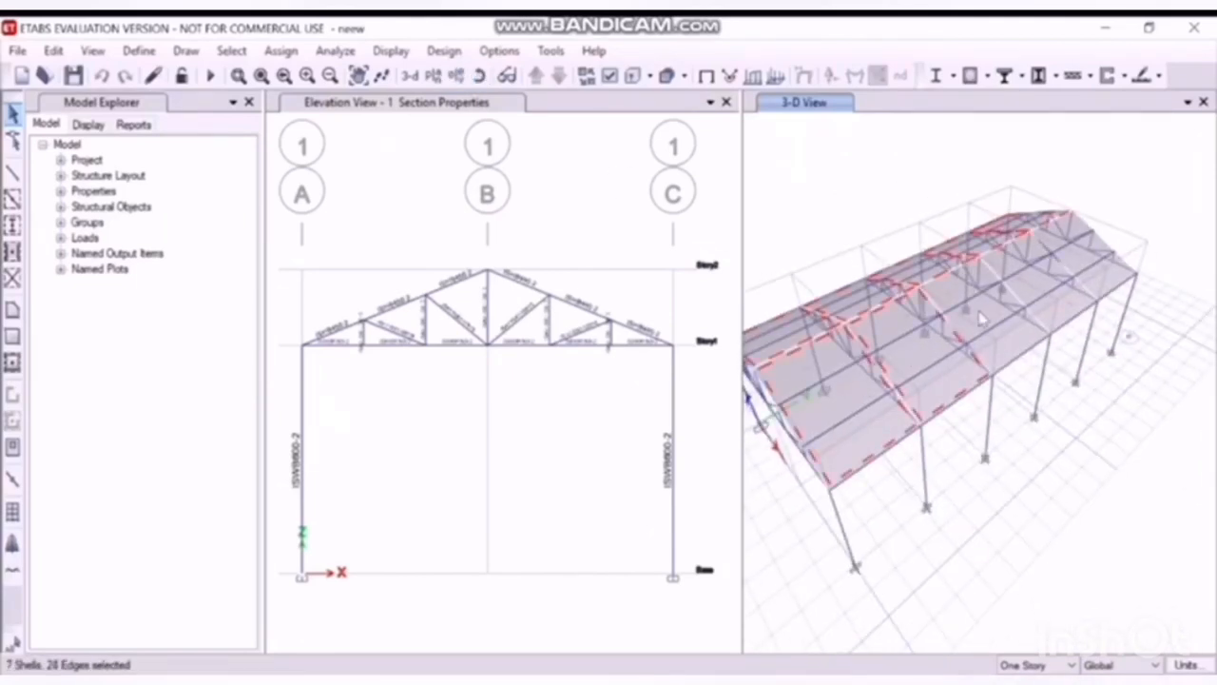
# Step: Assign a 0.5 kN/m² uniform Dead load to the roof shells
pyautogui.click(1079, 266)
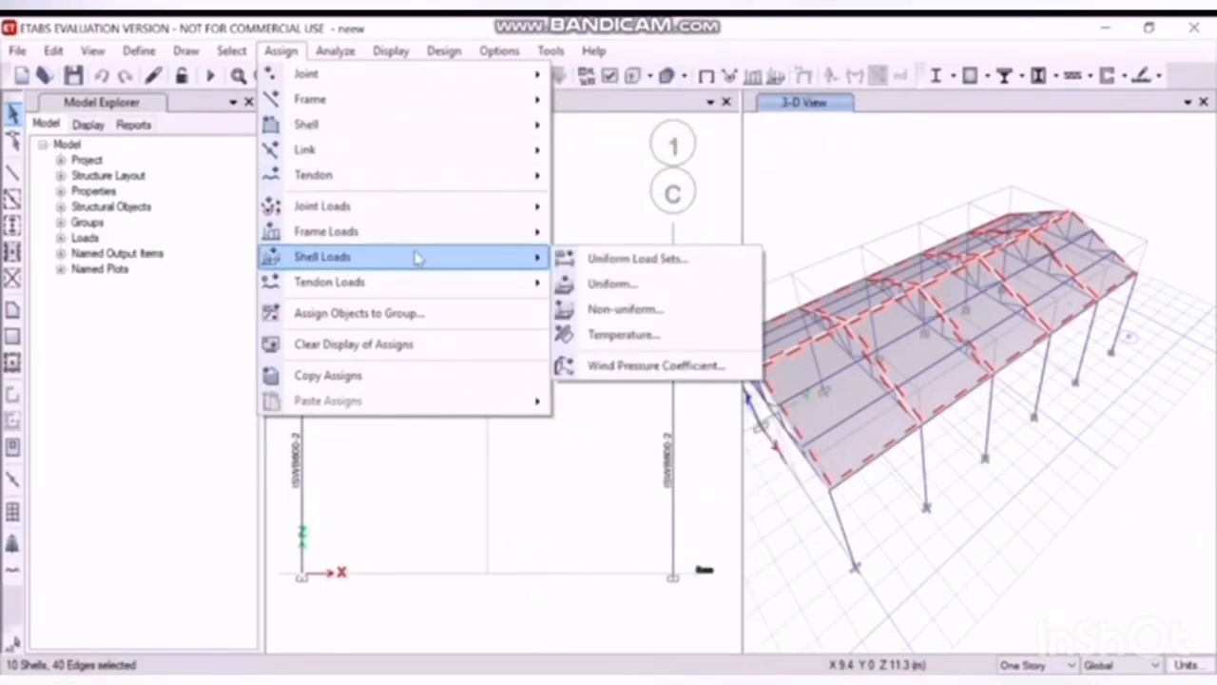
pyautogui.click(612, 283)
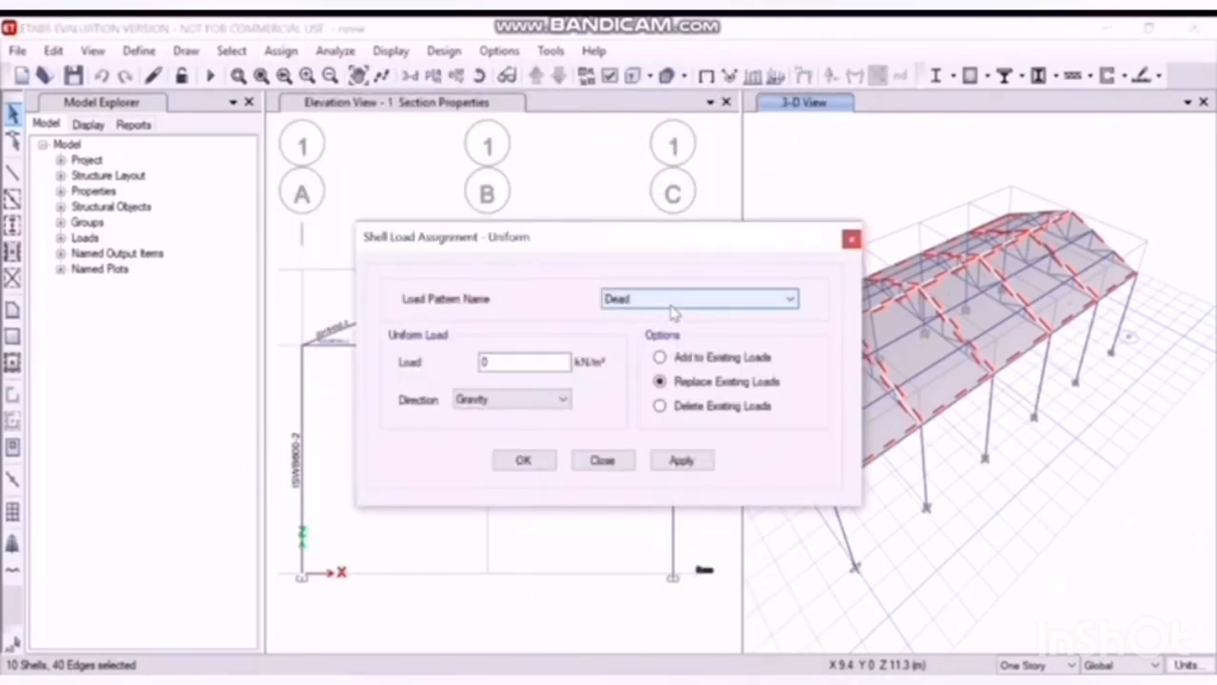
pyautogui.click(523, 361)
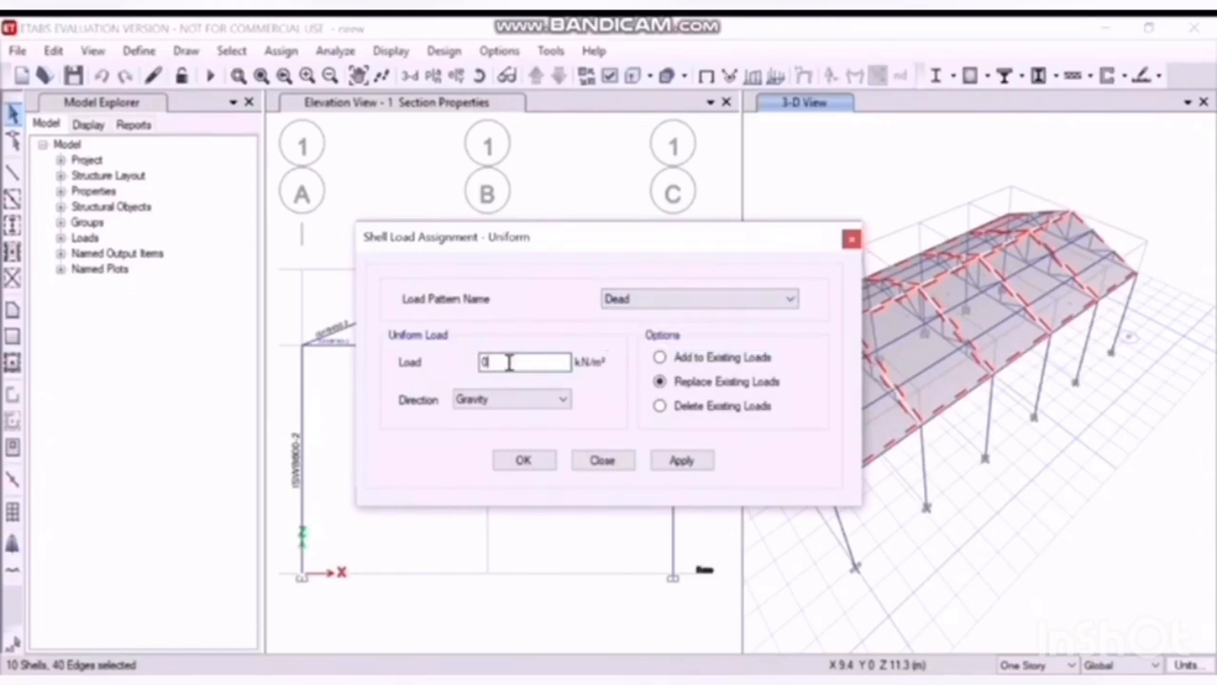
pyautogui.write('0.5')
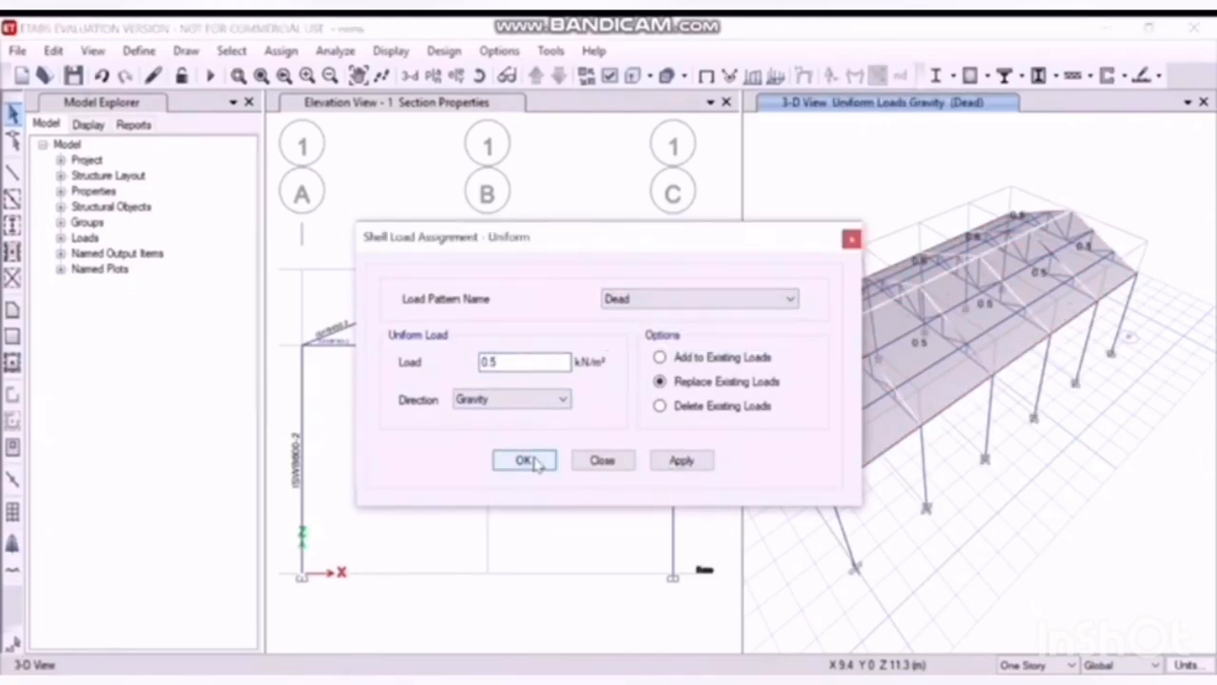
pyautogui.click(523, 460)
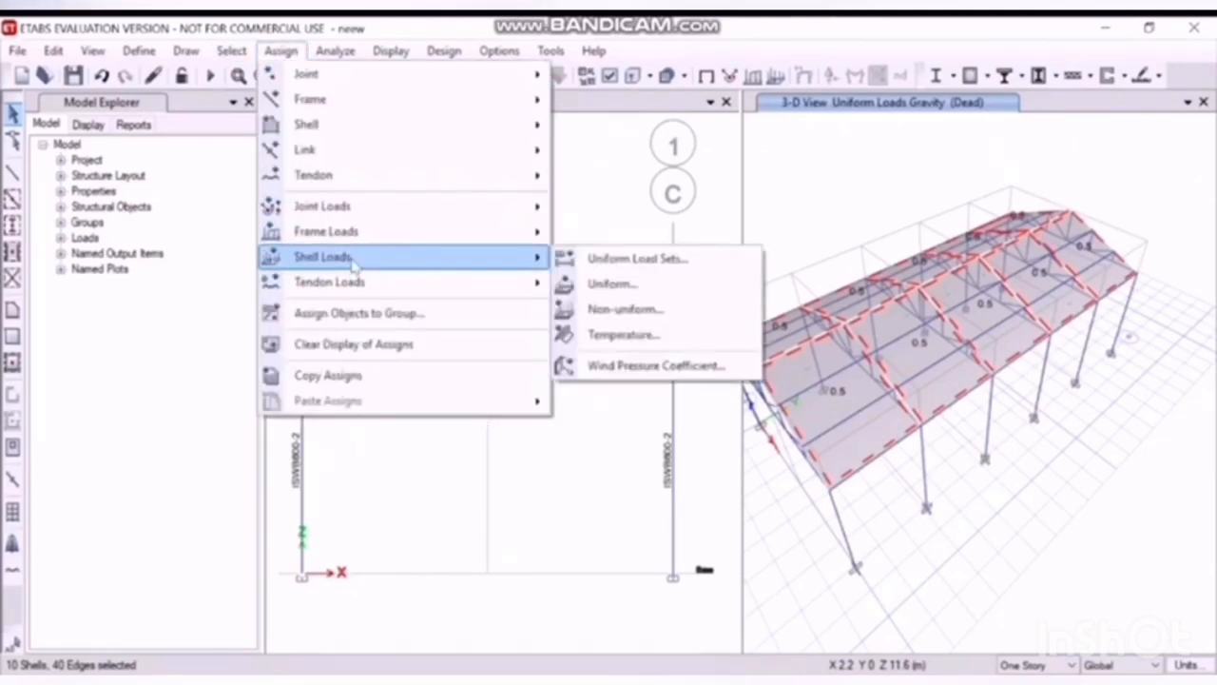
# Step: Assign a 0.5 kN/m² uniform Live load to the roof shells
pyautogui.click(612, 283)
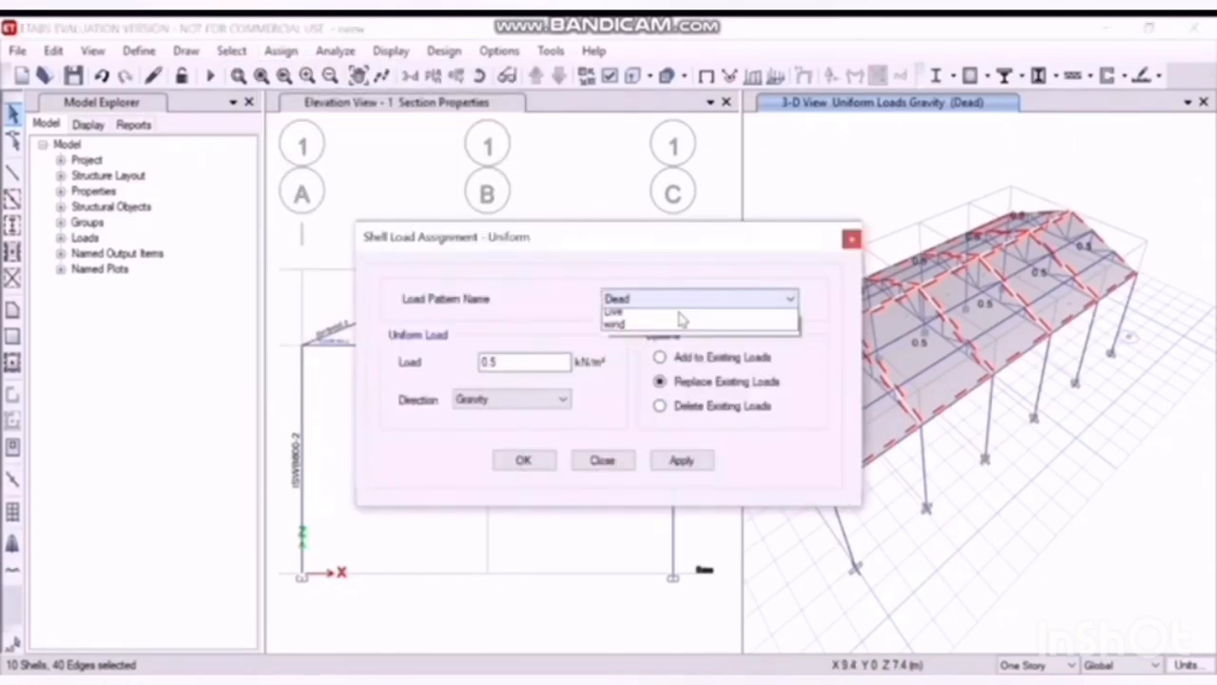
pyautogui.click(613, 311)
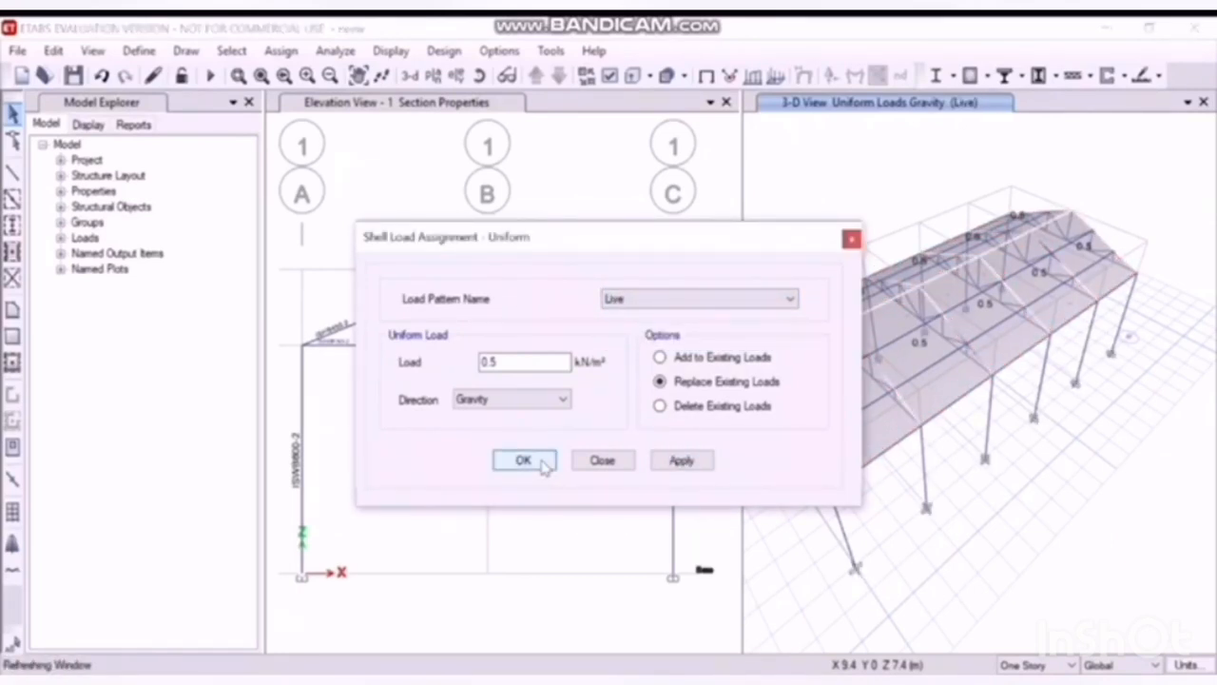
pyautogui.click(523, 460)
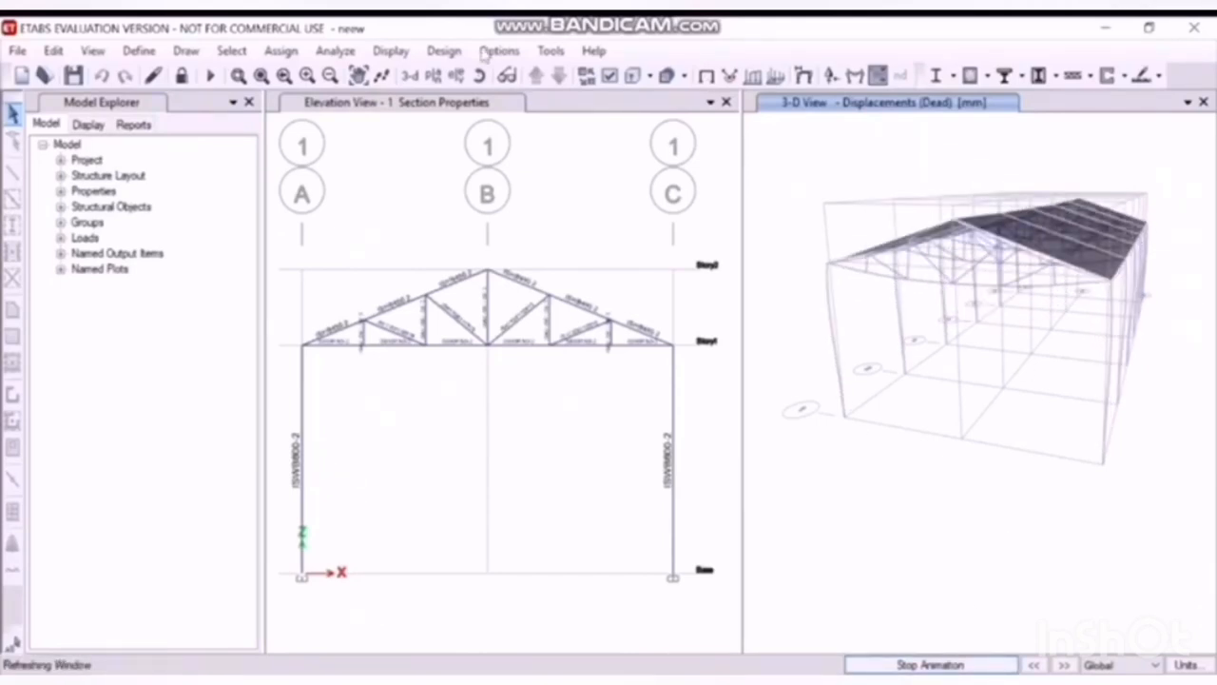
# Step: Stop the animation, run IS 800:2007 steel design, and review column C2's stress ratios
pyautogui.click(444, 50)
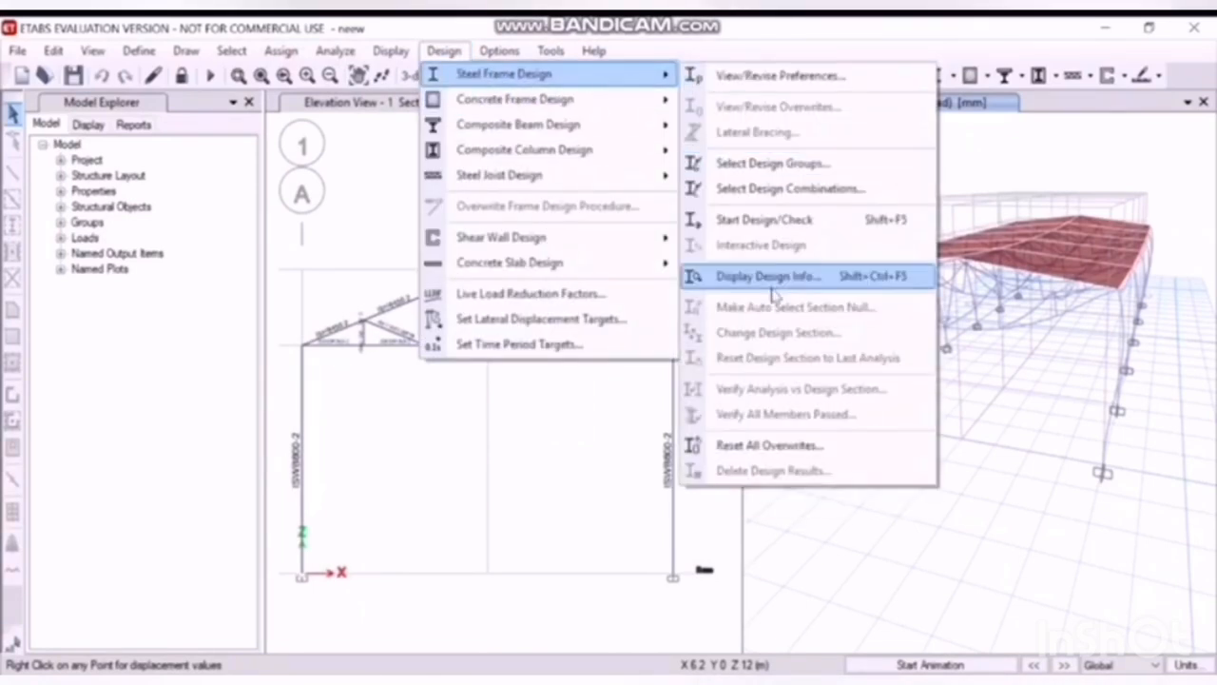
pyautogui.click(766, 276)
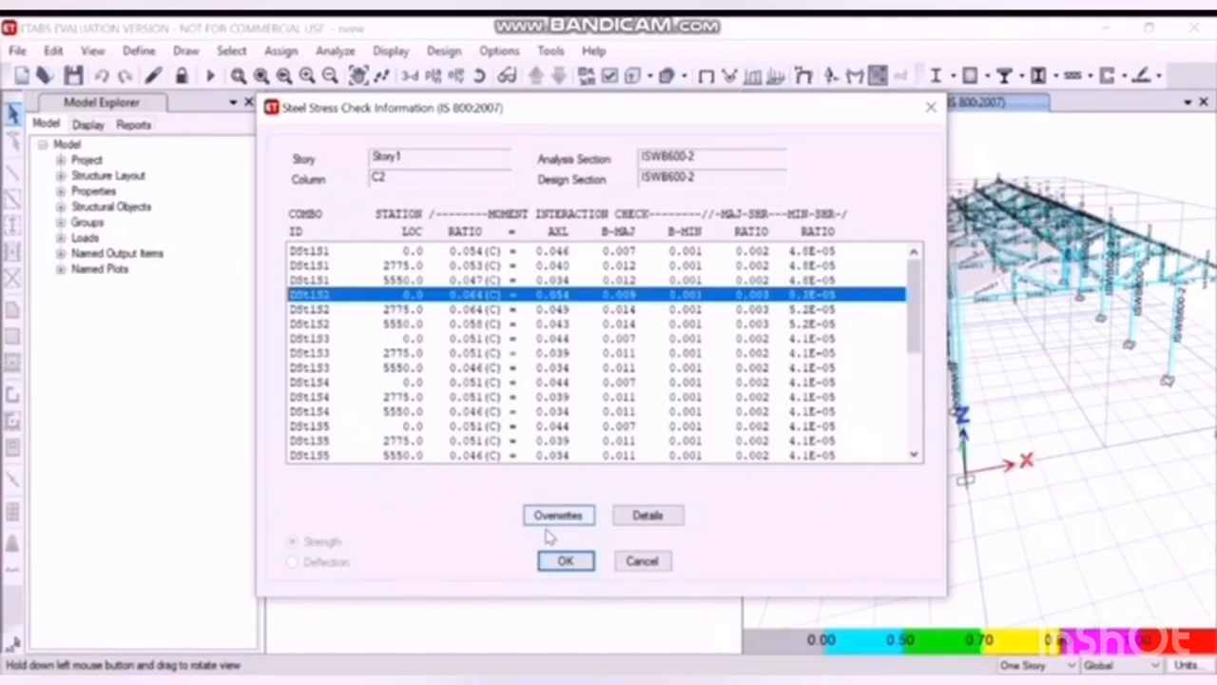
pyautogui.click(564, 560)
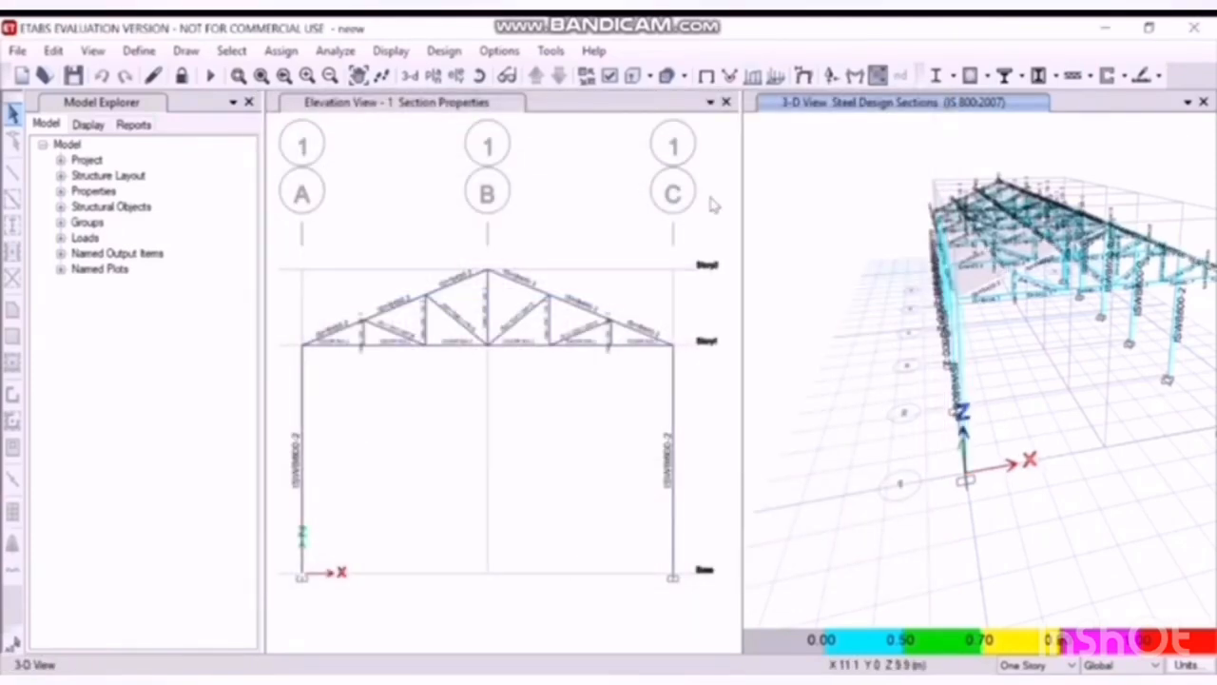
pyautogui.click(443, 51)
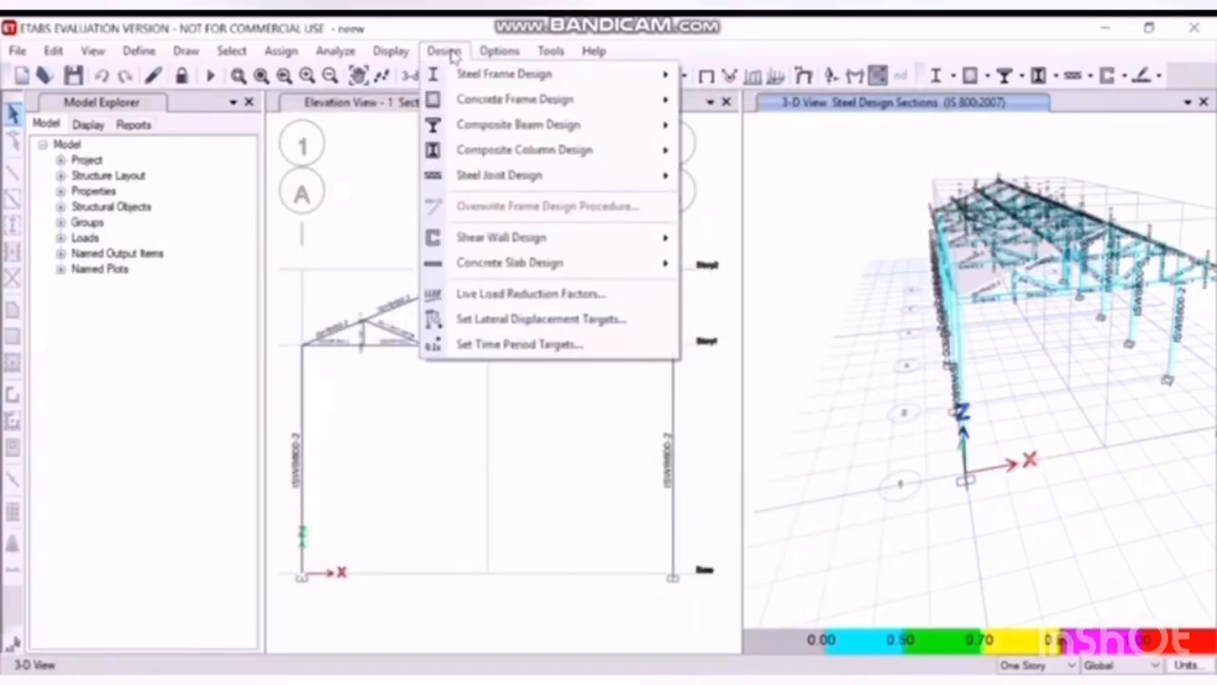
pyautogui.moveTo(514, 98)
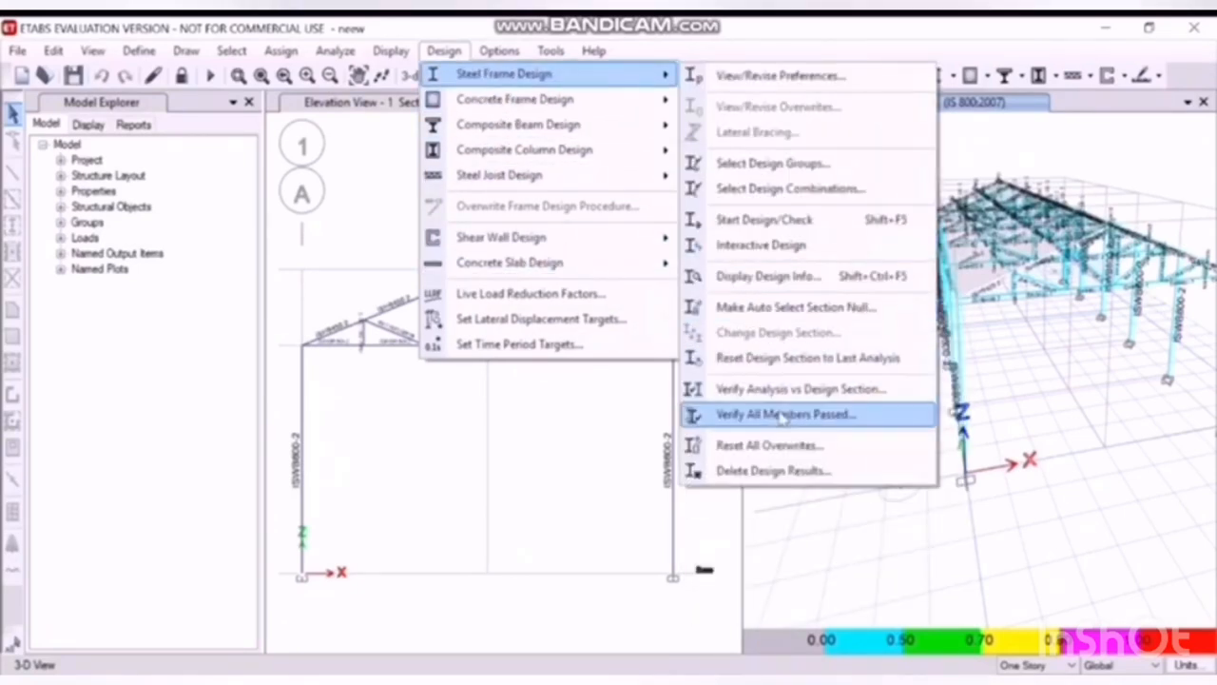
# Step: Verify all steel members pass, then review brace D25's IS 800:2007 strength check details
pyautogui.click(786, 414)
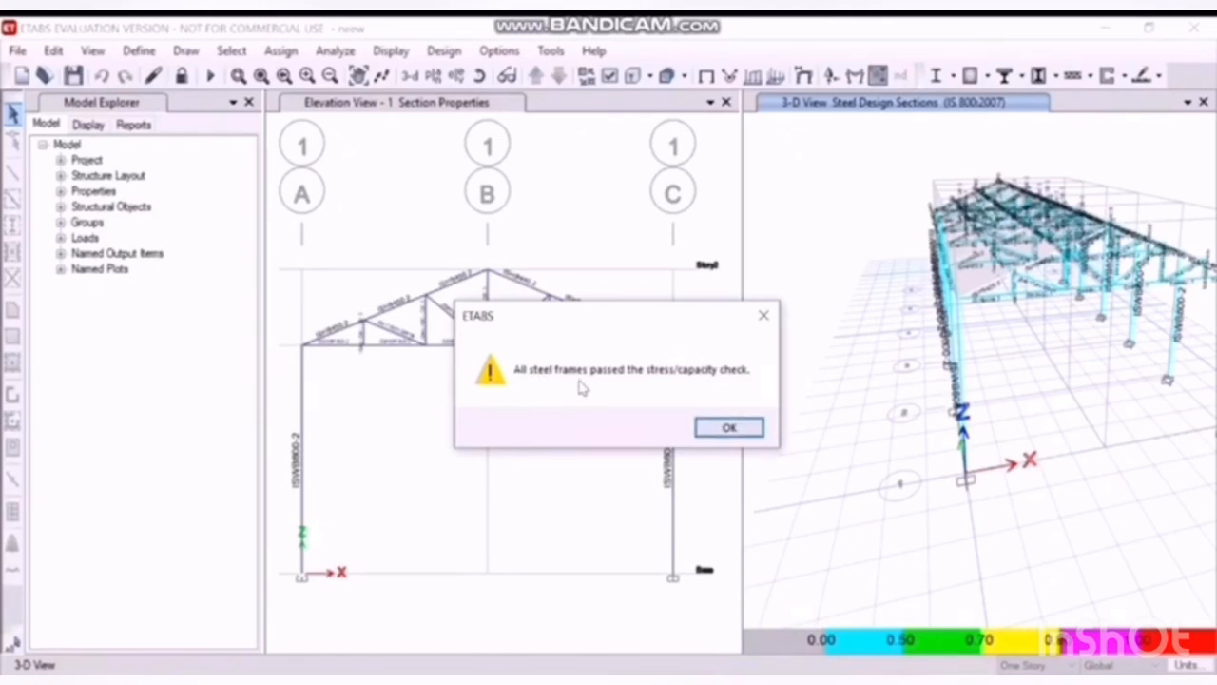
pyautogui.moveTo(738, 390)
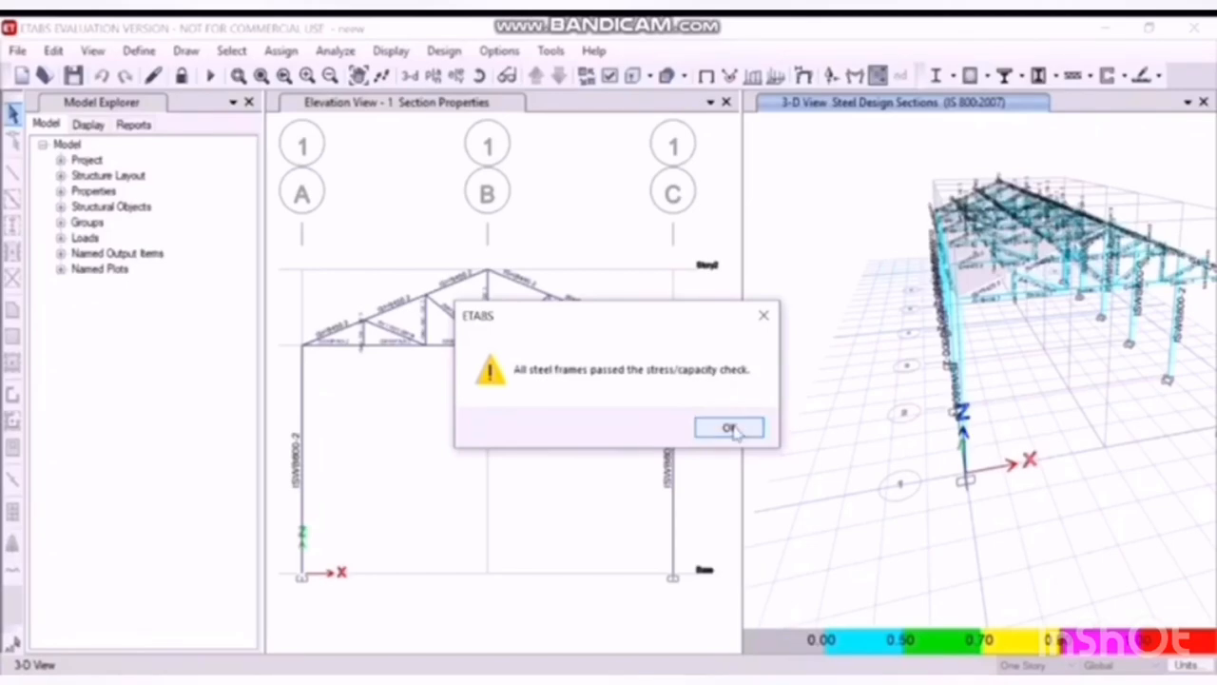
pyautogui.click(728, 426)
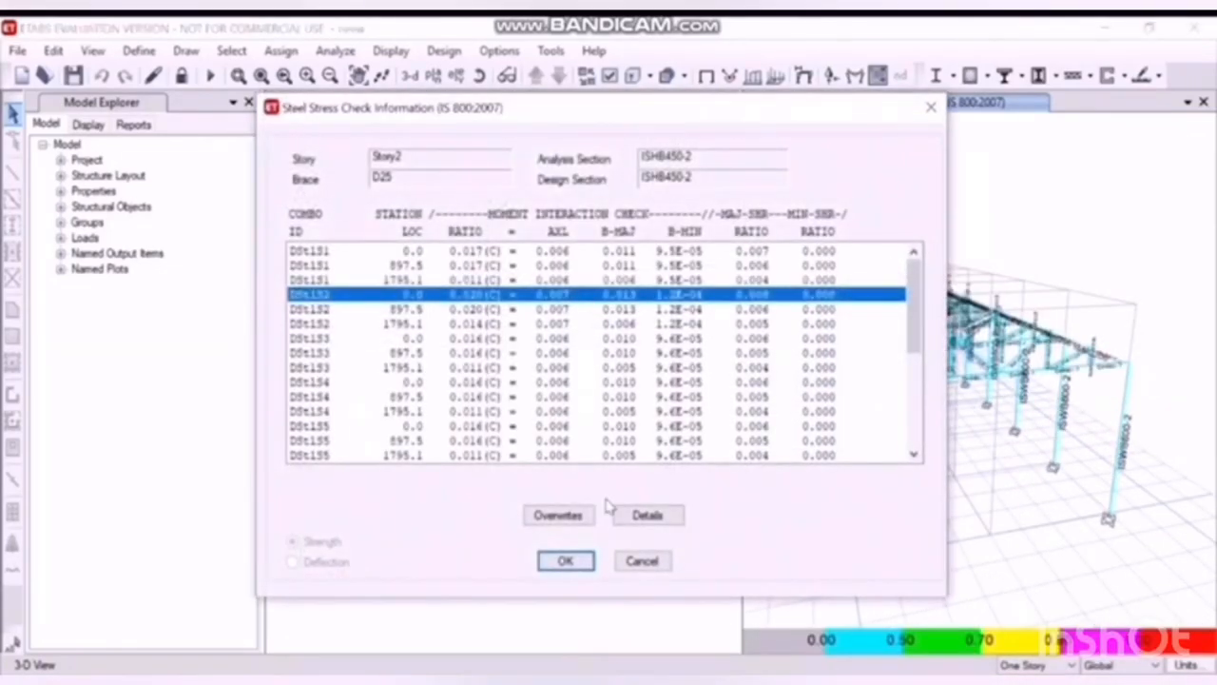
pyautogui.click(646, 515)
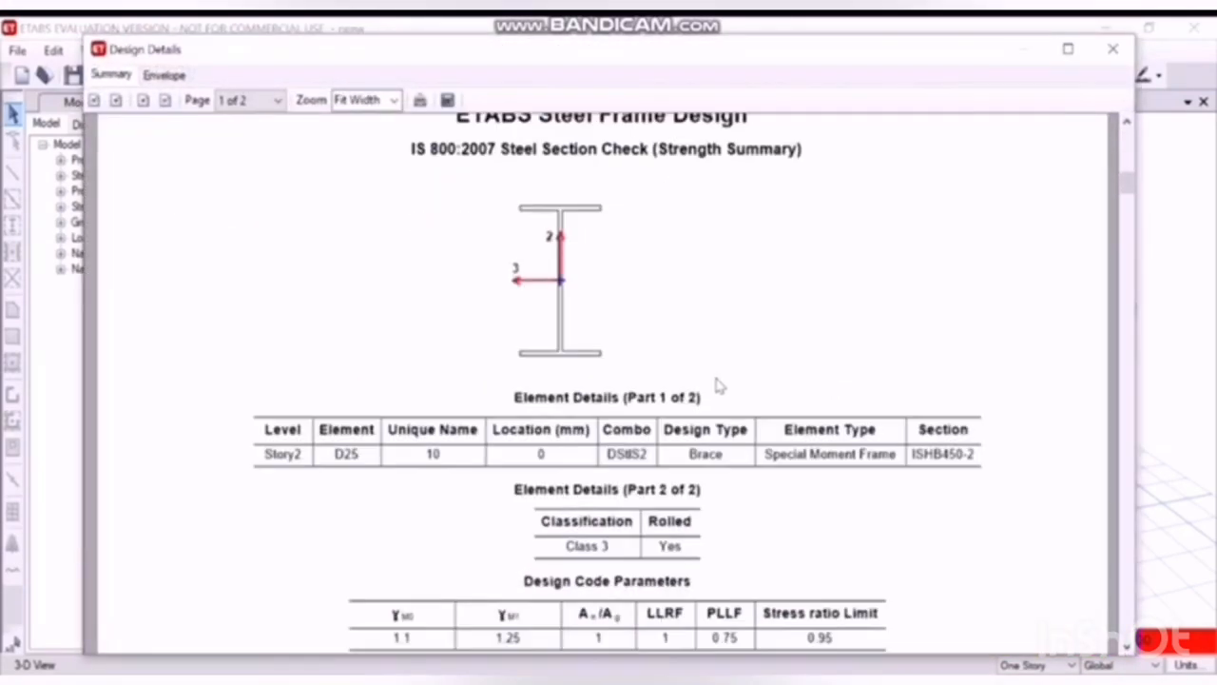
pyautogui.scroll(3)
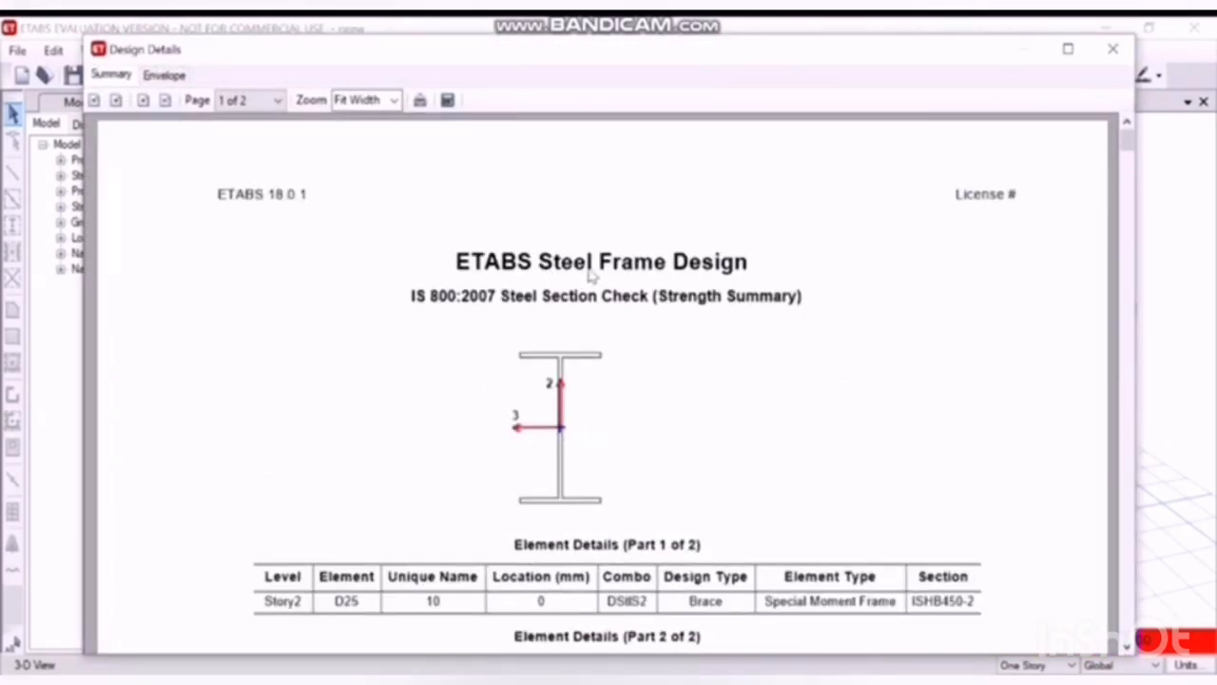
pyautogui.scroll(-3)
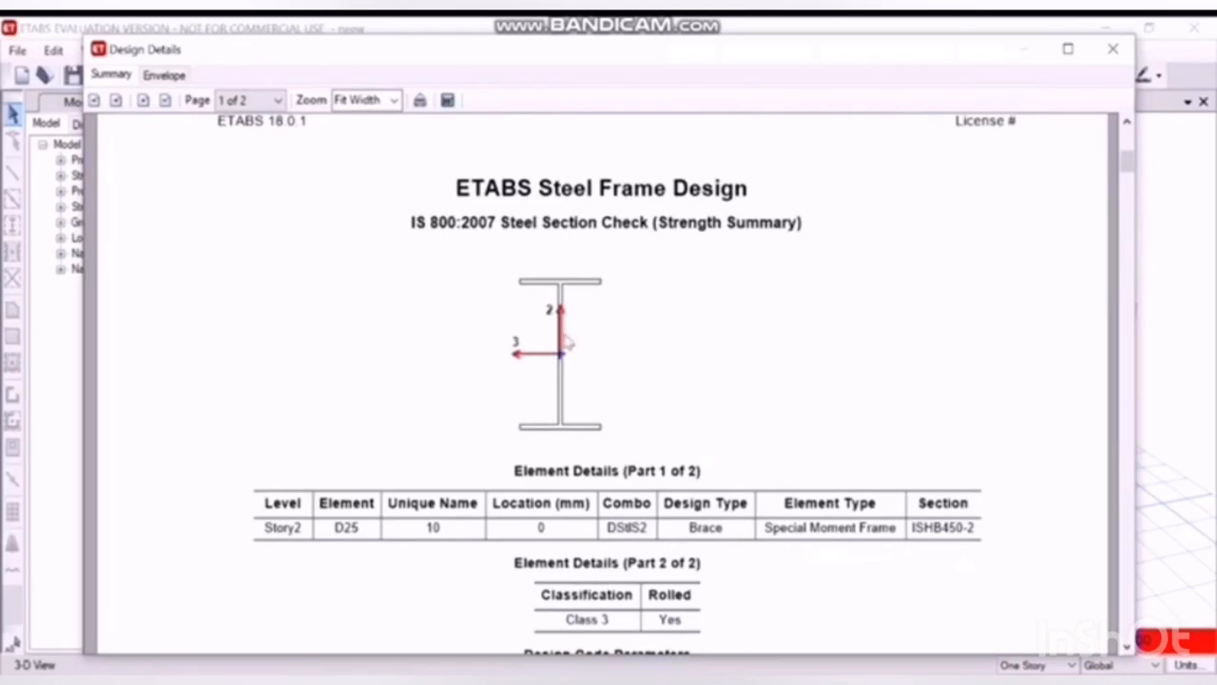
pyautogui.scroll(-3)
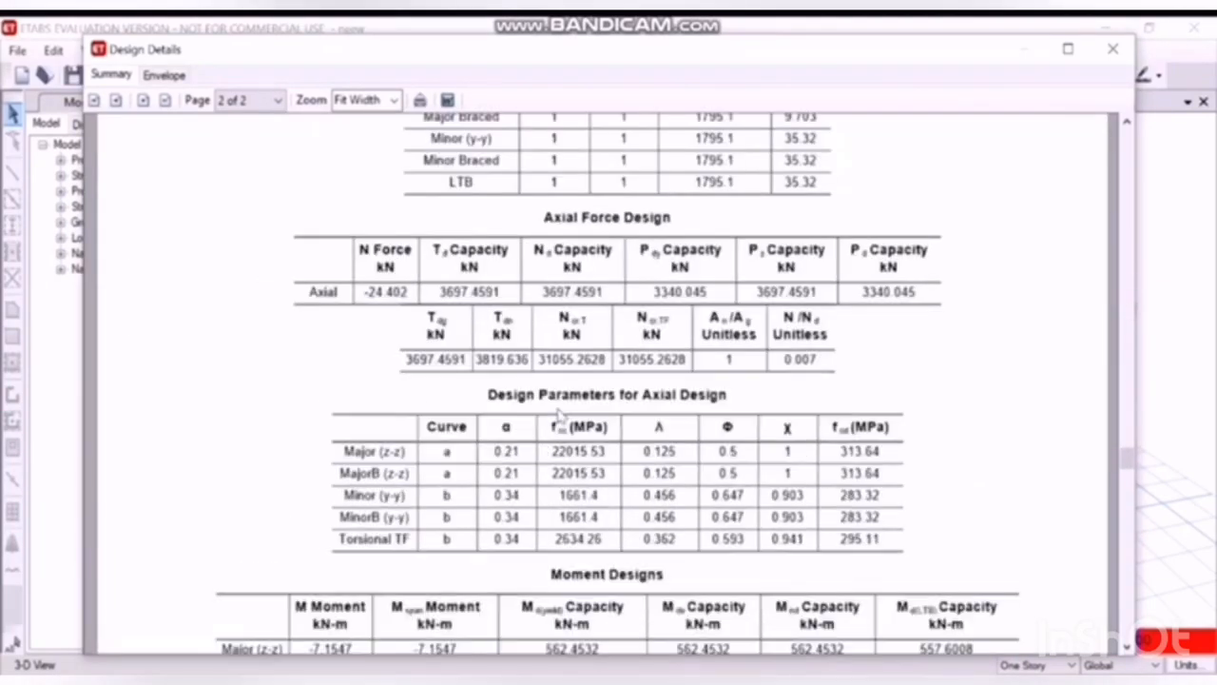
pyautogui.scroll(-3)
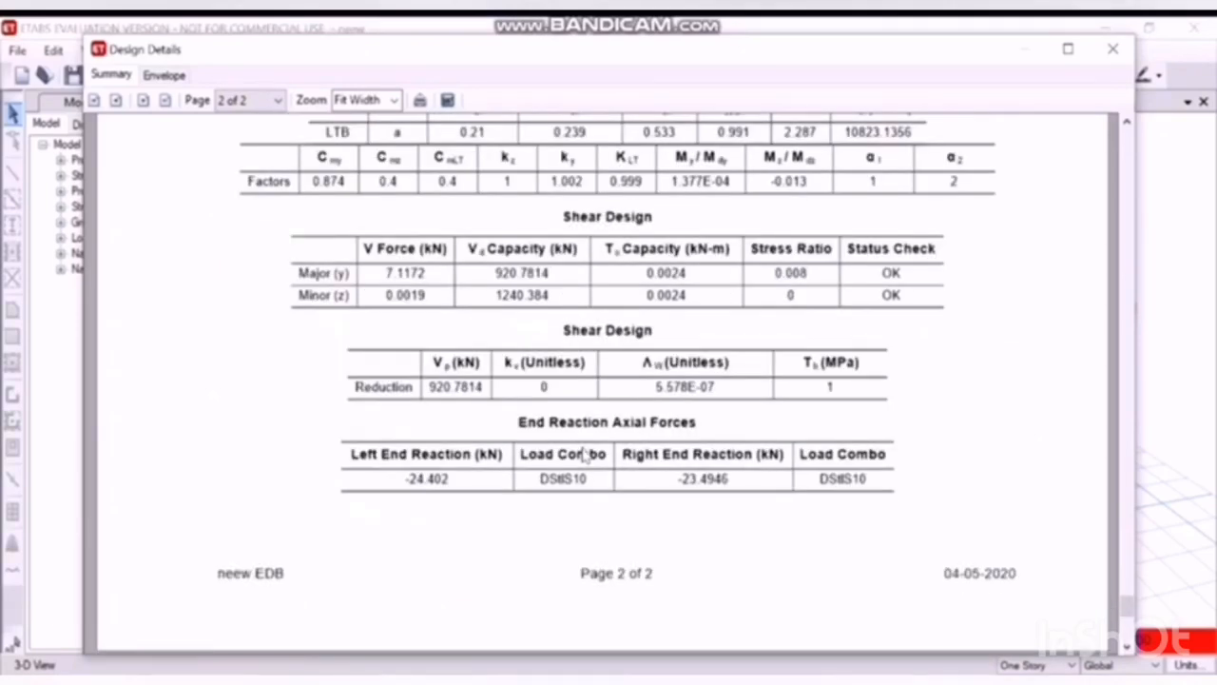
pyautogui.scroll(3)
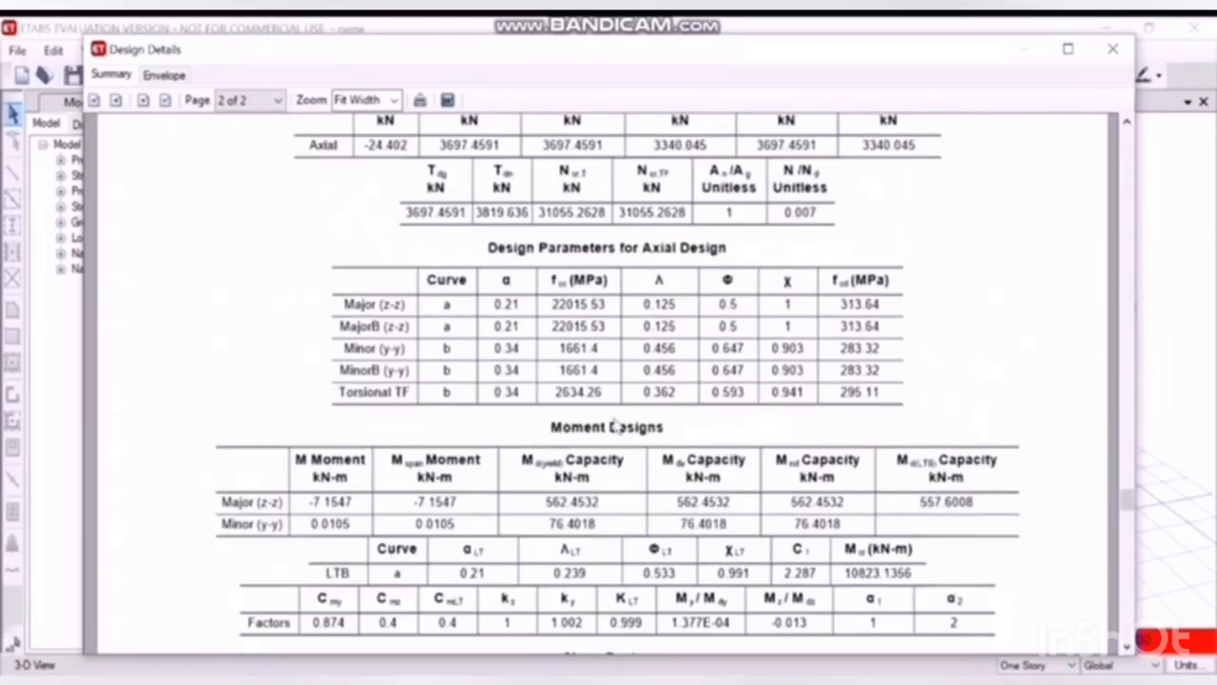
pyautogui.click(116, 100)
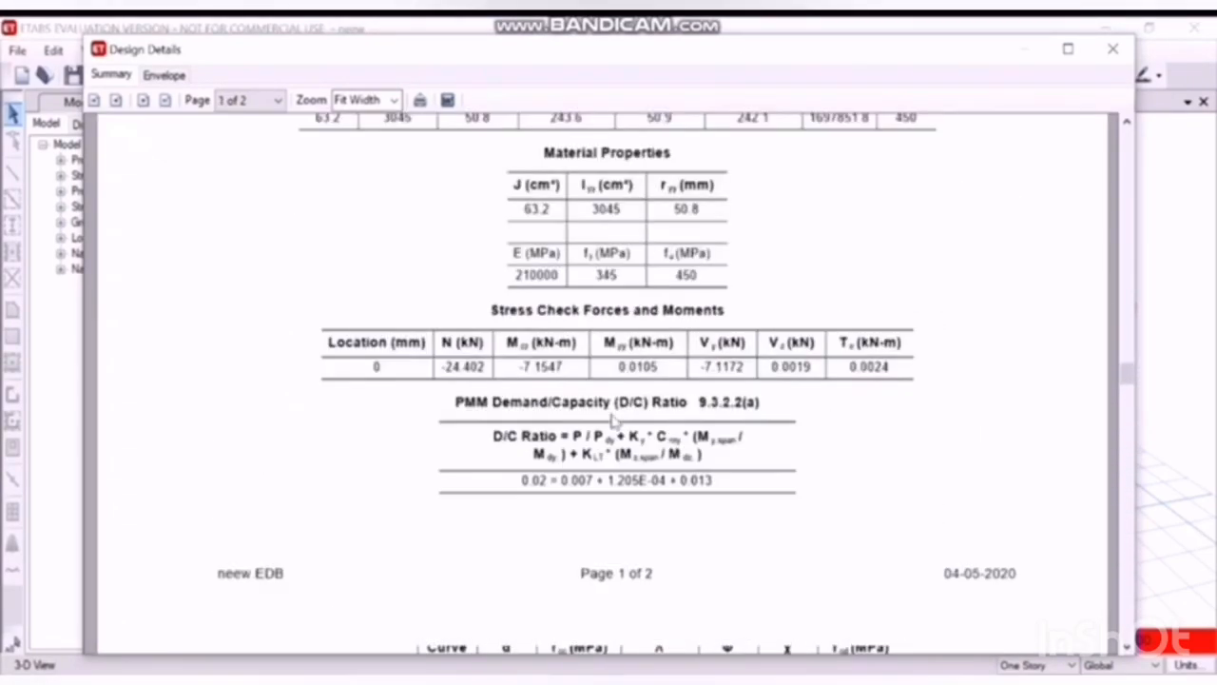
pyautogui.scroll(3)
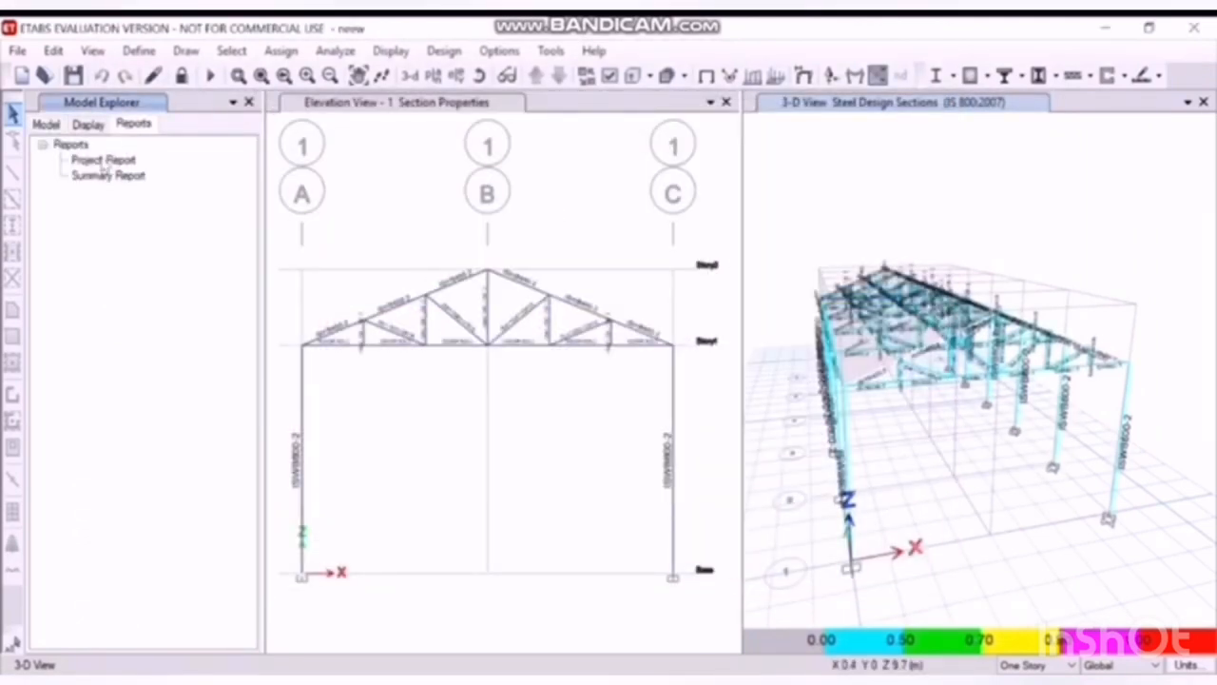
# Step: Generate the 106-page shed project report, review it, and close the Report Viewer
pyautogui.click(102, 158)
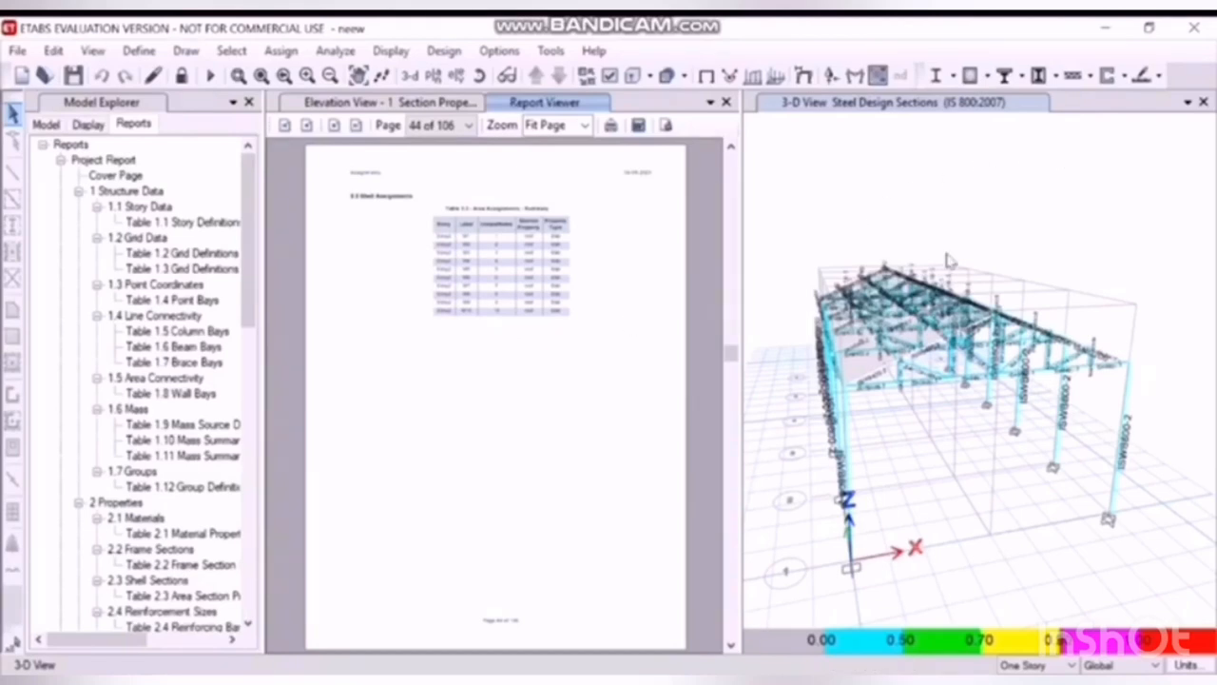
pyautogui.moveTo(328, 273)
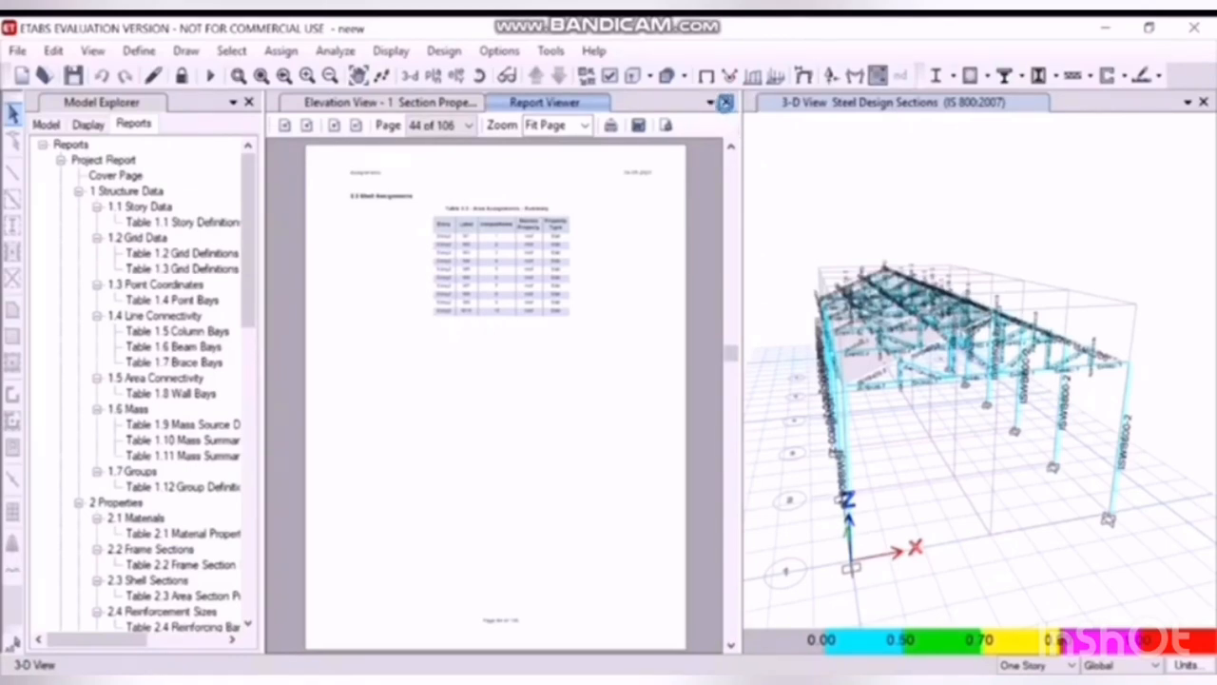
pyautogui.click(725, 101)
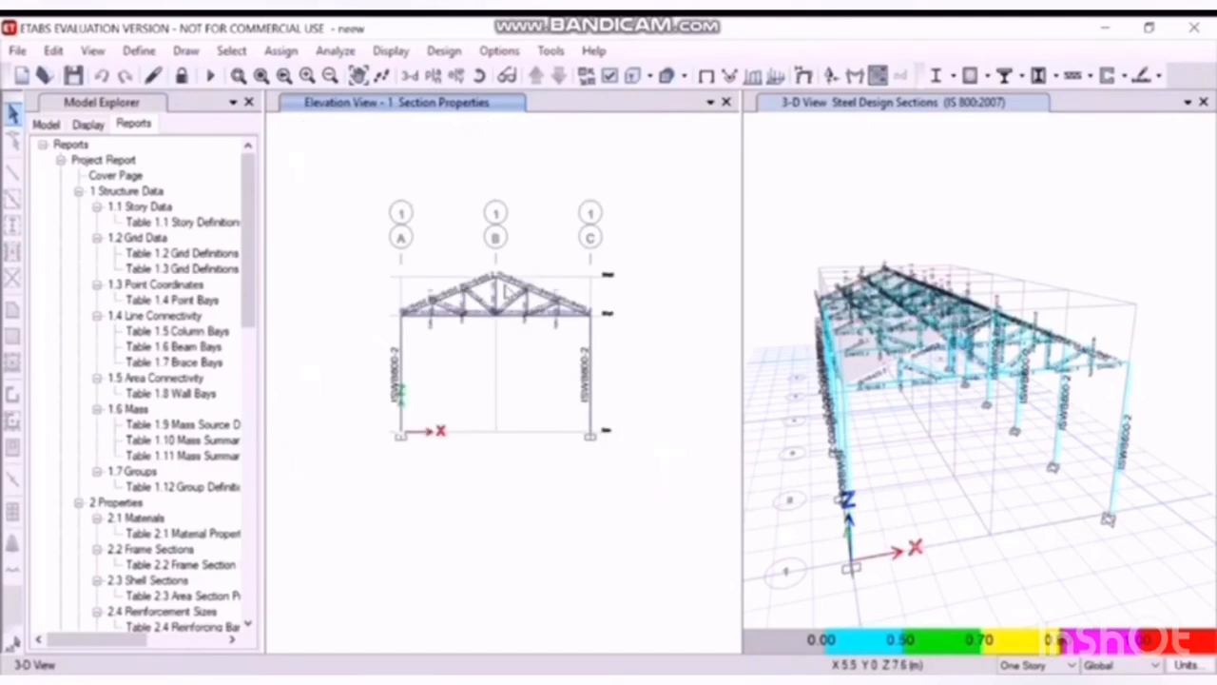